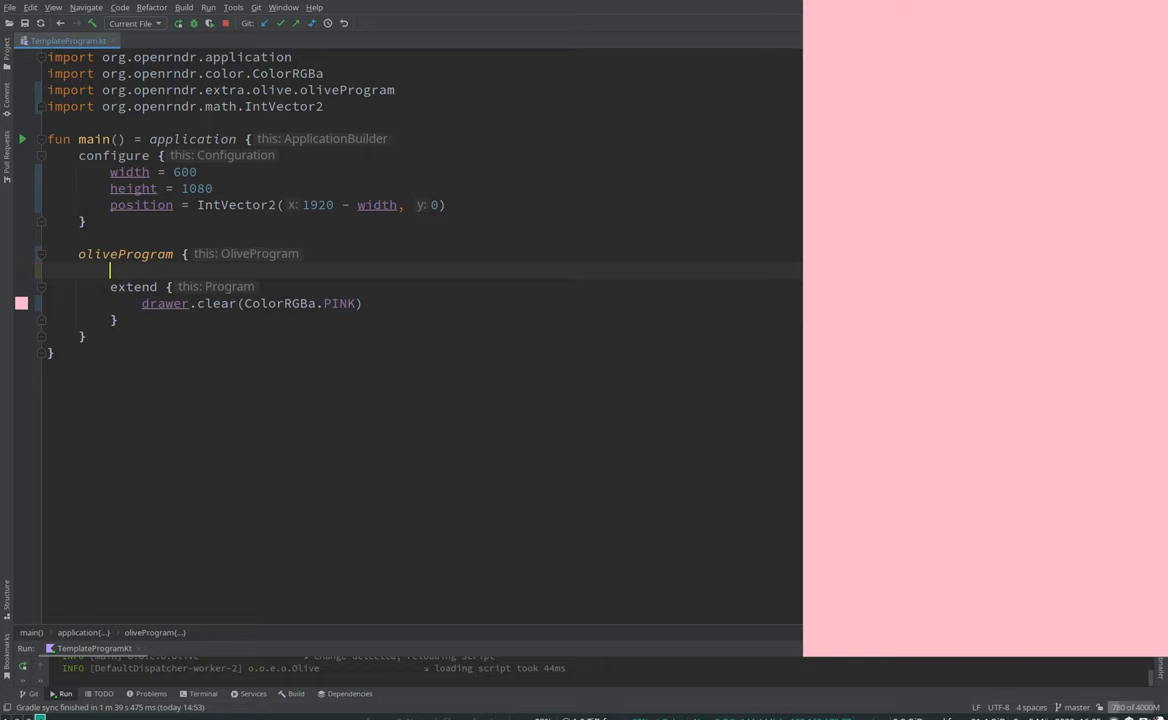
# Step: Start a new val declaration in the sketch before turning to the OPENRNDR guide
pyautogui.write('val')
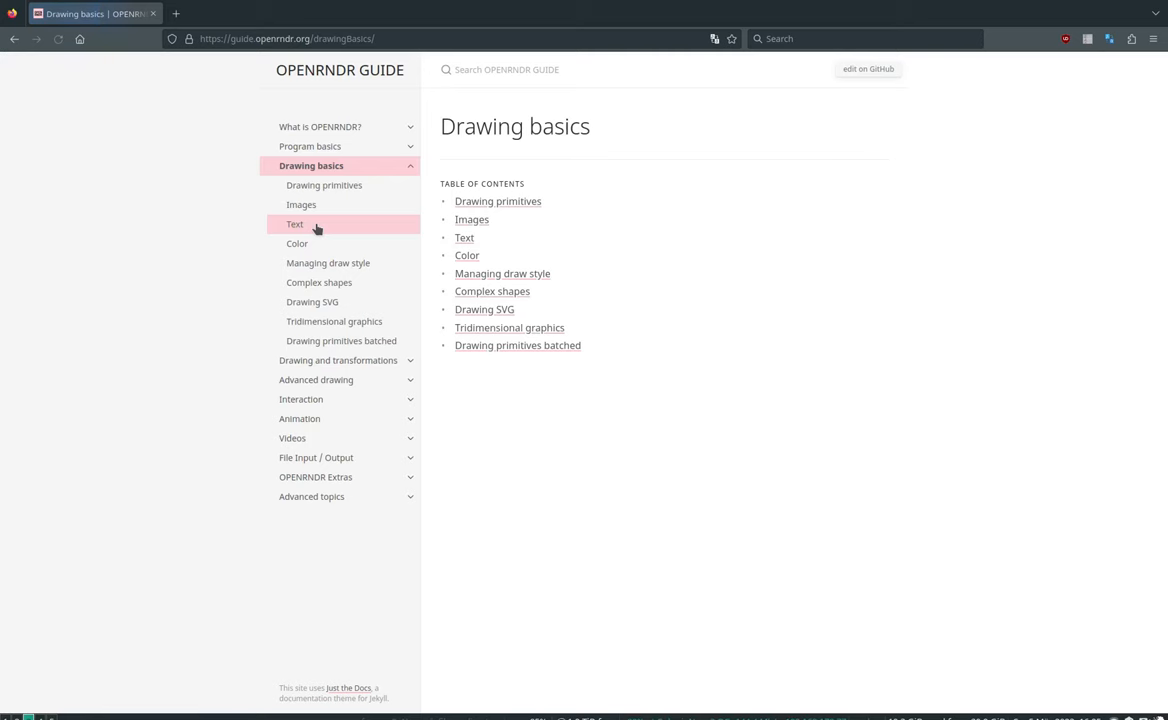
pyautogui.moveTo(308, 212)
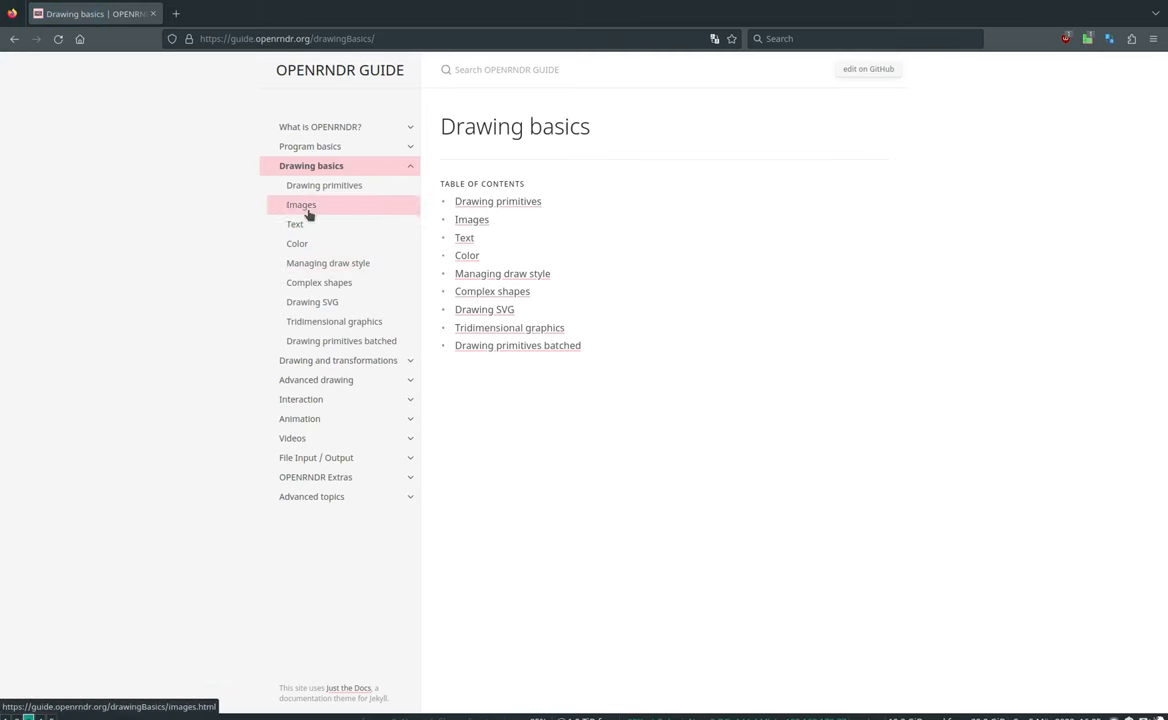
pyautogui.moveTo(318, 282)
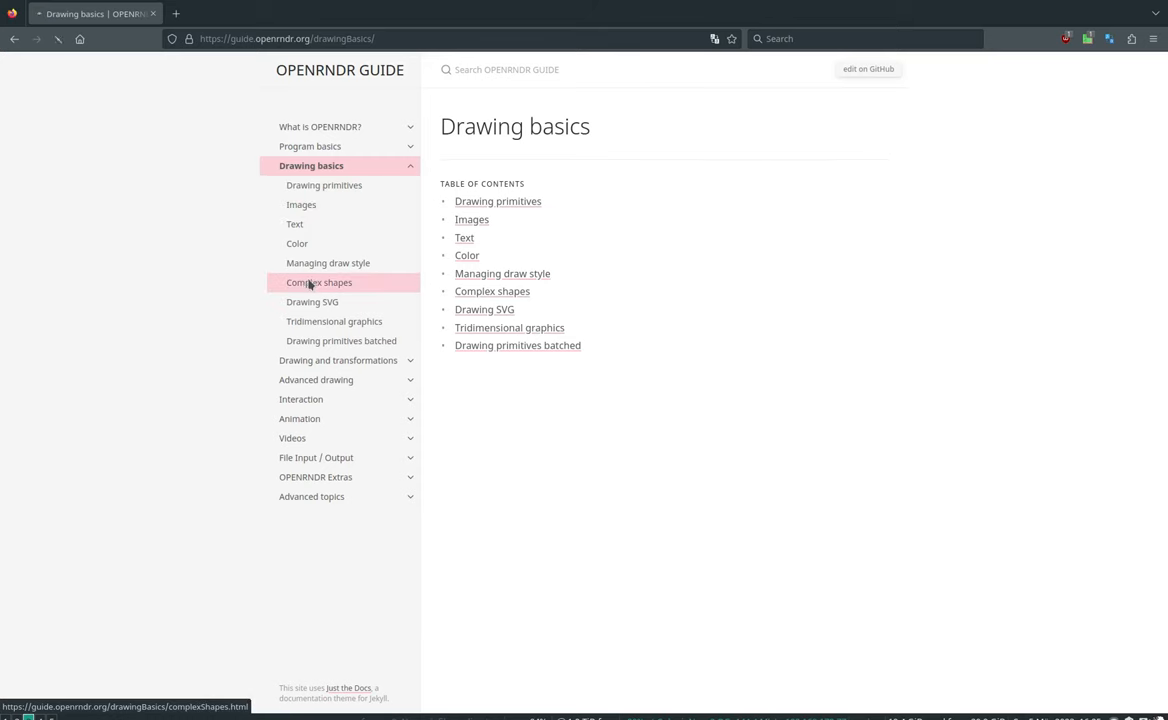
# Step: Open the Complex shapes page and find the contour builder commands, picking out moveTo
pyautogui.click(318, 282)
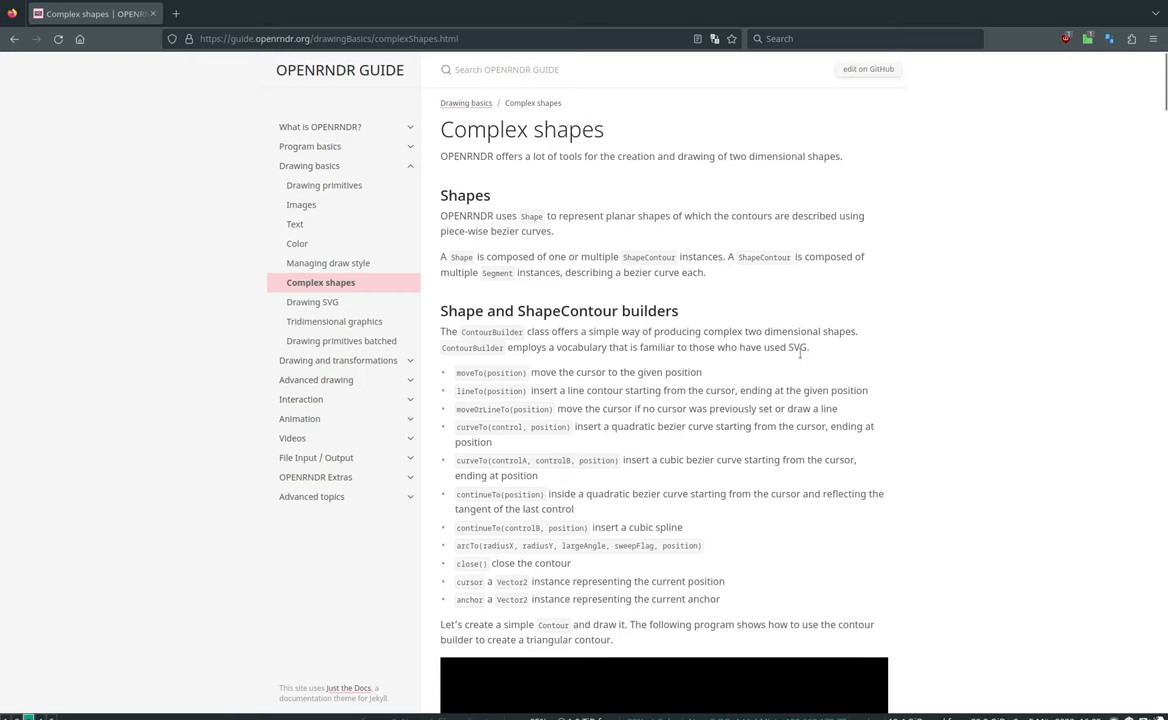
pyautogui.scroll(-3)
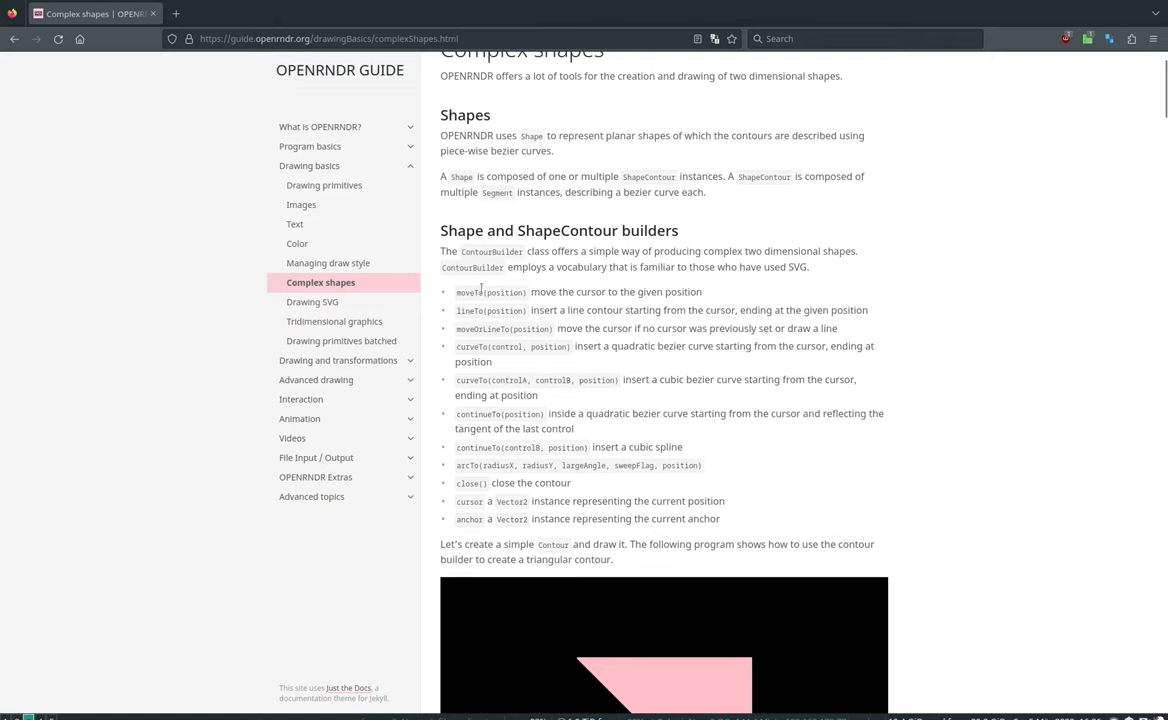
pyautogui.moveTo(508, 464)
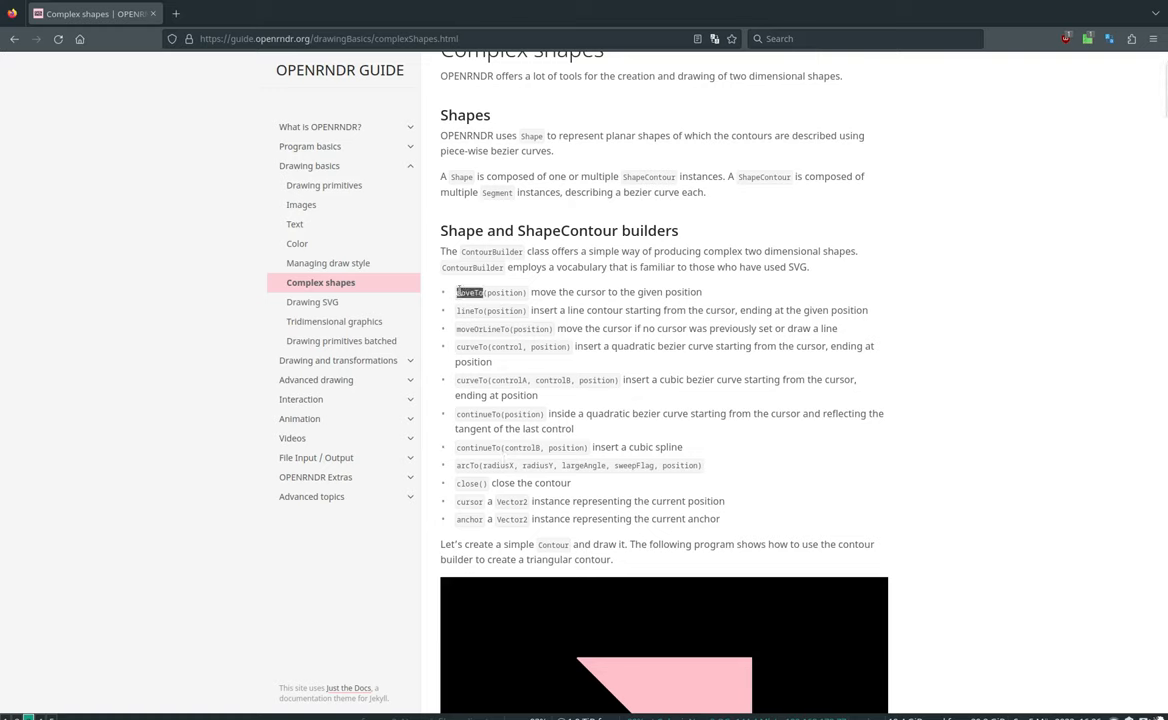
pyautogui.doubleClick(460, 310)
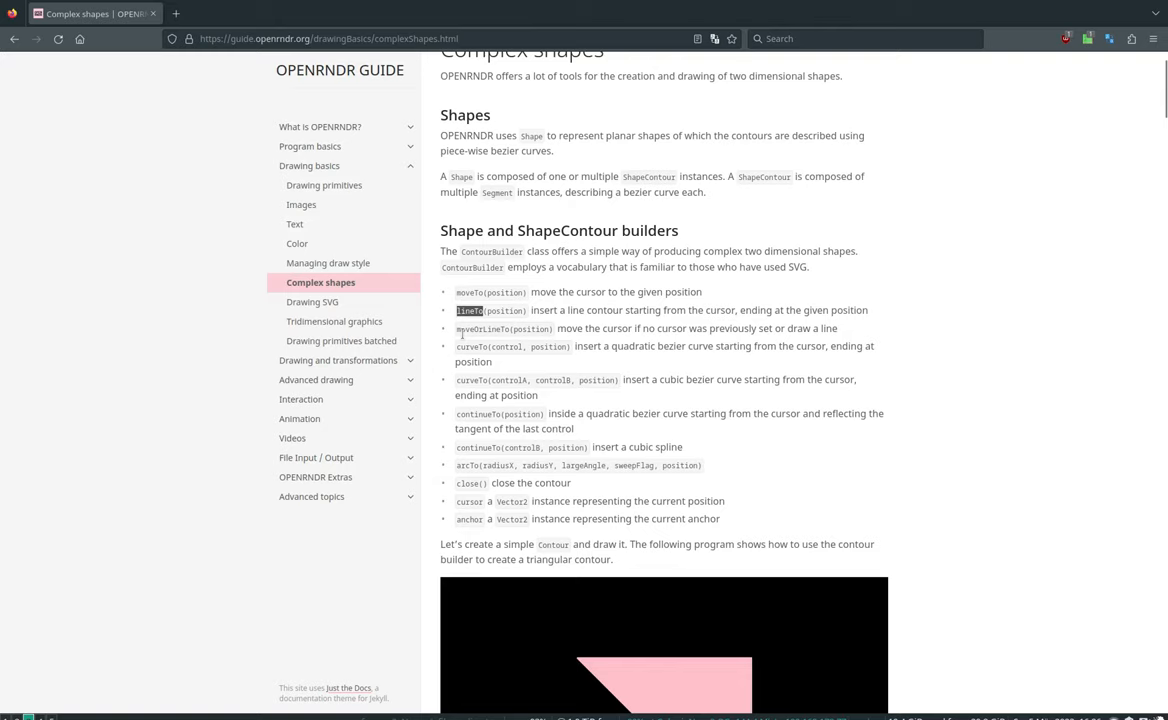
pyautogui.moveTo(460, 482)
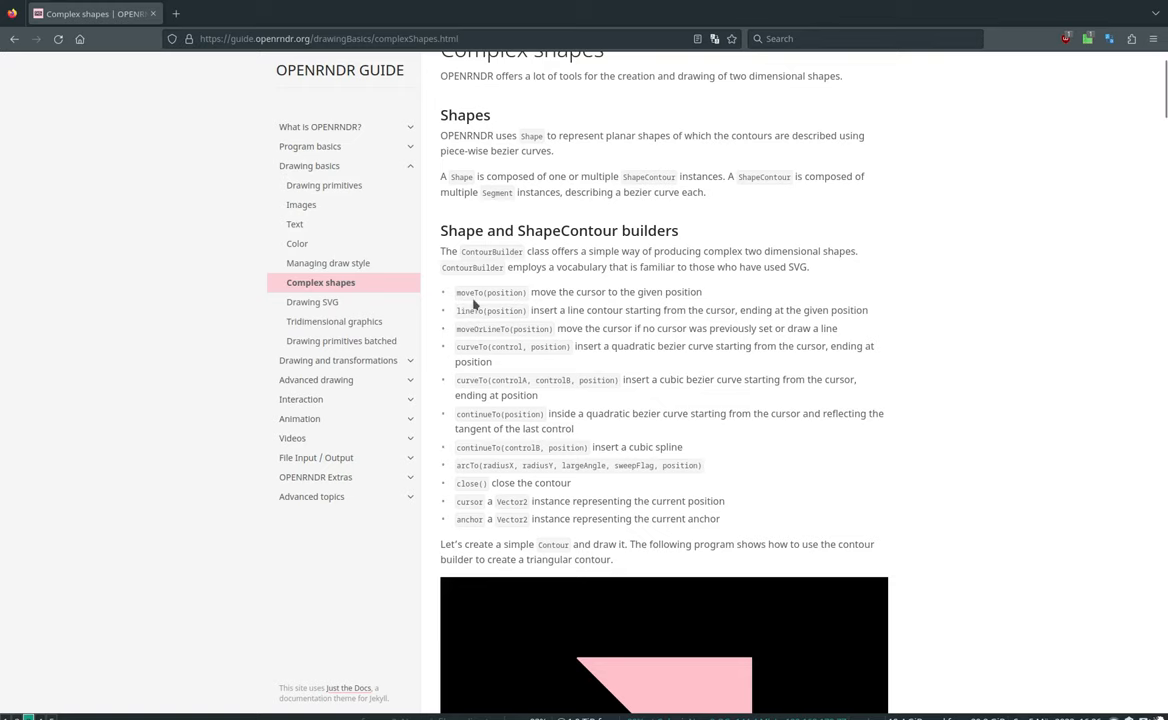
# Step: Read down through the builder command list and the pink triangle example code
pyautogui.scroll(-3)
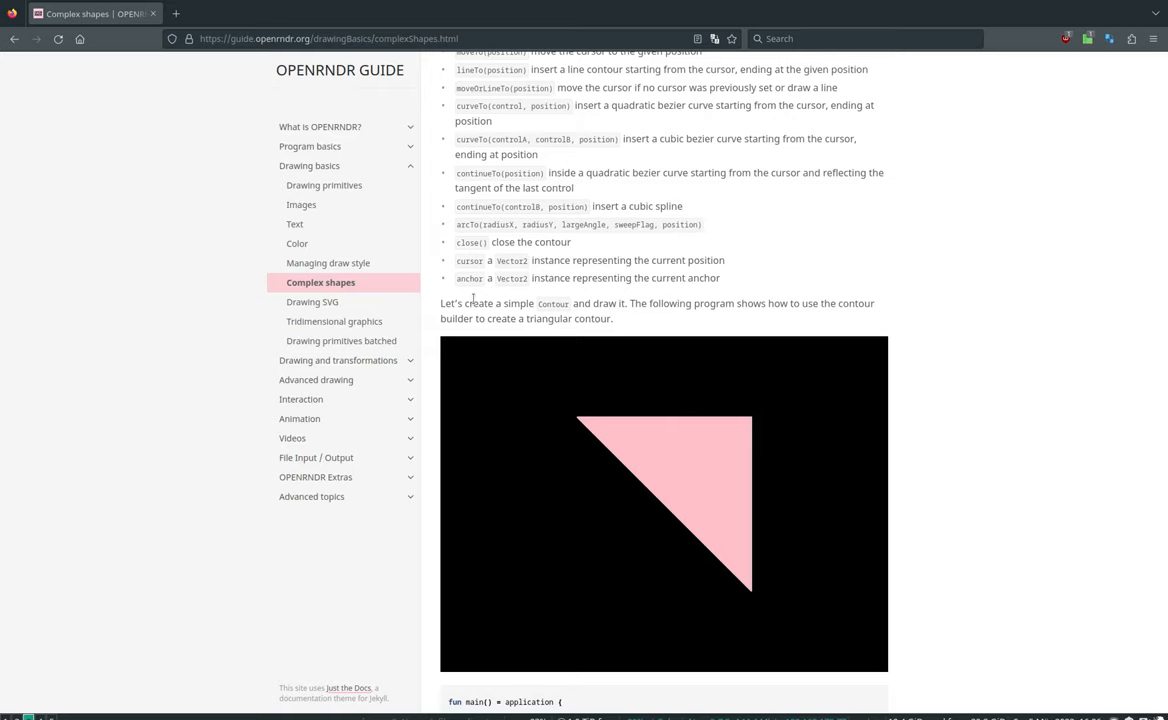
pyautogui.scroll(-3)
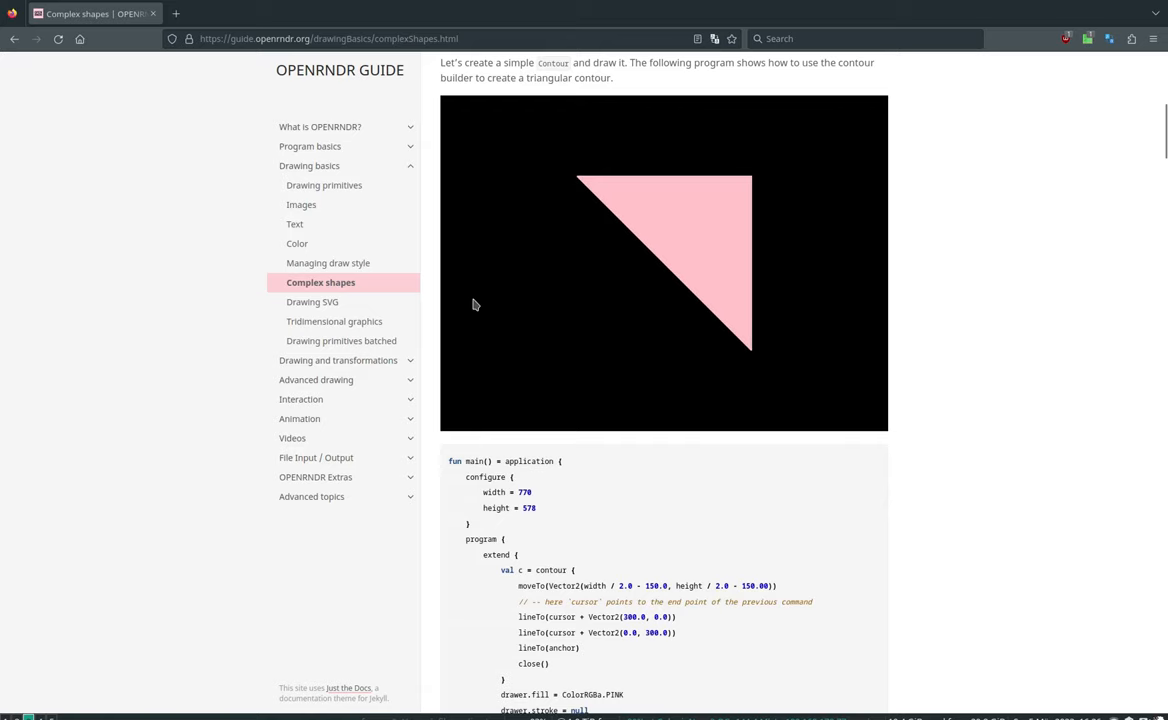
pyautogui.scroll(-3)
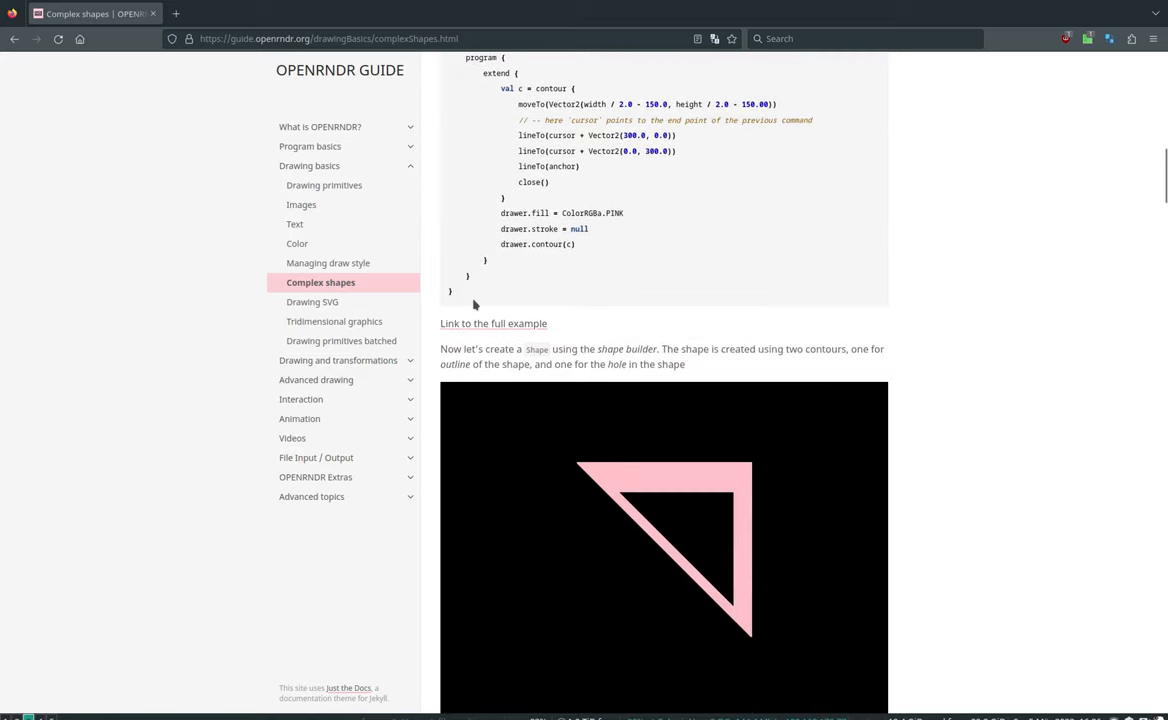
pyautogui.scroll(-3)
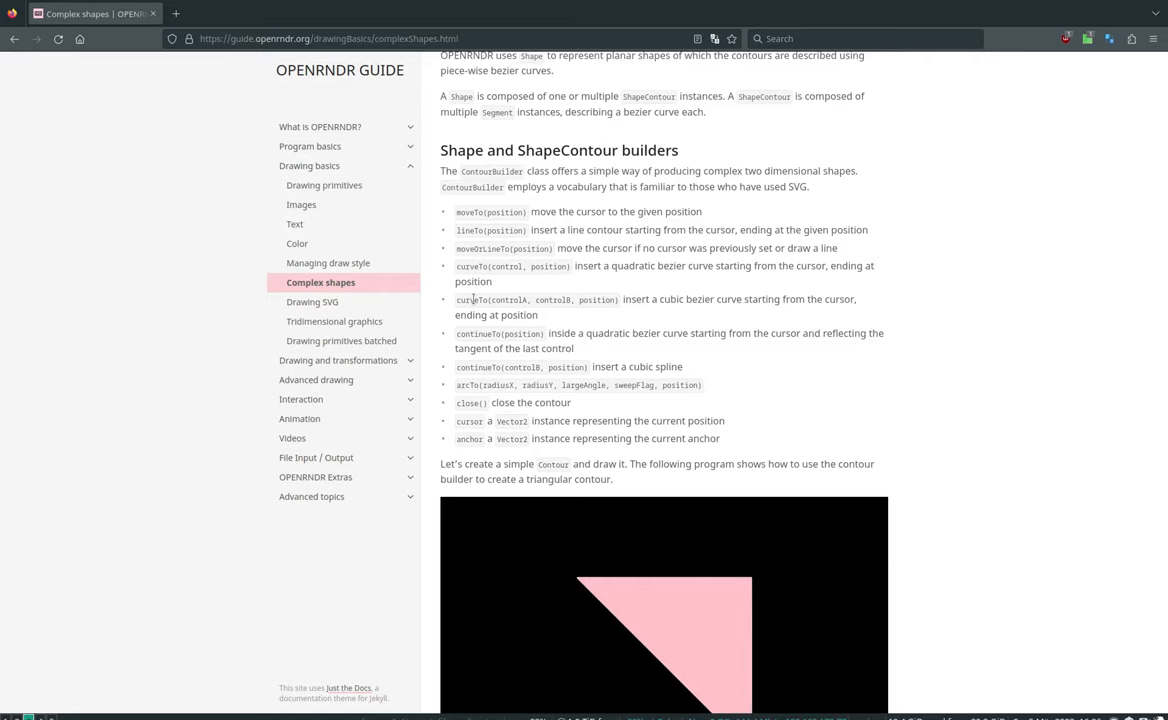
pyautogui.scroll(-3)
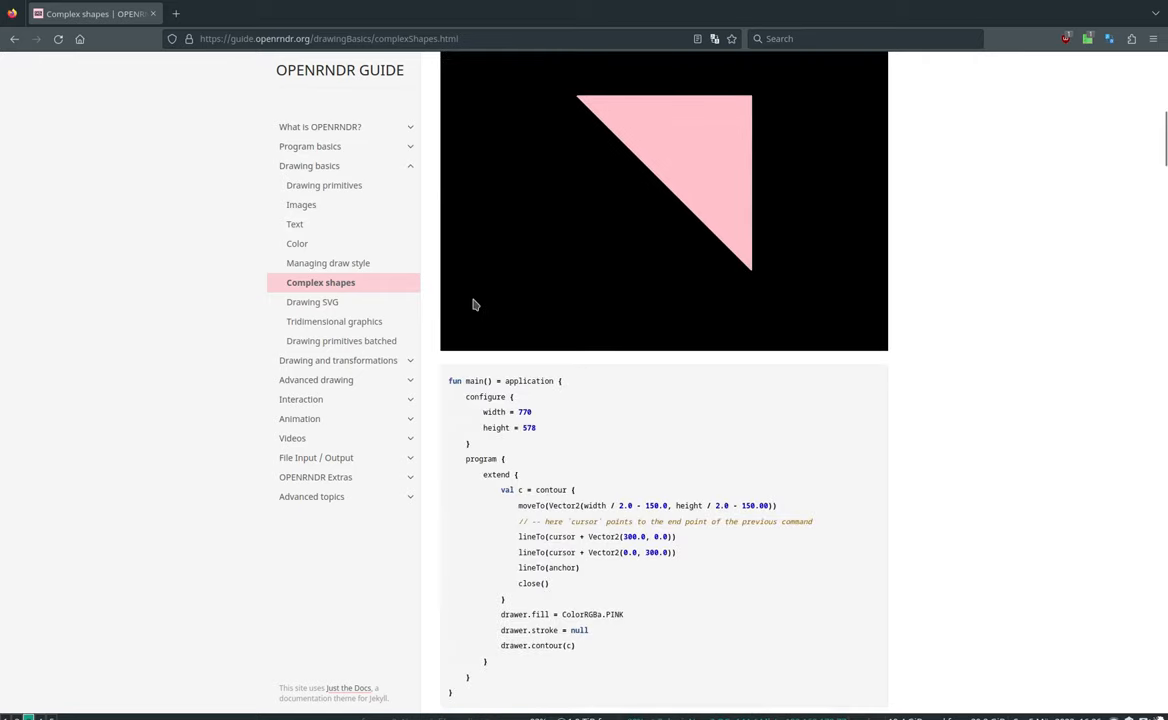
pyautogui.scroll(-3)
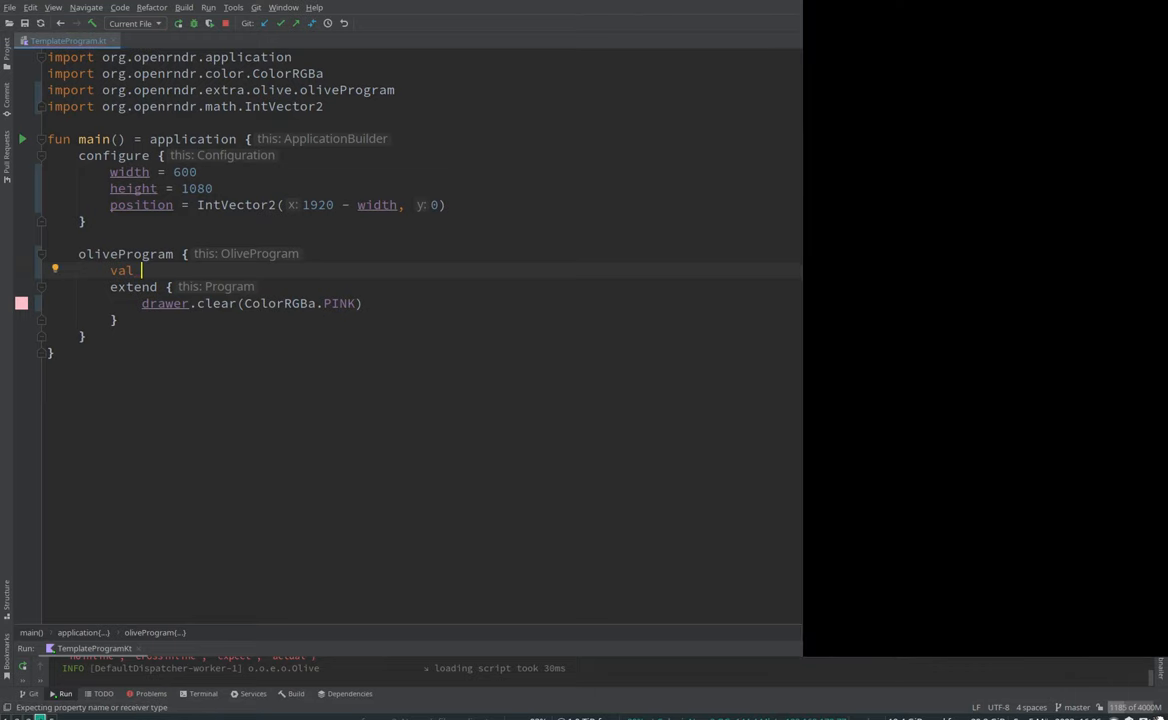
# Step: Define val sc = drawer.bounds.offsetEdges(-100.0).contour via autocomplete
pyautogui.write('sc')
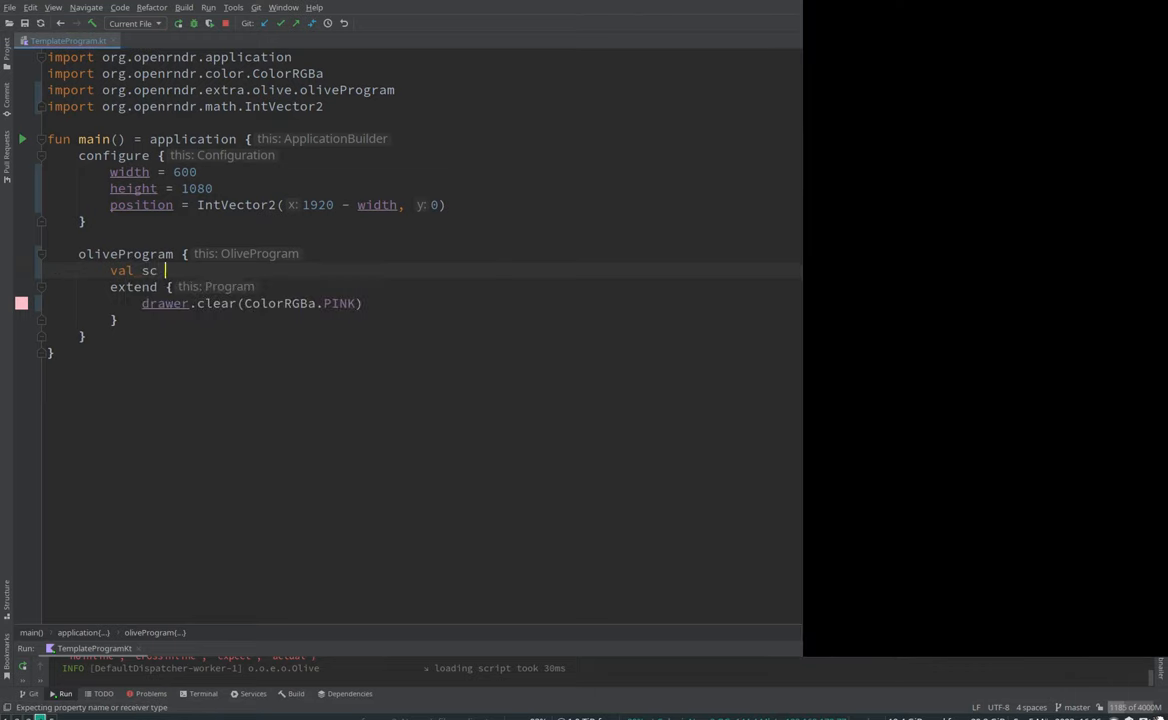
pyautogui.write(': Unit =')
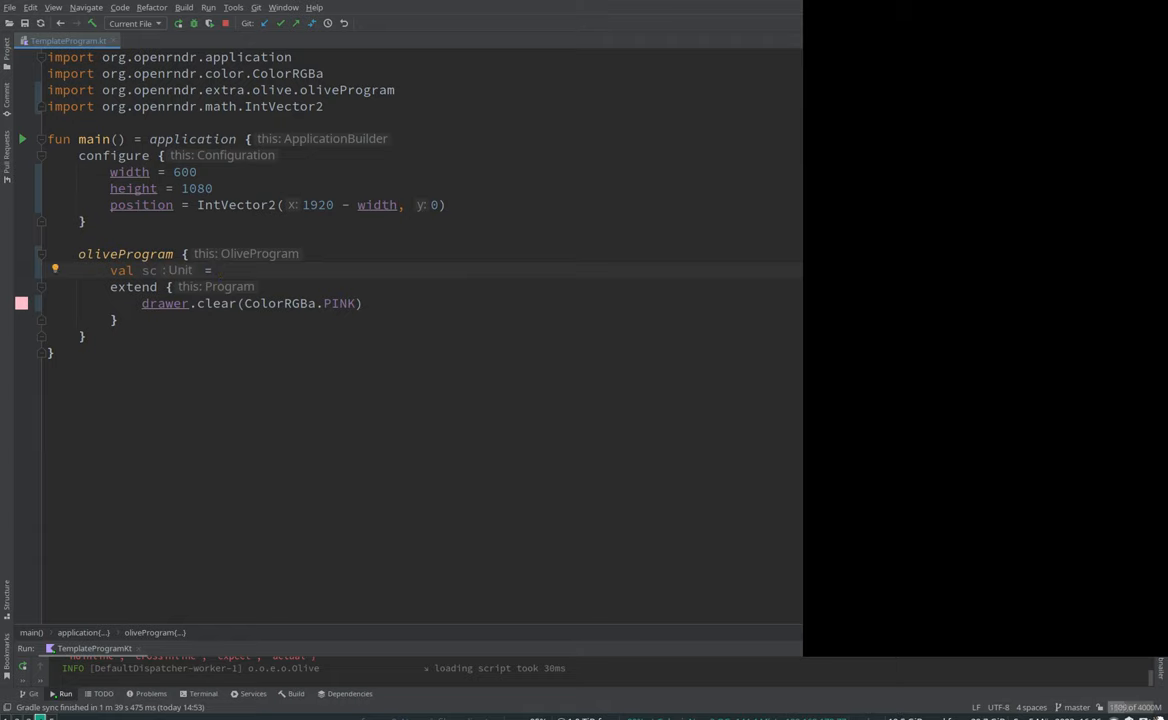
pyautogui.write('drawer')
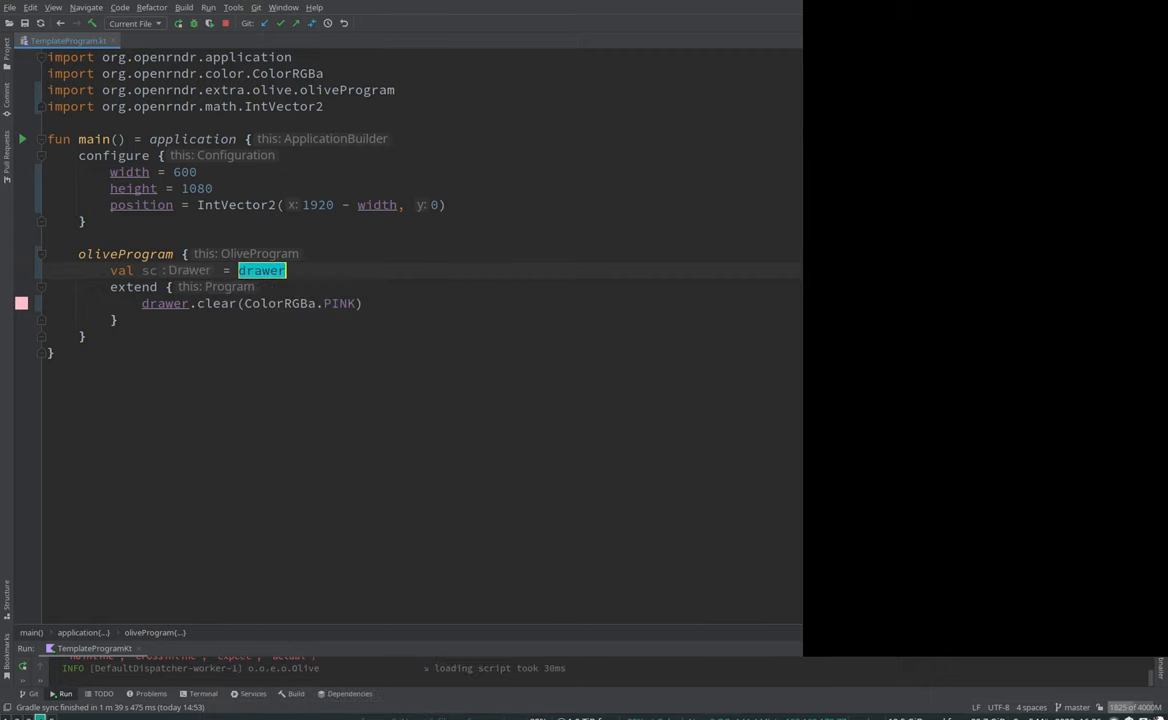
pyautogui.write('.bounds')
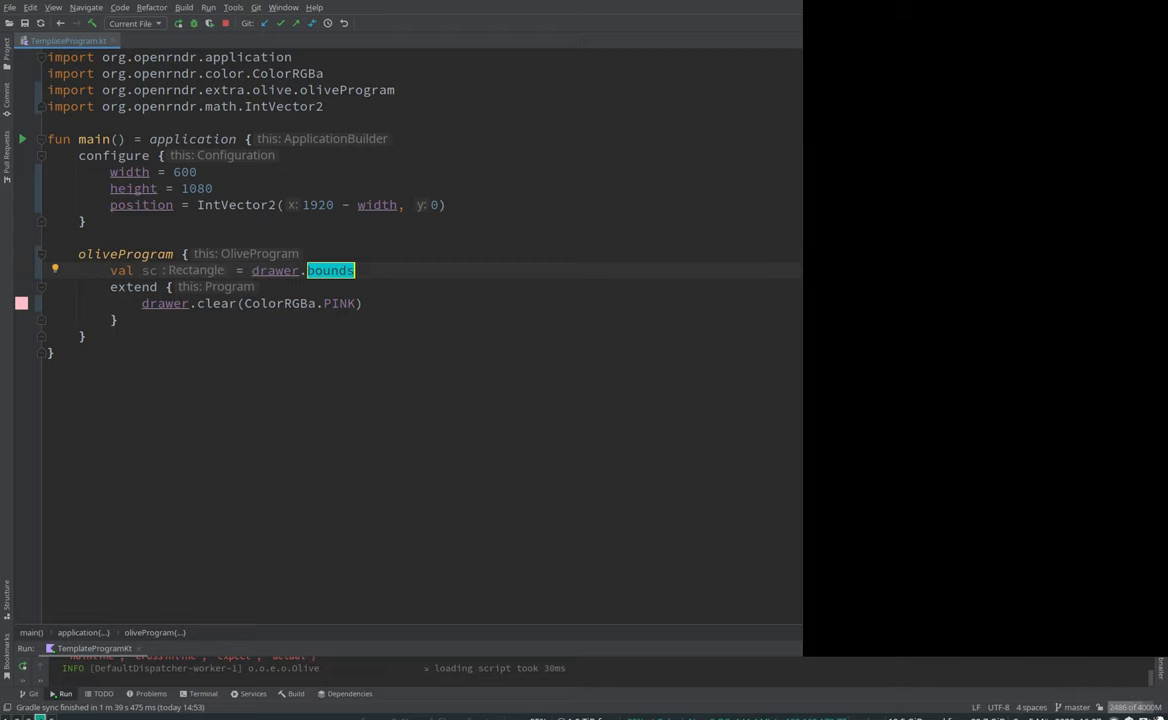
pyautogui.write('.offsetEdges(-100.0')
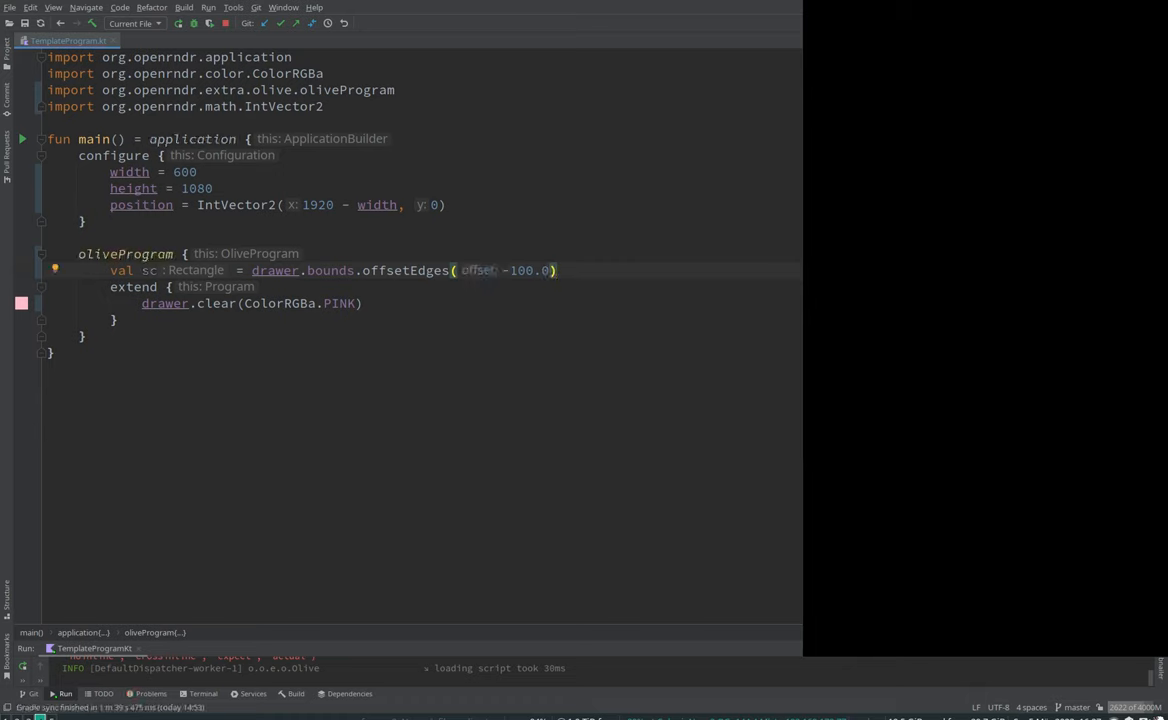
pyautogui.write('.c')
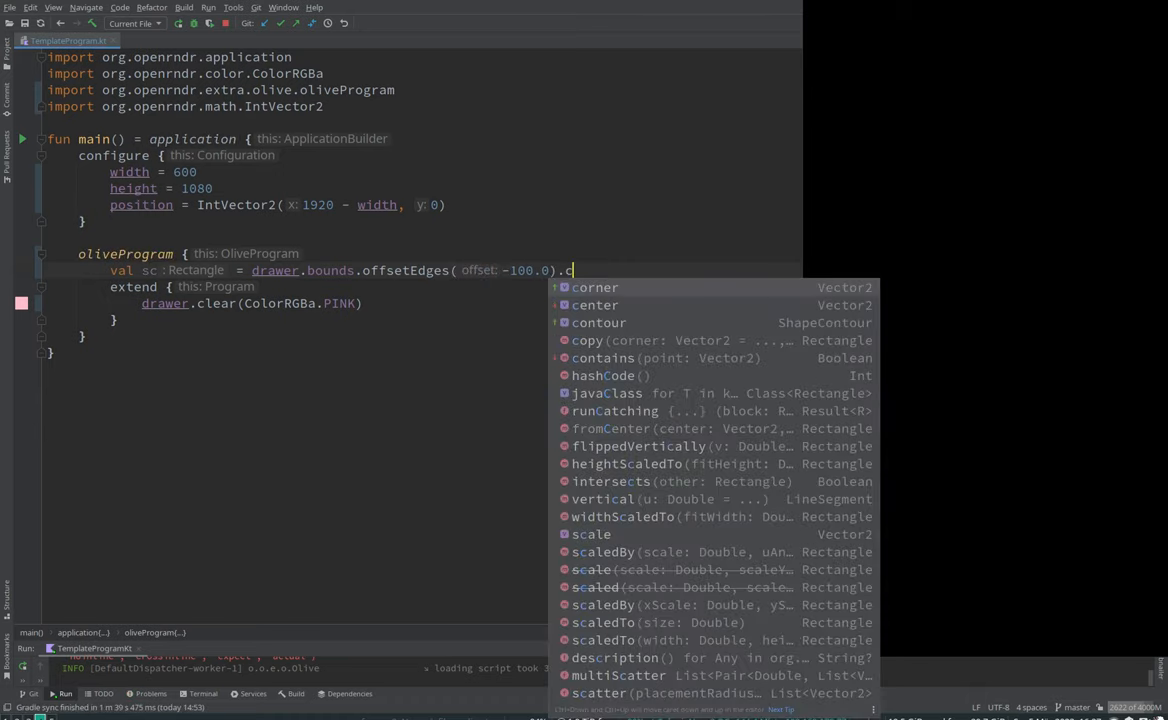
pyautogui.click(598, 322)
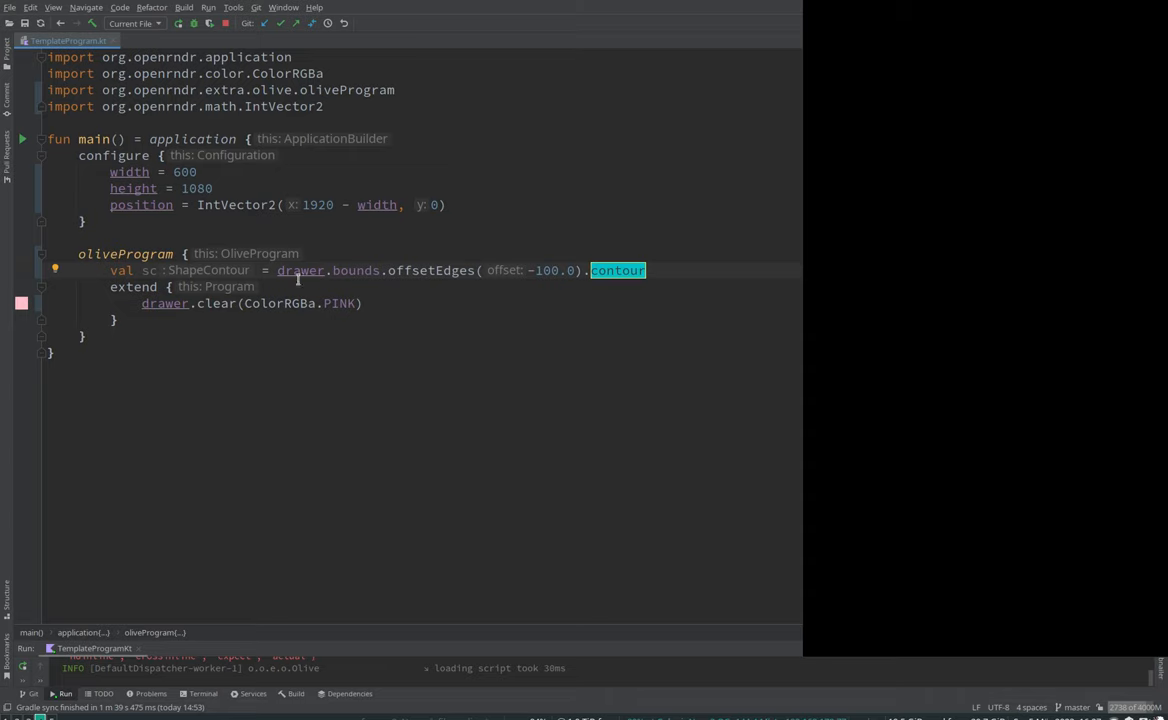
# Step: Draw the contour with drawer.contour(sc) after the pink clear and reload the preview
pyautogui.click(364, 304)
pyautogui.write('drawer.')
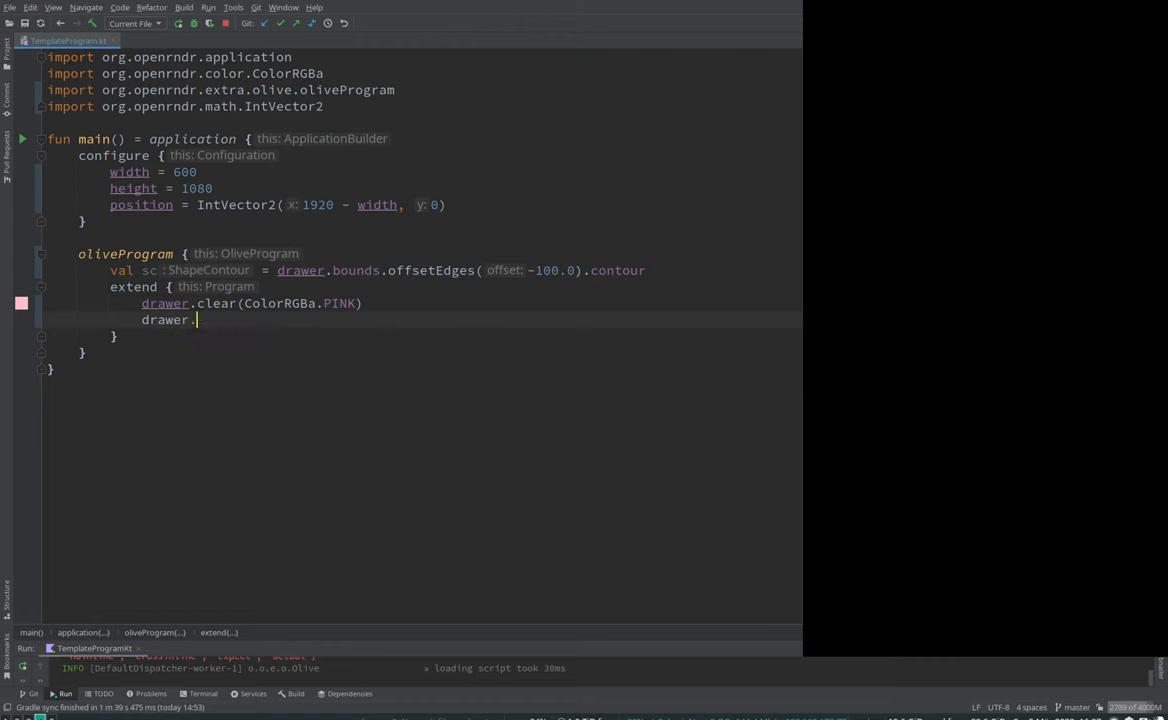
pyautogui.write('contour()')
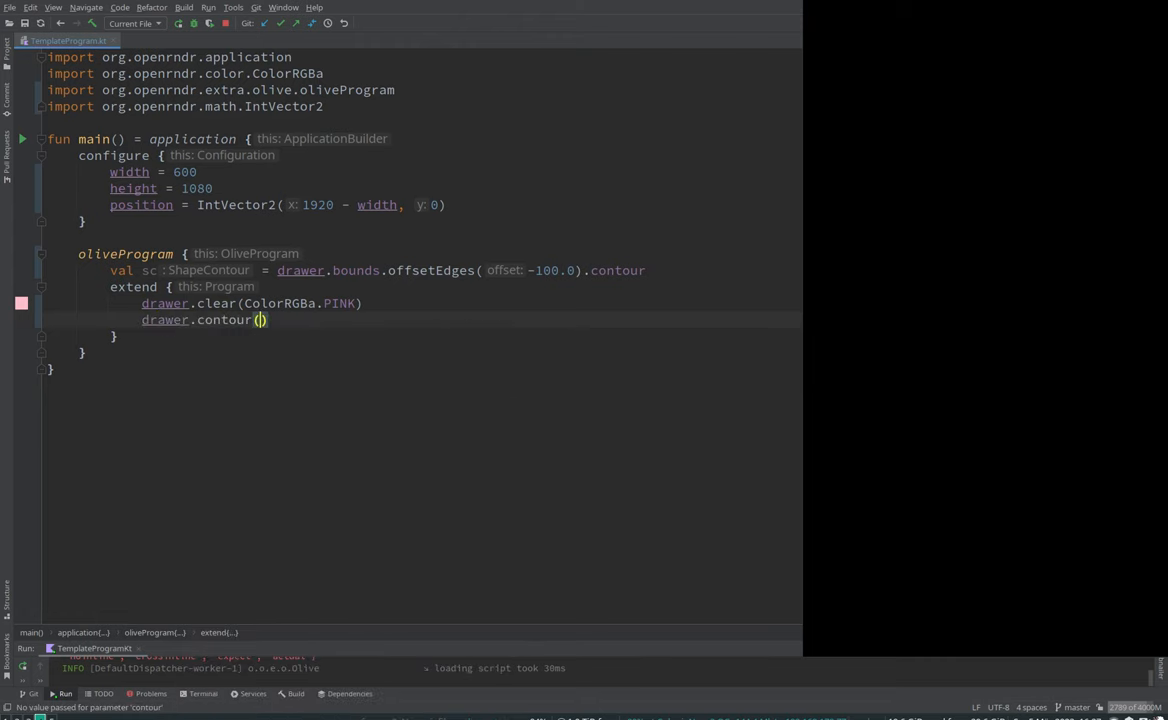
pyautogui.write('sc')
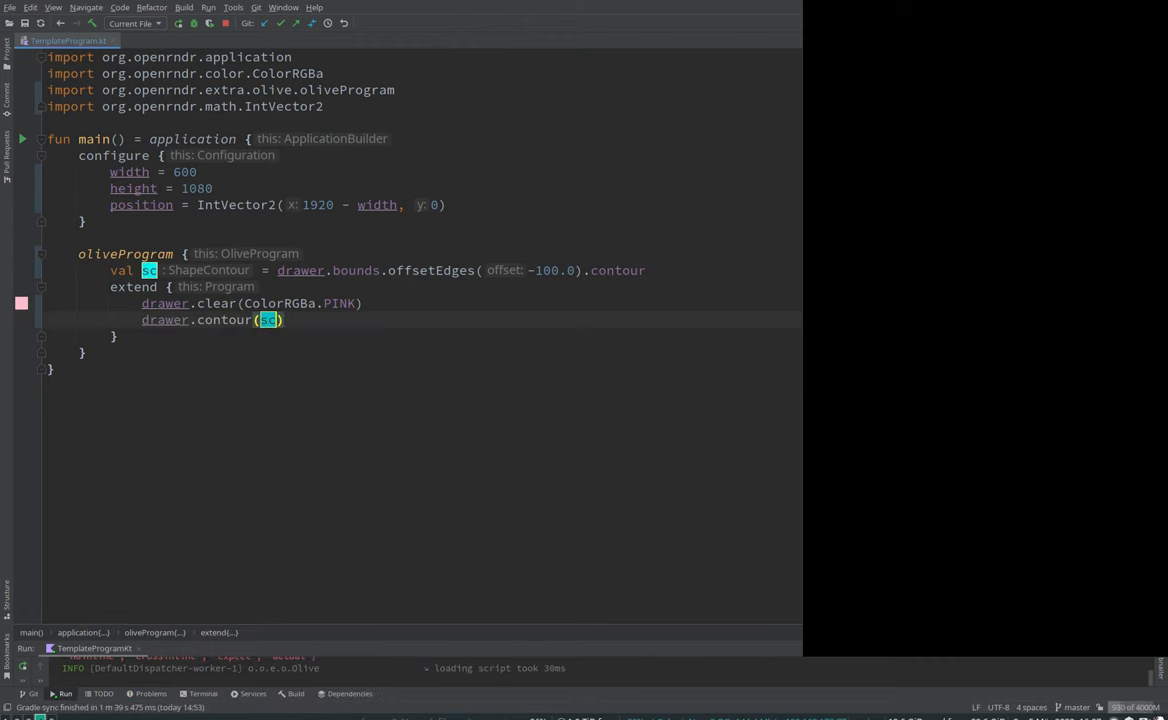
pyautogui.click(20, 138)
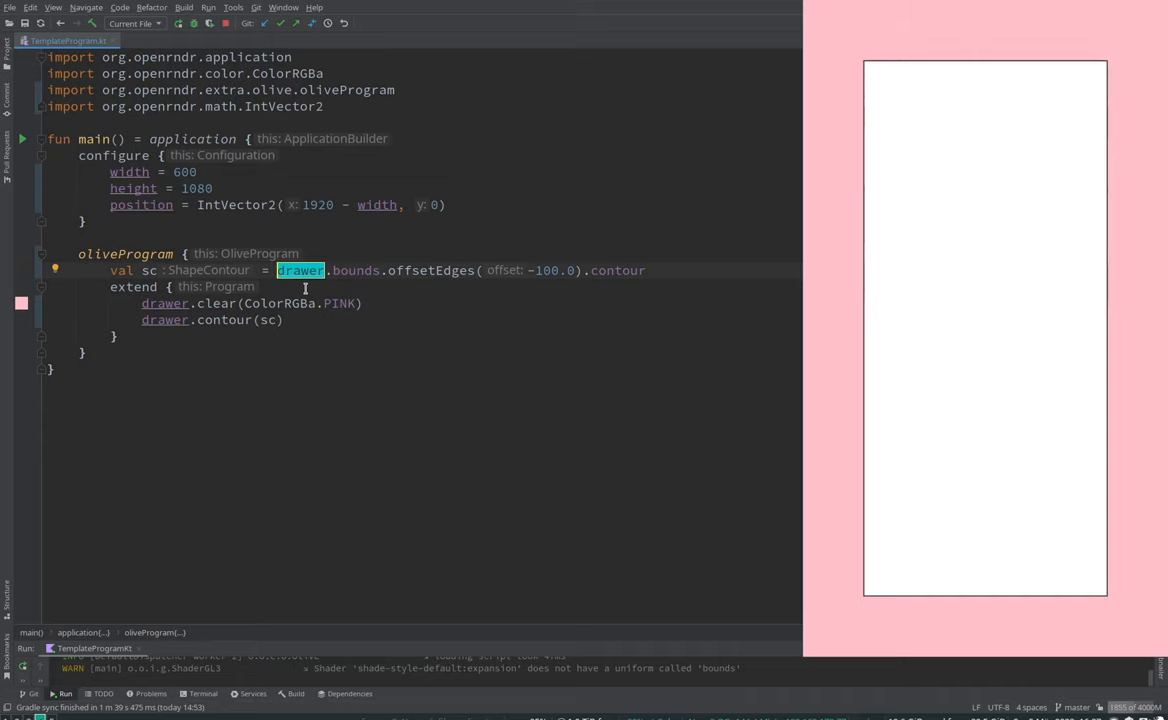
# Step: Select the drawer.bounds.offsetEdges(-100.0) expression and begin replacing it with Rect
pyautogui.doubleClick(354, 270)
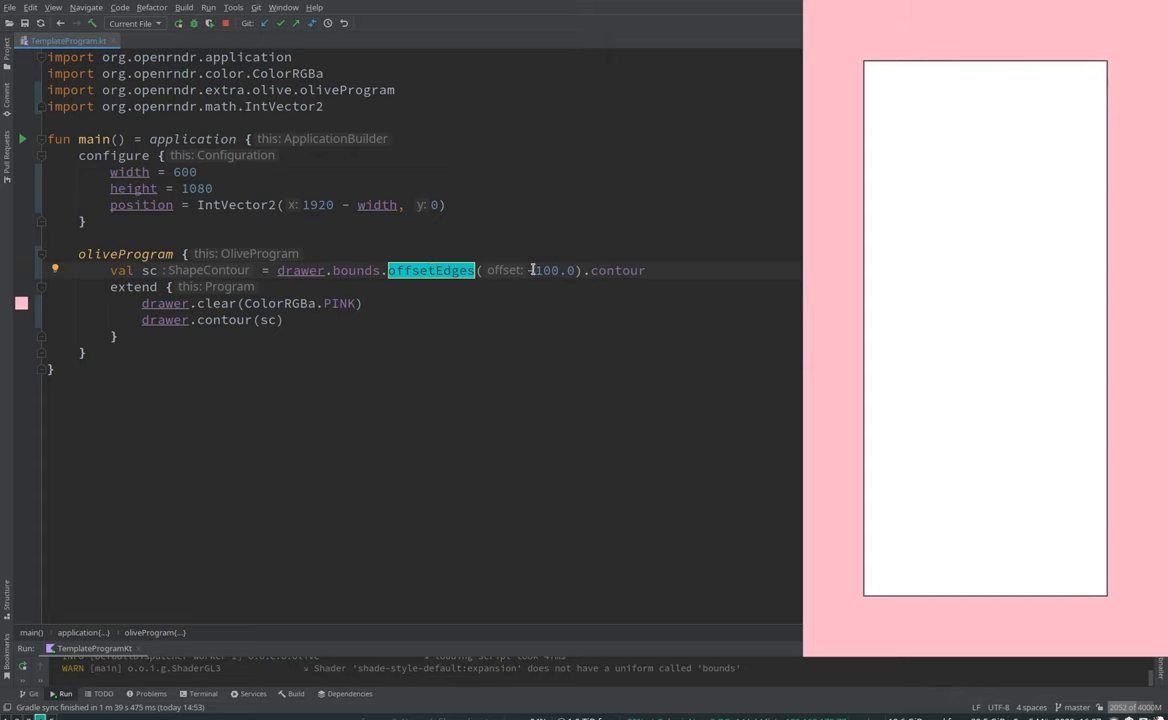
pyautogui.write('-')
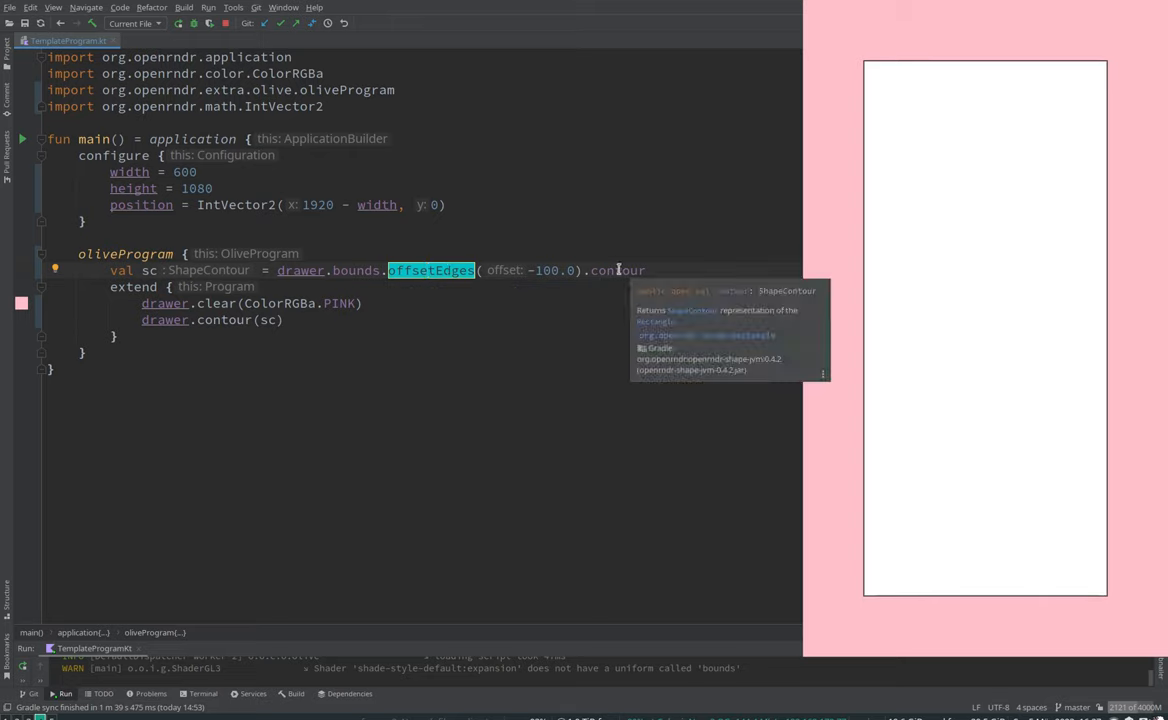
pyautogui.click(576, 270)
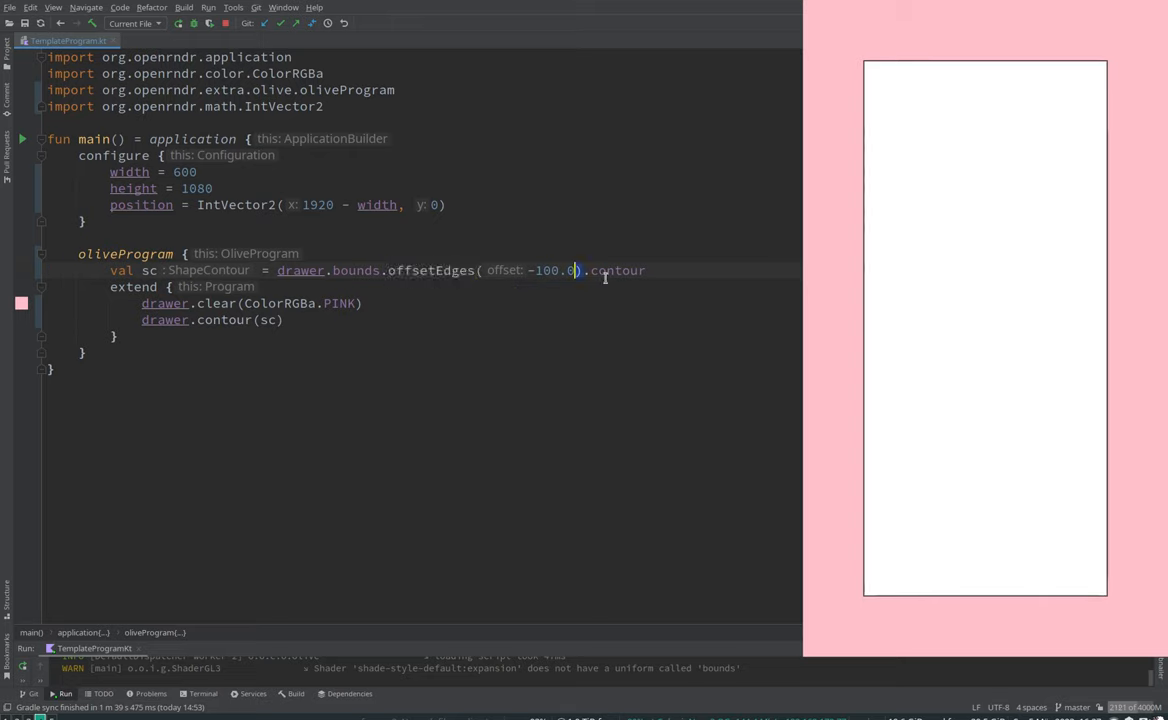
pyautogui.moveTo(270, 270); pyautogui.dragTo(590, 270)
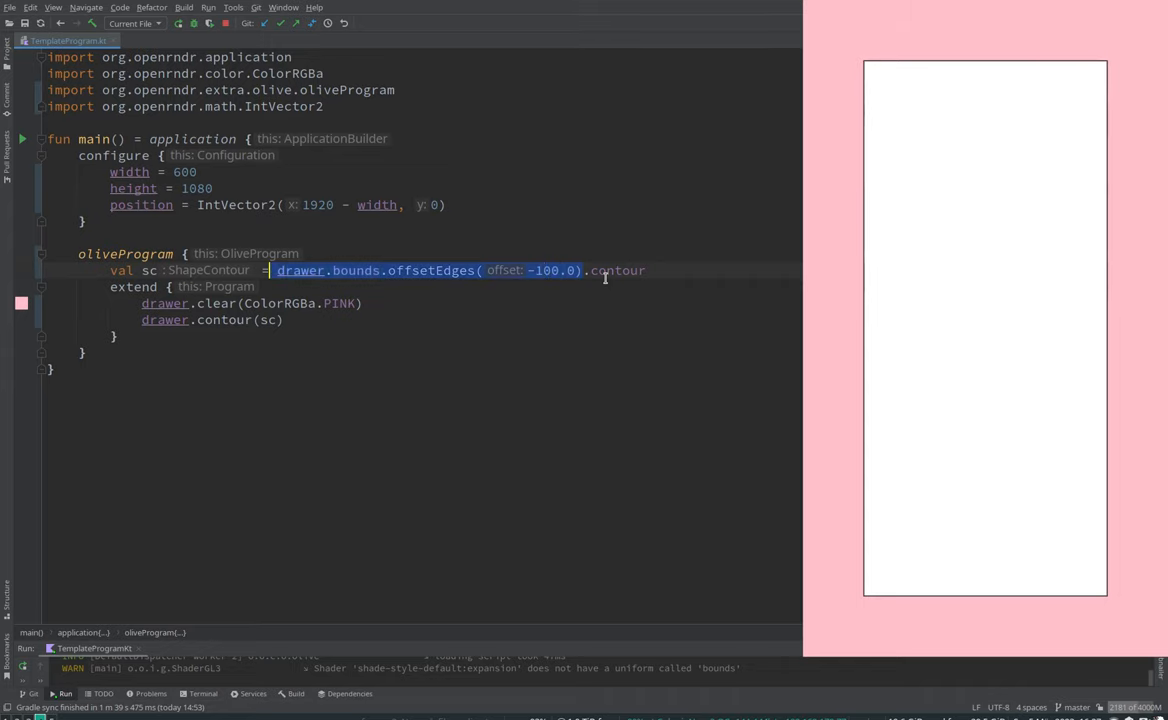
pyautogui.write('Rectangle().contour')
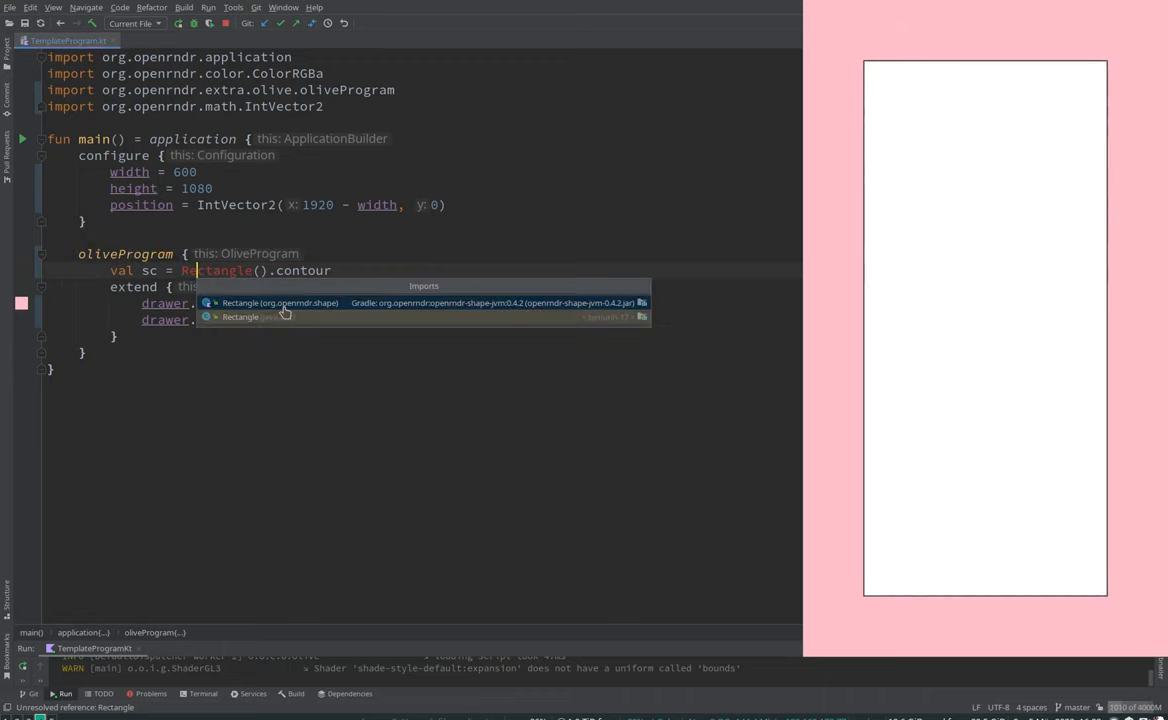
# Step: Make sc Rectangle.fromCenter(drawer.bounds.center, 100.0, 50.0).contour, then start retyping it as Circ
pyautogui.click(280, 302)
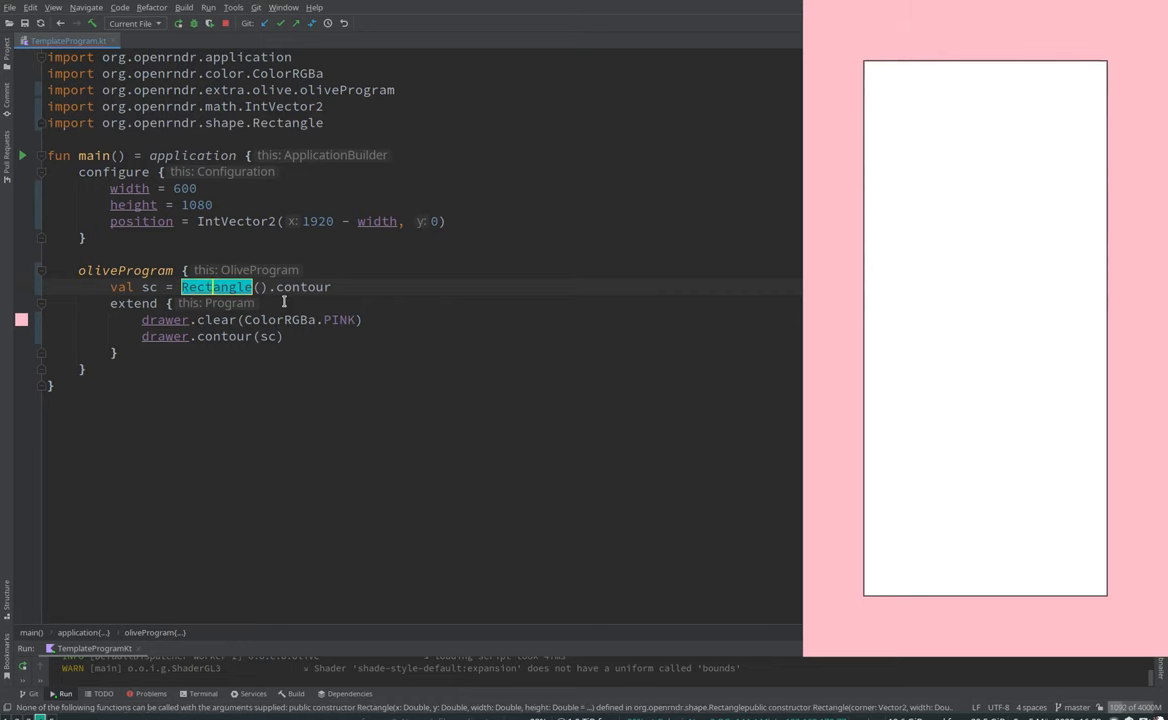
pyautogui.write('0')
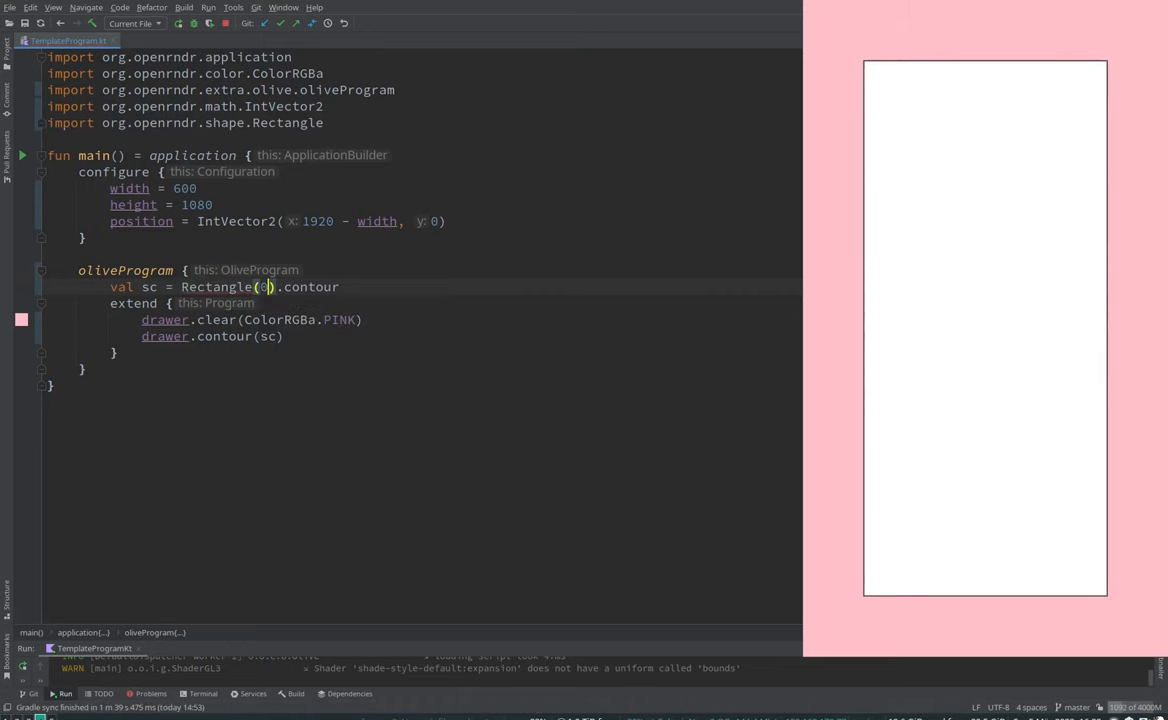
pyautogui.write('50.0, 5.0')
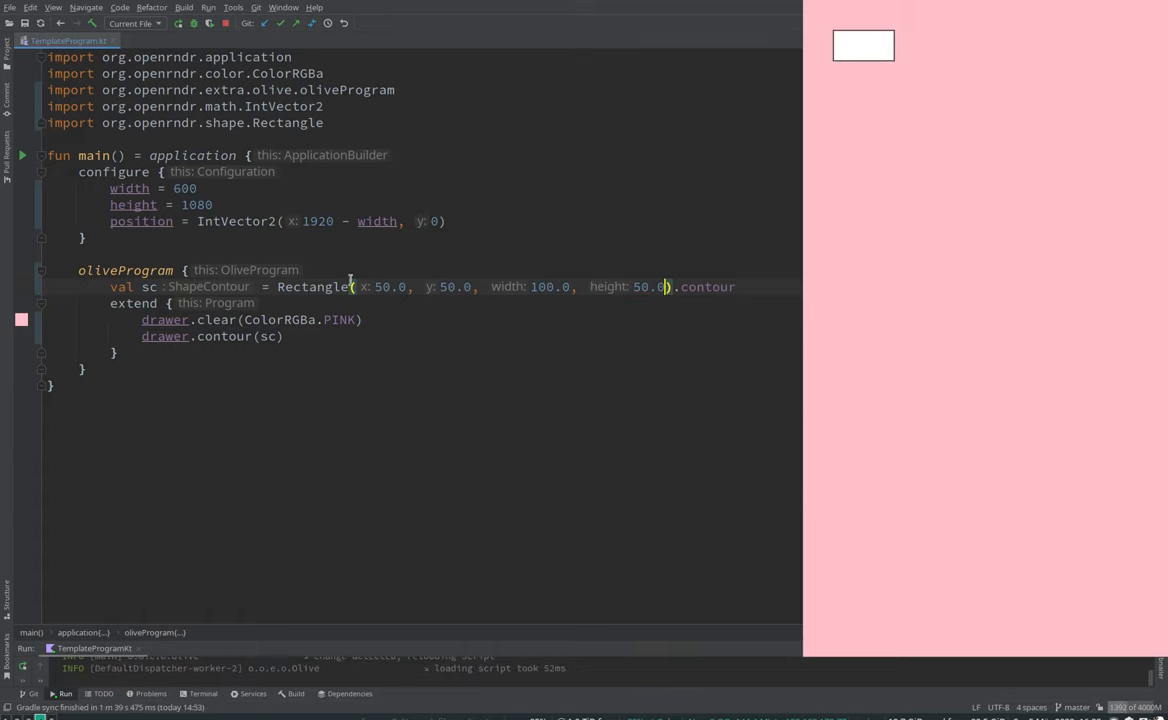
pyautogui.write('.fromCenter')
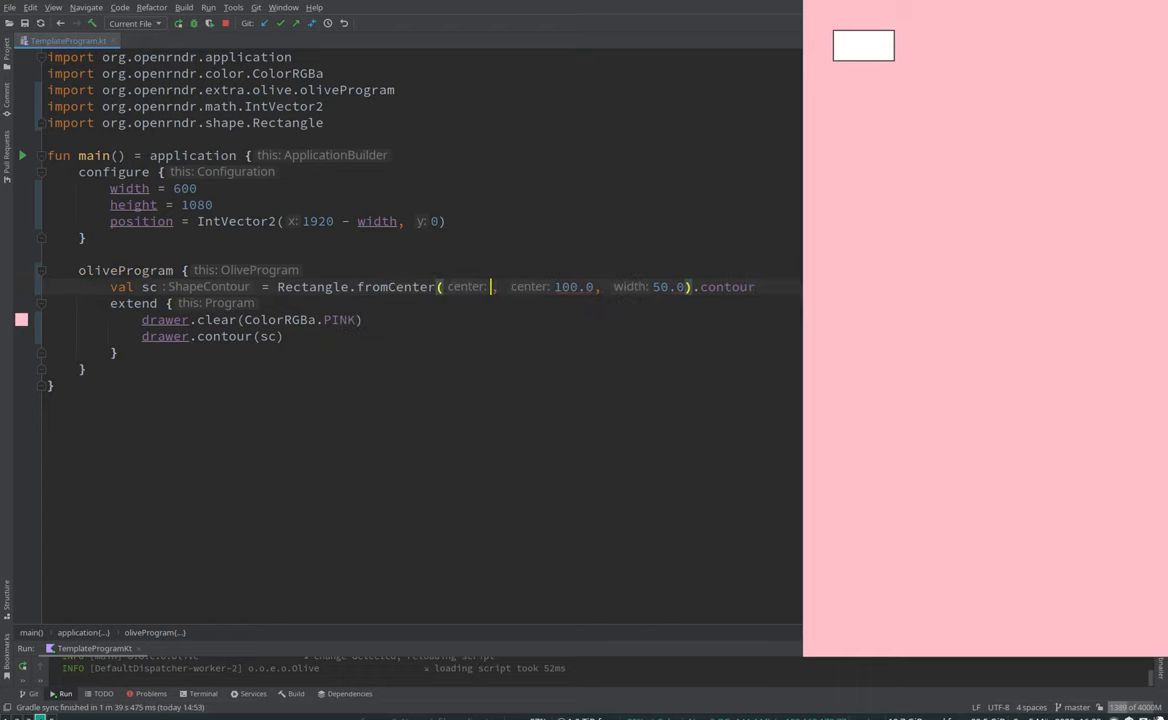
pyautogui.write('drawer.bounds.center')
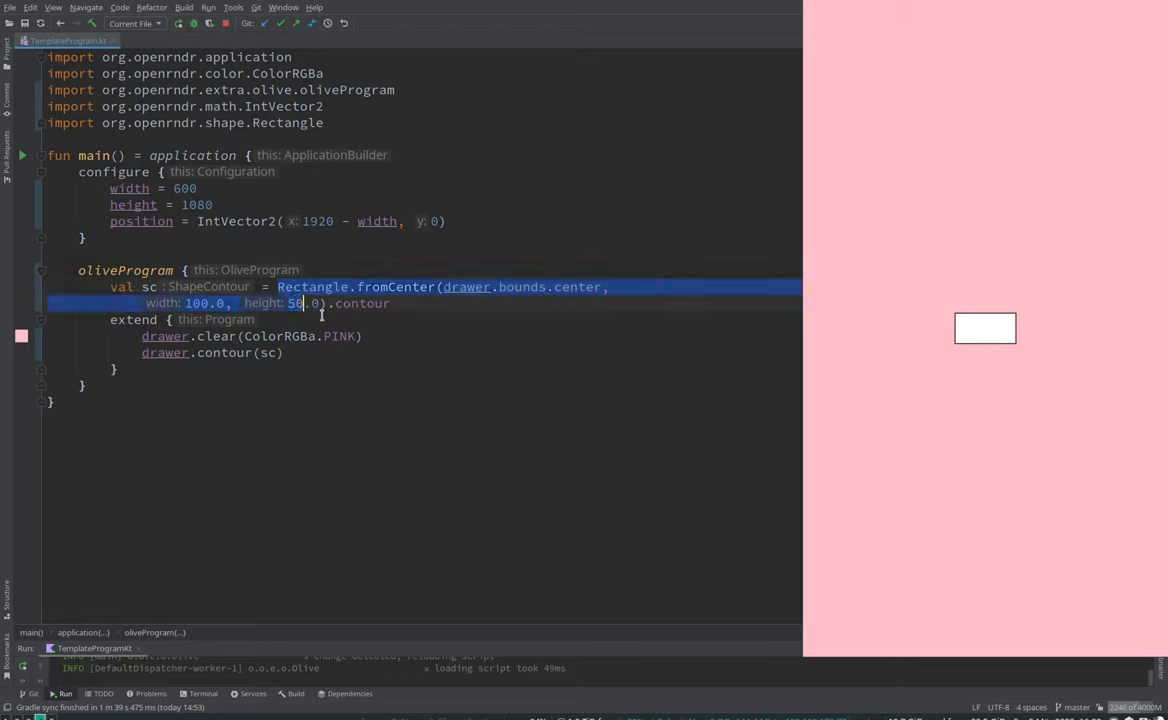
pyautogui.write('Circle().contour')
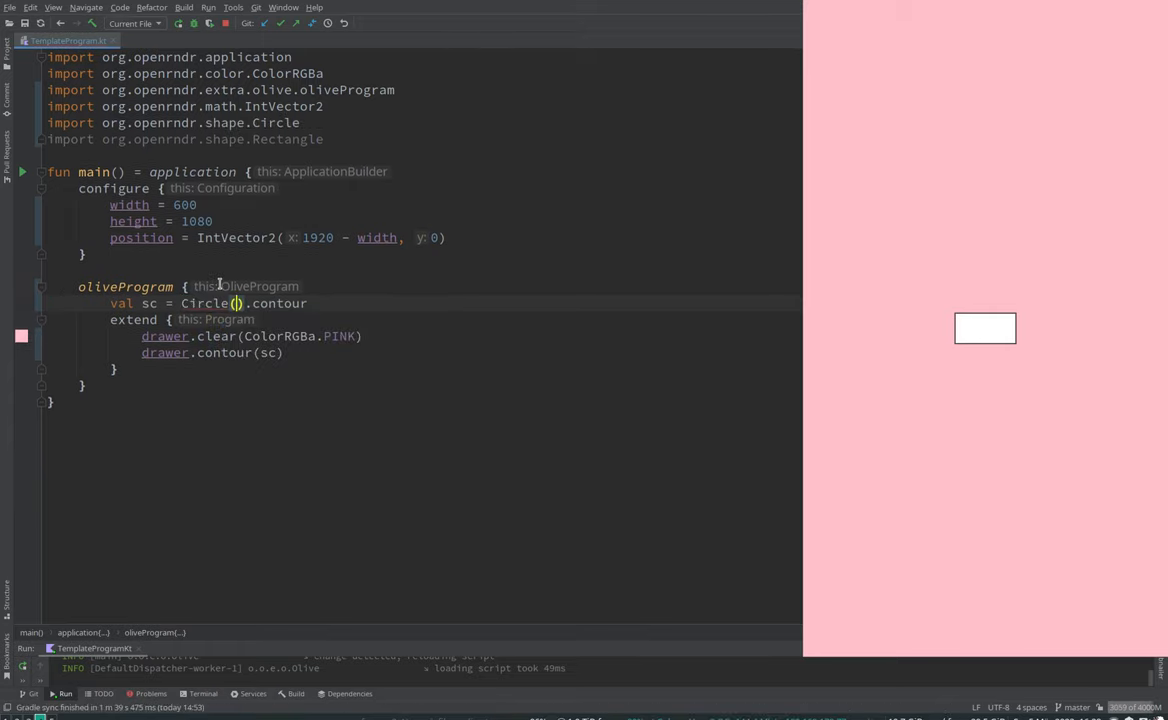
# Step: Set the contour to Circle(200.0, 200.0, 50.0) and select the call for replacement
pyautogui.write('200.0, 200.0, 50.0')
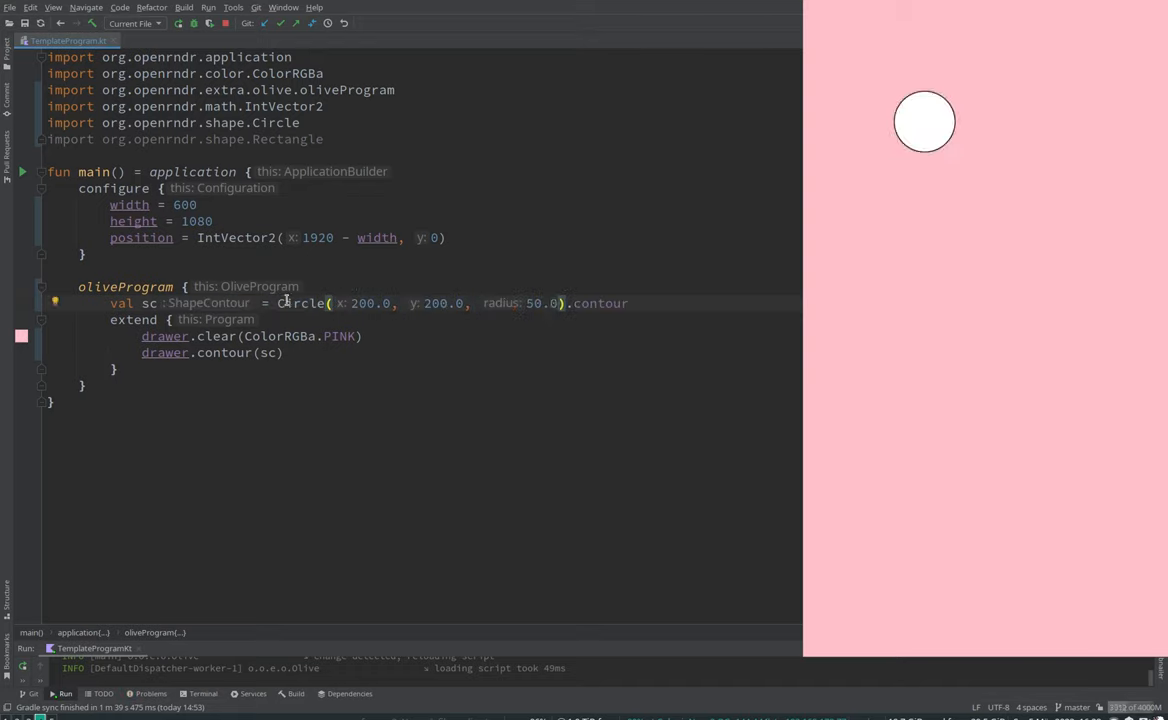
pyautogui.doubleClick(300, 304)
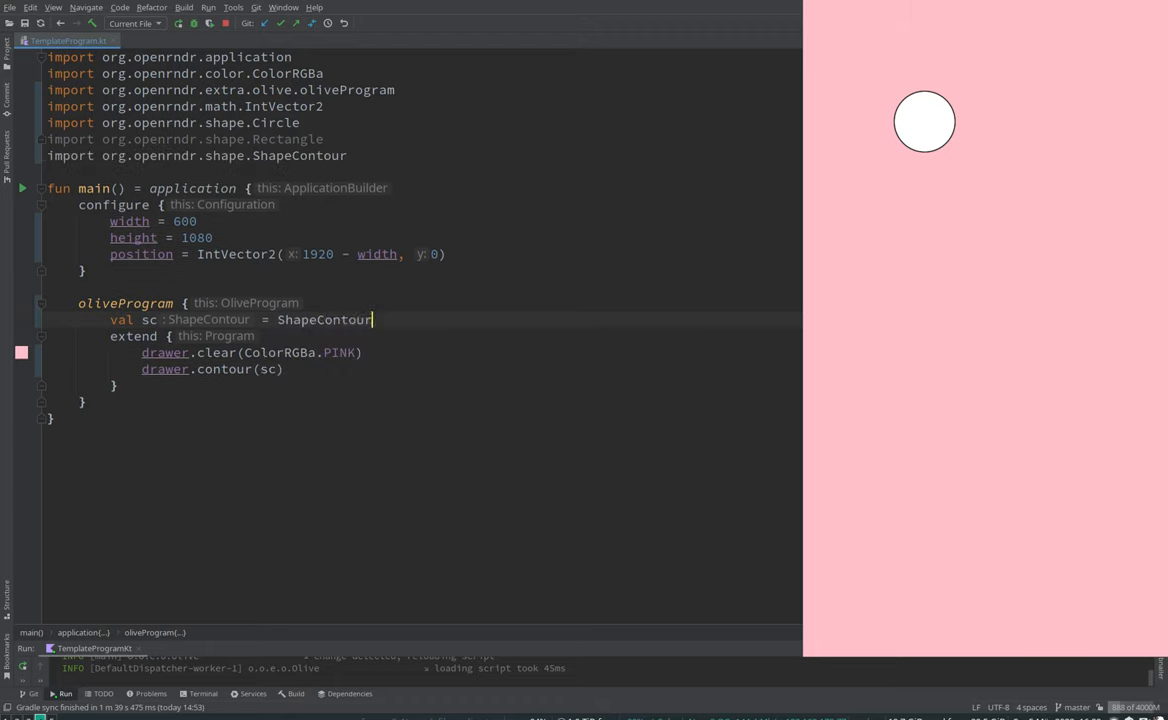
# Step: Build sc with ShapeContour.fromPoints over List(20) { drawer.bounds.uniform(-100.0) }
pyautogui.write('.fromPoints(')
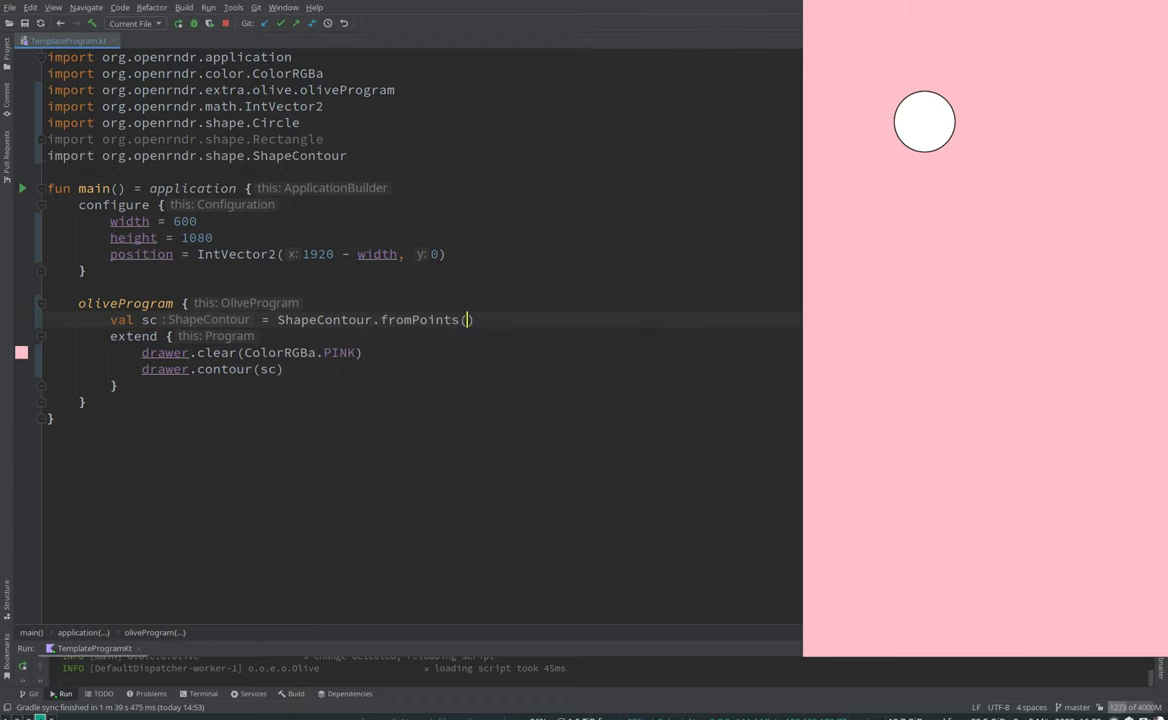
pyautogui.press('Enter')
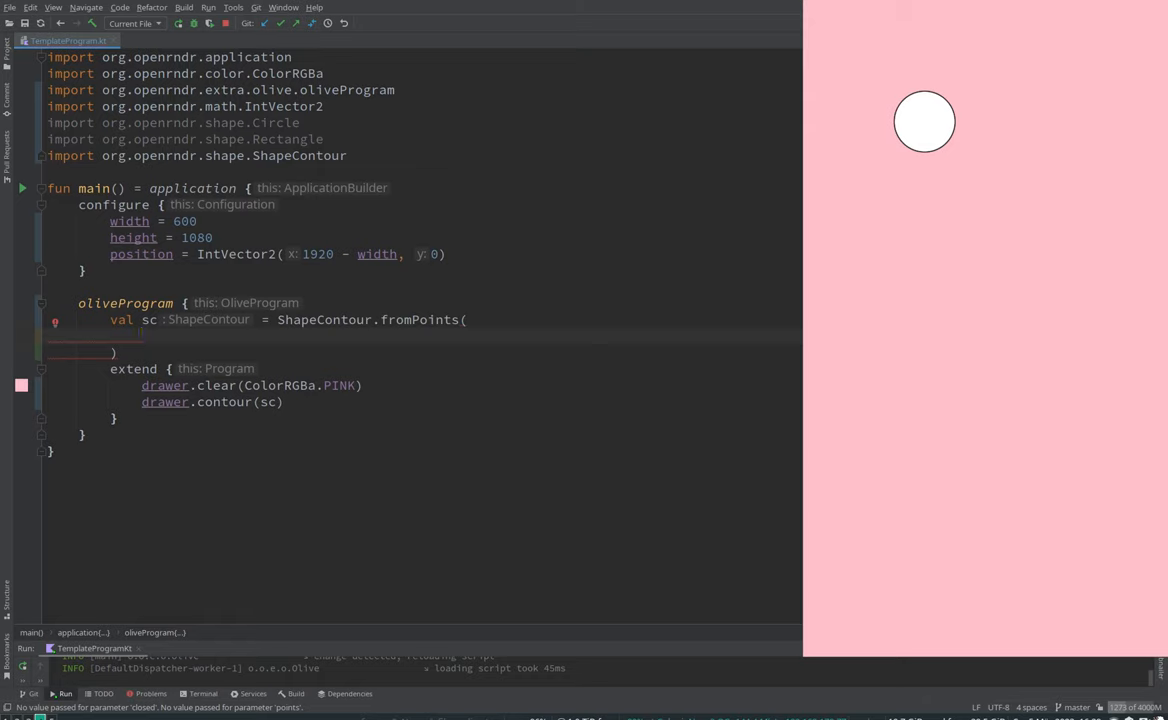
pyautogui.write('Vec')
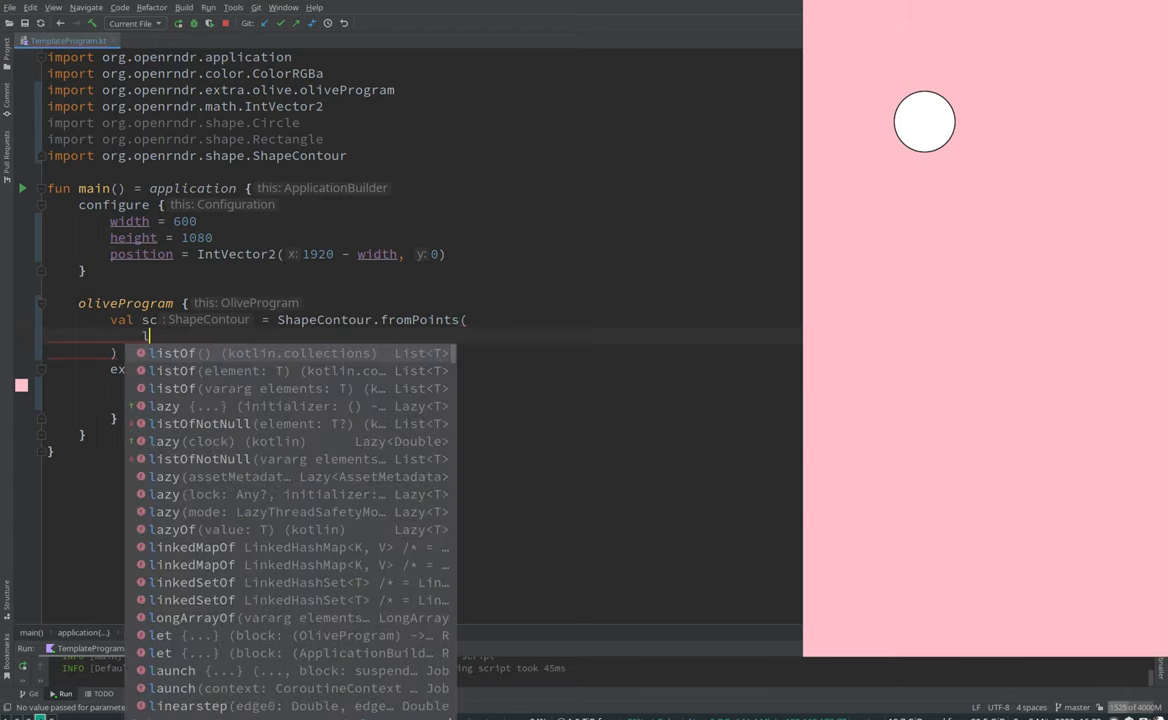
pyautogui.write('List')
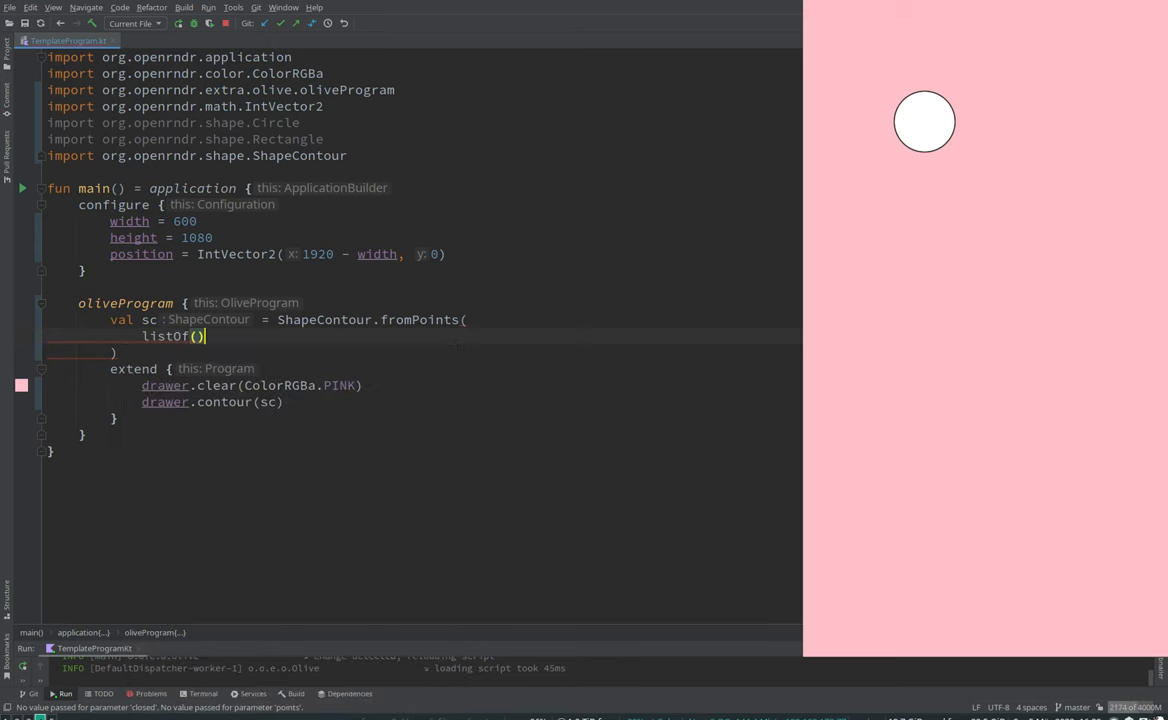
pyautogui.write('Ve')
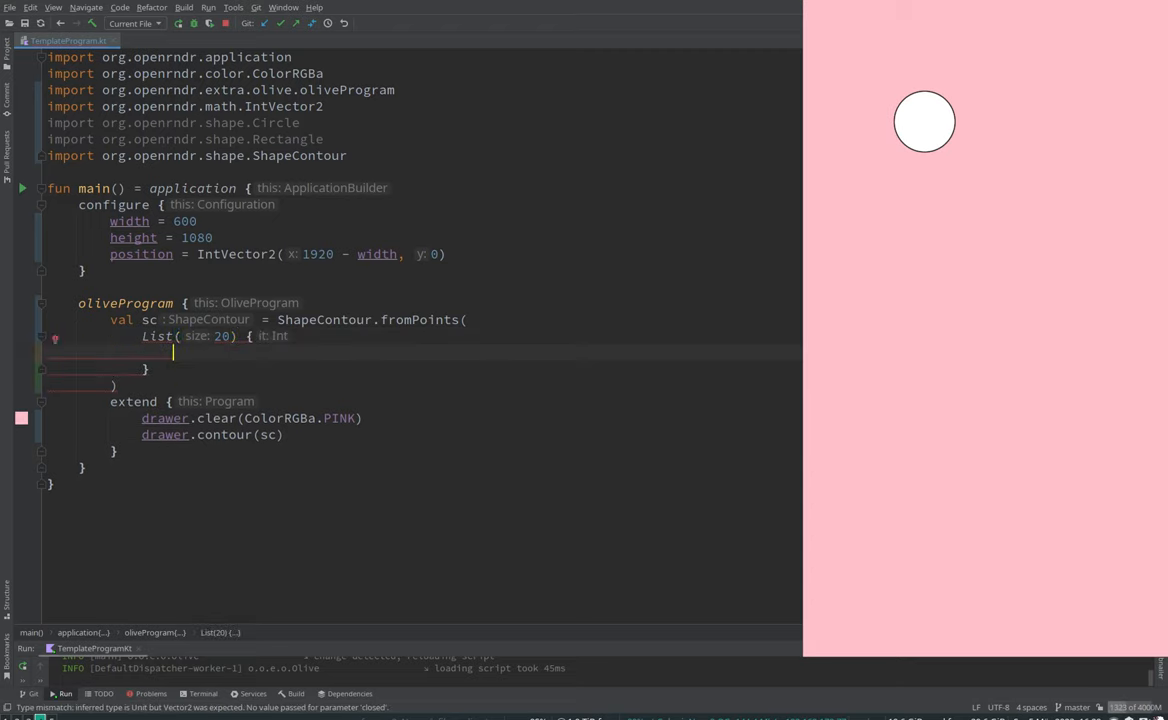
pyautogui.write('drawer.bounds.uniform(')
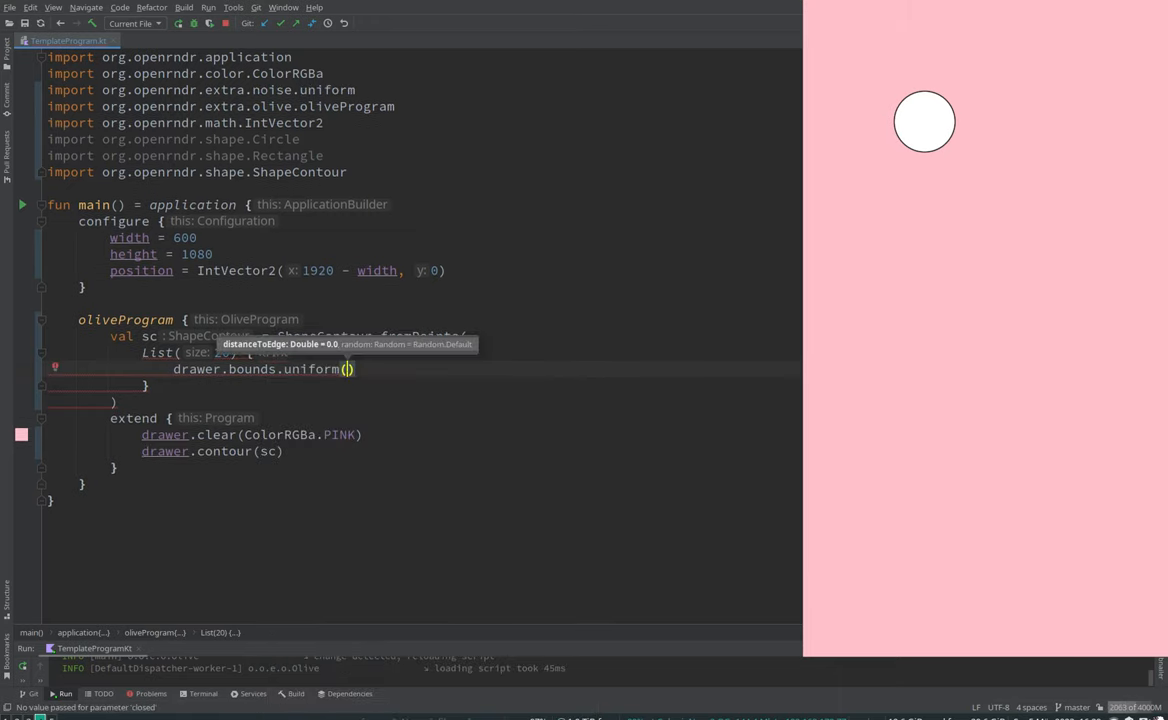
pyautogui.write('-100.0')
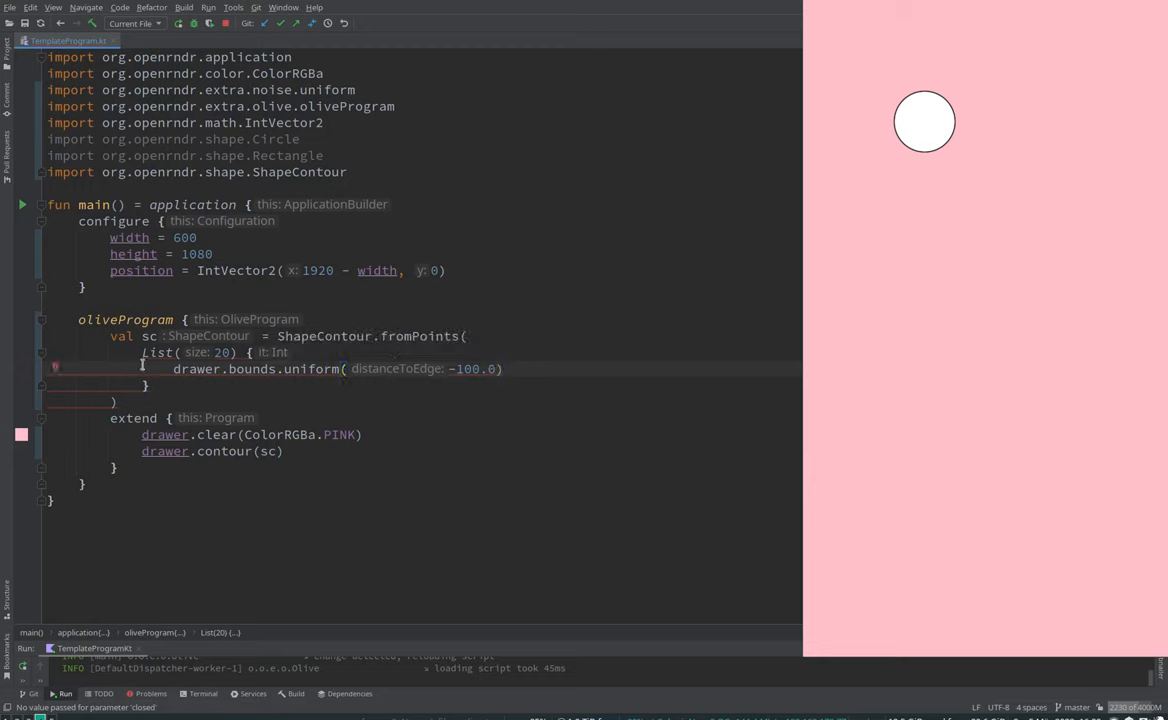
# Step: Pass closed = true so the 20 random points form a closed polygon
pyautogui.moveTo(142, 352); pyautogui.dragTo(148, 384)
pyautogui.write(',')
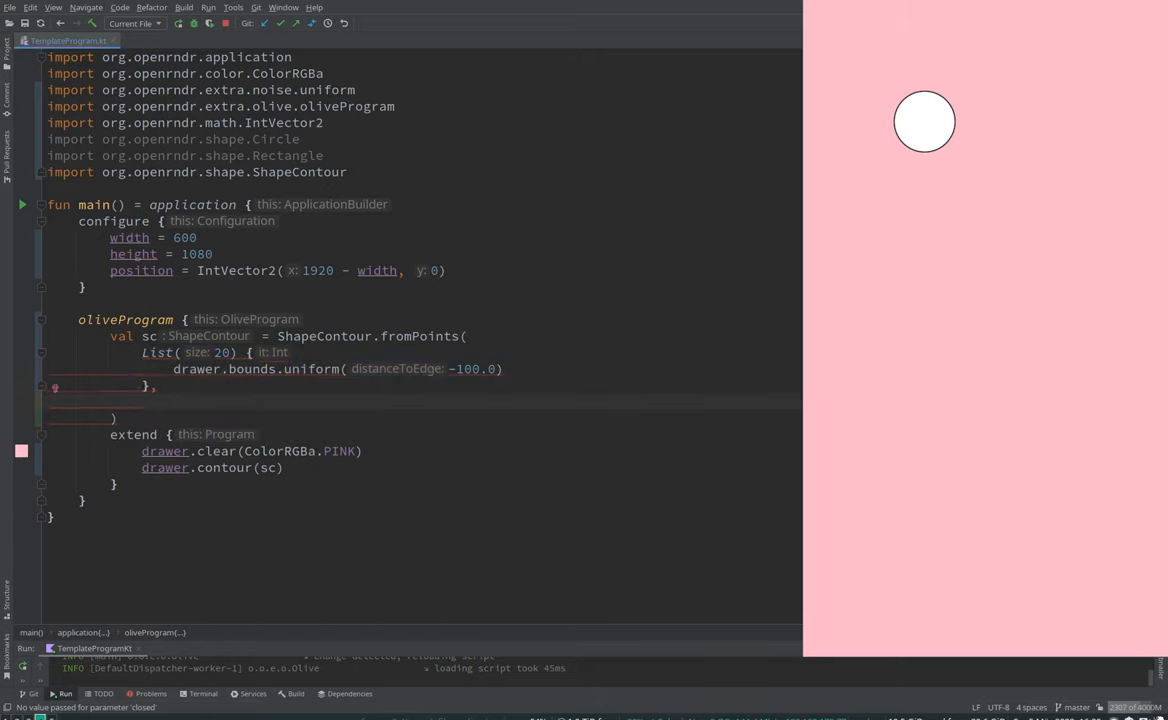
pyautogui.write('true')
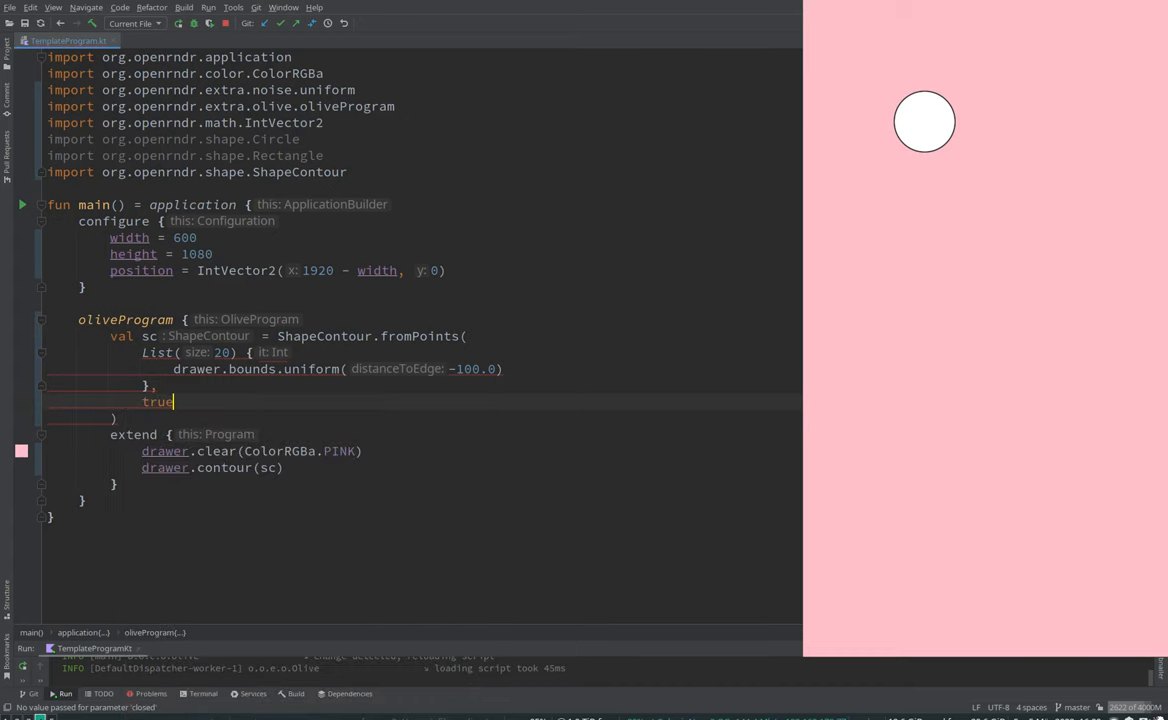
pyautogui.write('closed:')
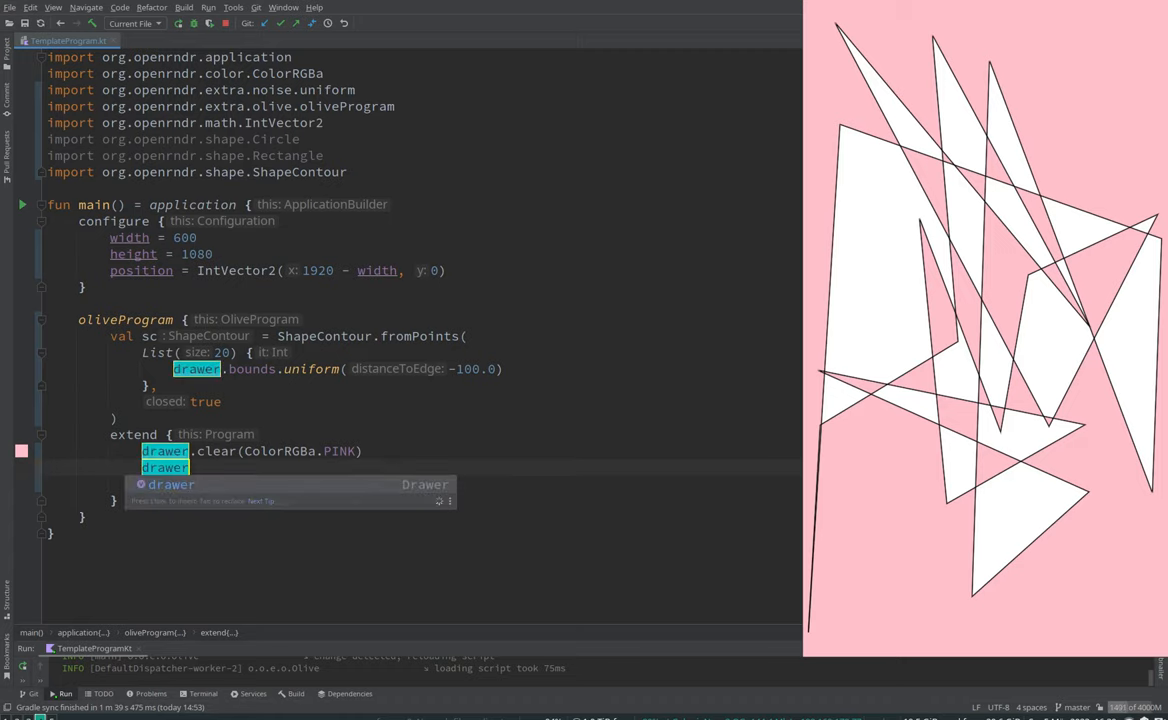
# Step: Set drawer.fill = null for an outline only, toggling closed to false and back to true
pyautogui.write('drawer.fill = u')
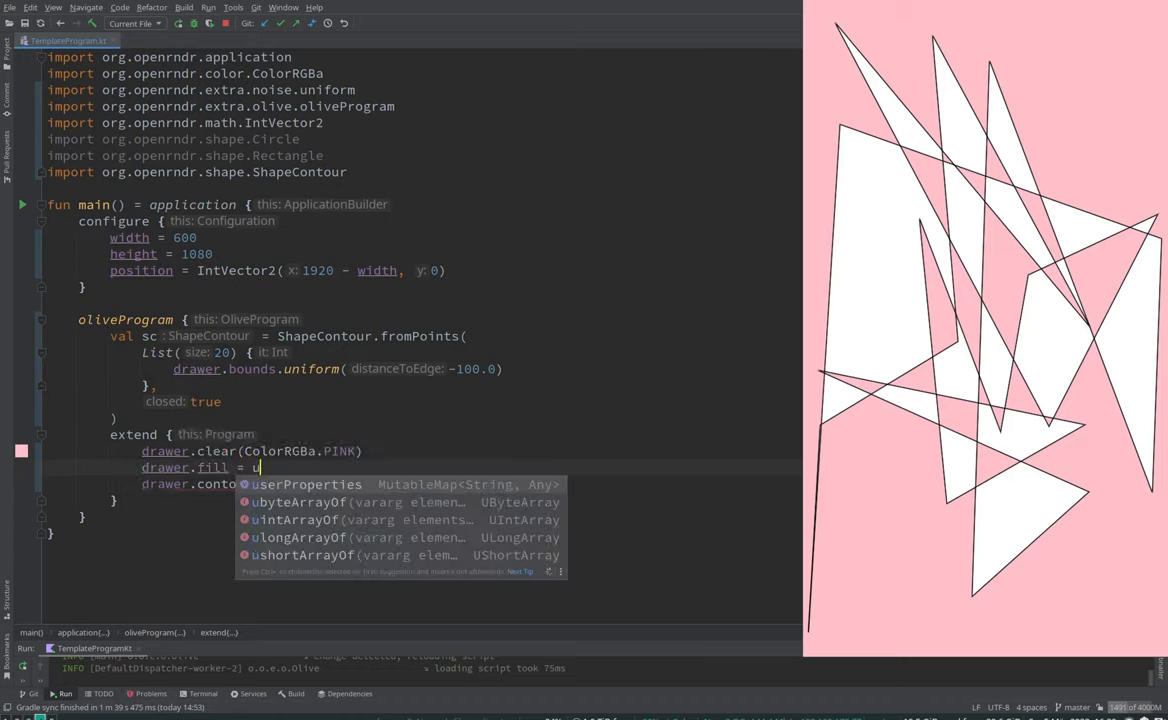
pyautogui.write('null')
pyautogui.click(220, 352)
pyautogui.write('1')
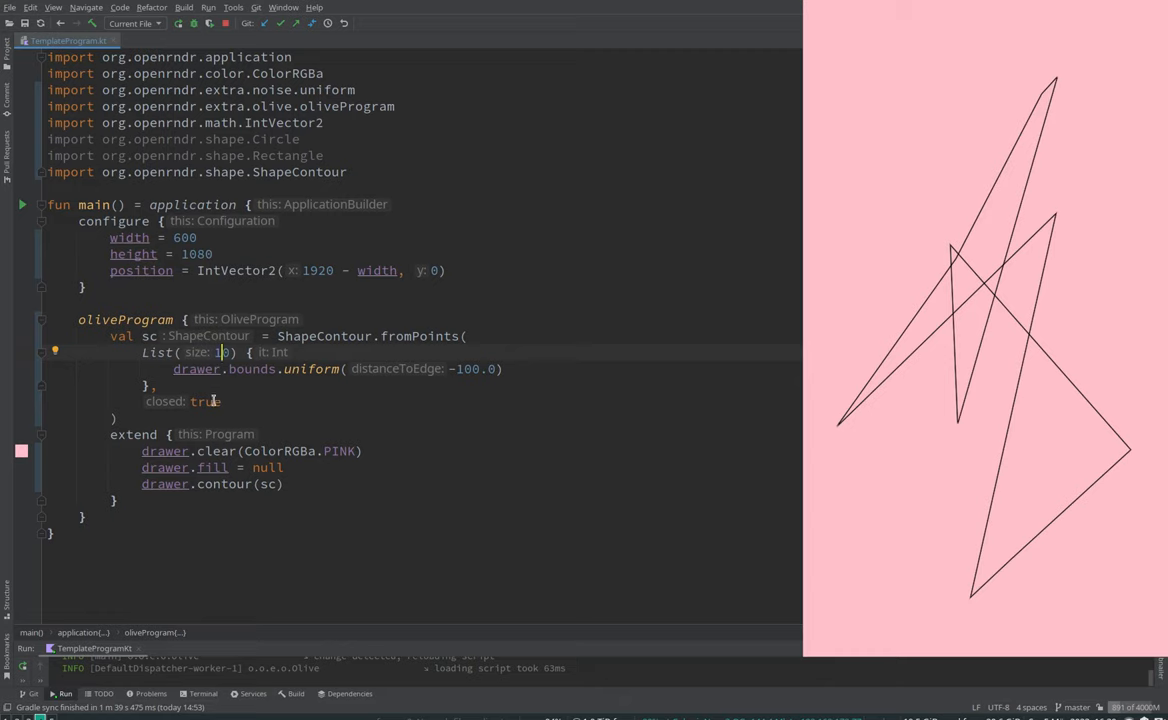
pyautogui.write('false')
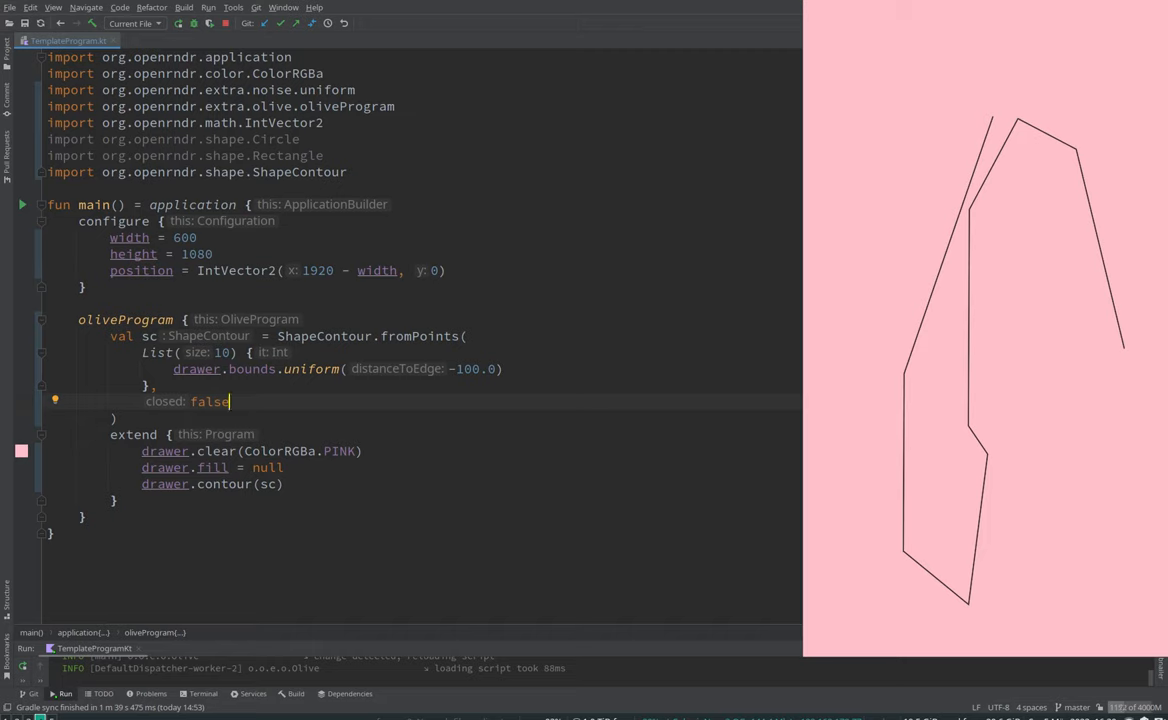
pyautogui.write('true')
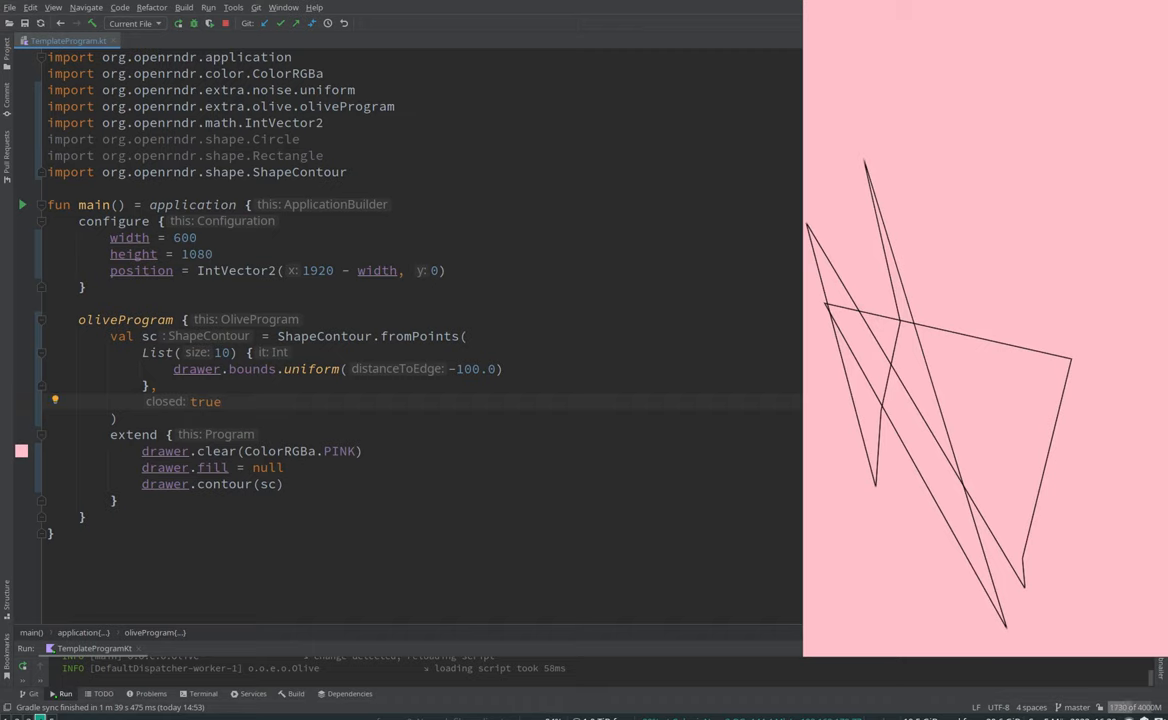
# Step: Add println(sc.length) to print the contour's length to the run console
pyautogui.write('println(sc.length')
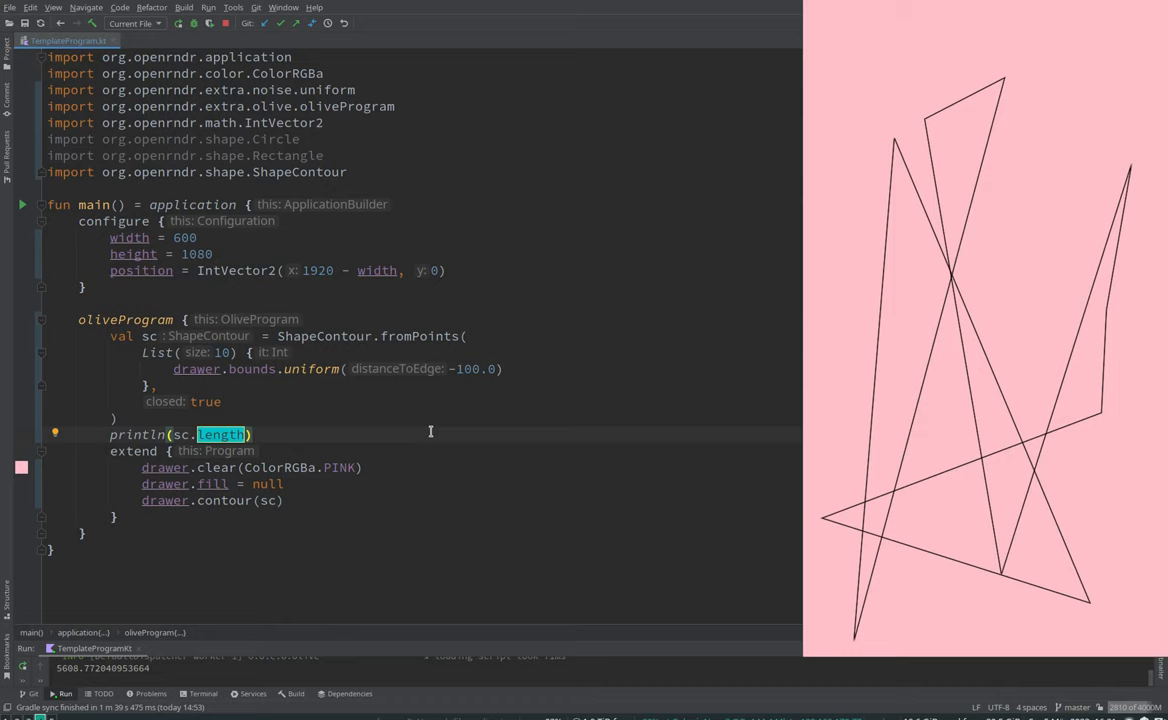
pyautogui.moveTo(230, 324)
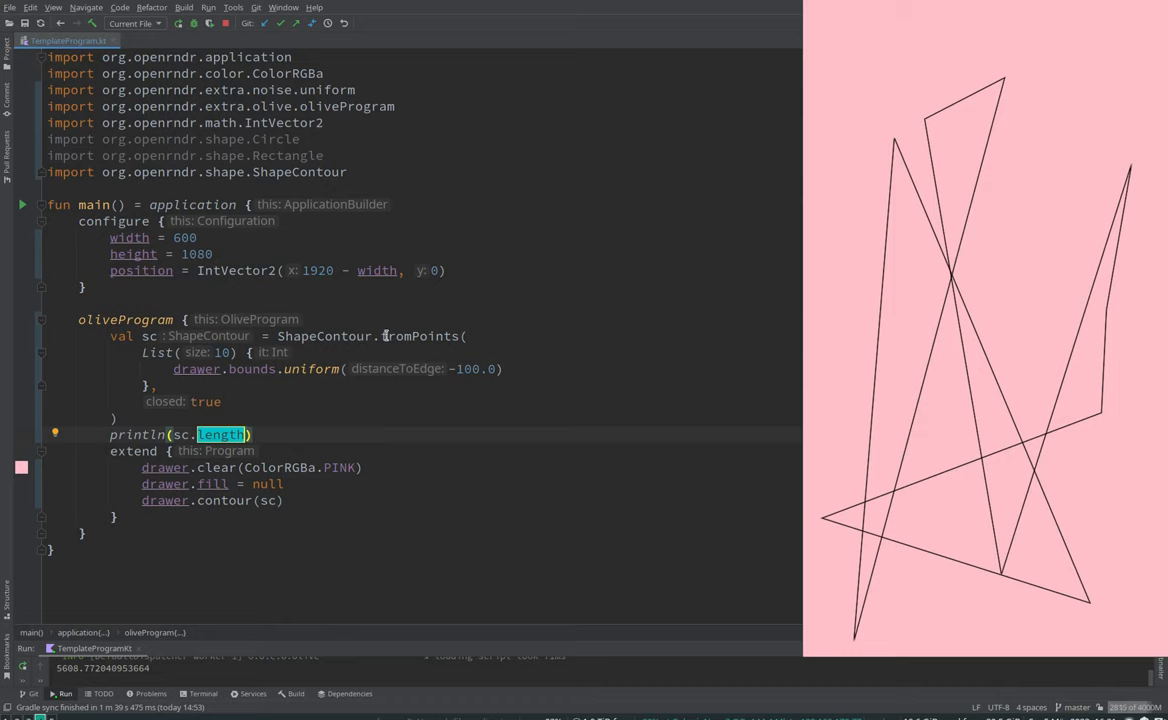
pyautogui.moveTo(400, 336)
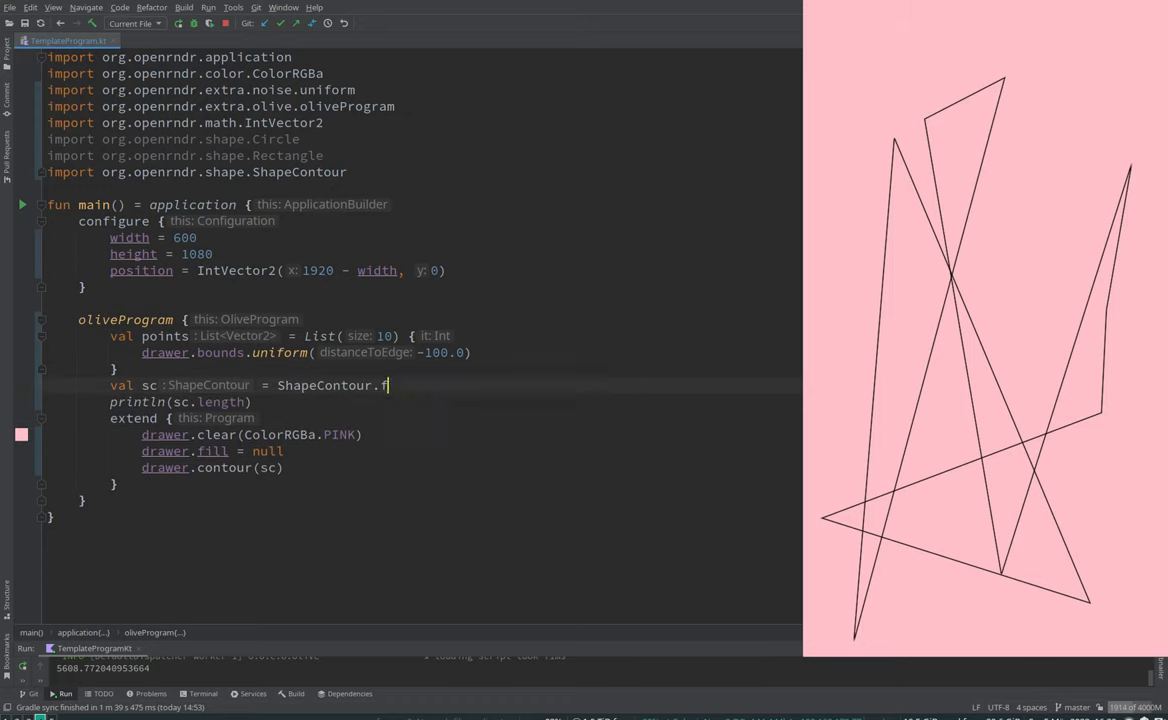
# Step: Feed sc from ShapeContour.fromSegments(segs) and declare val segs = points.zipWithNext
pyautogui.write('romSegments(')
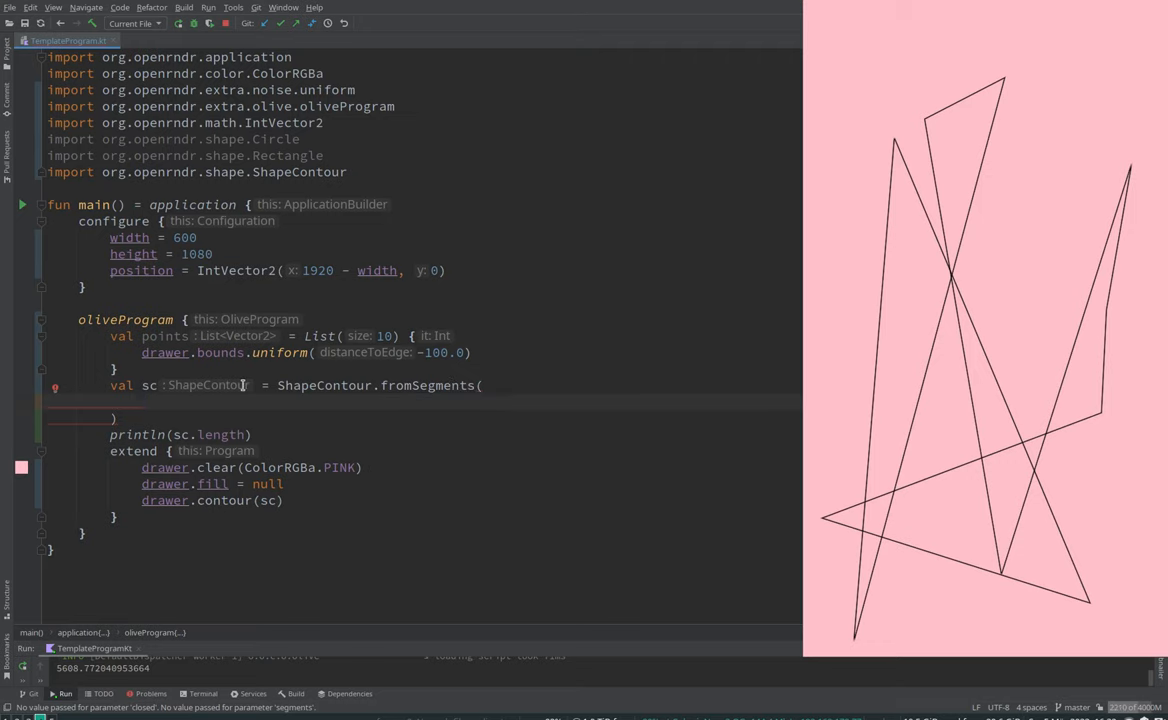
pyautogui.write('segs')
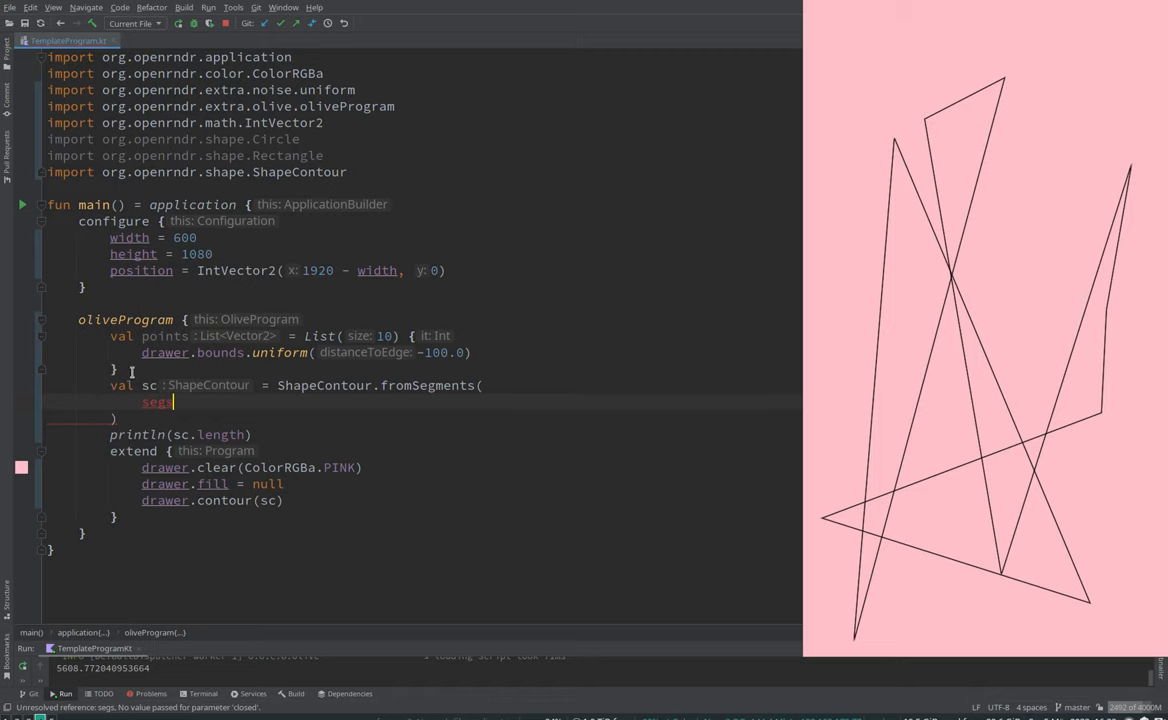
pyautogui.write('val')
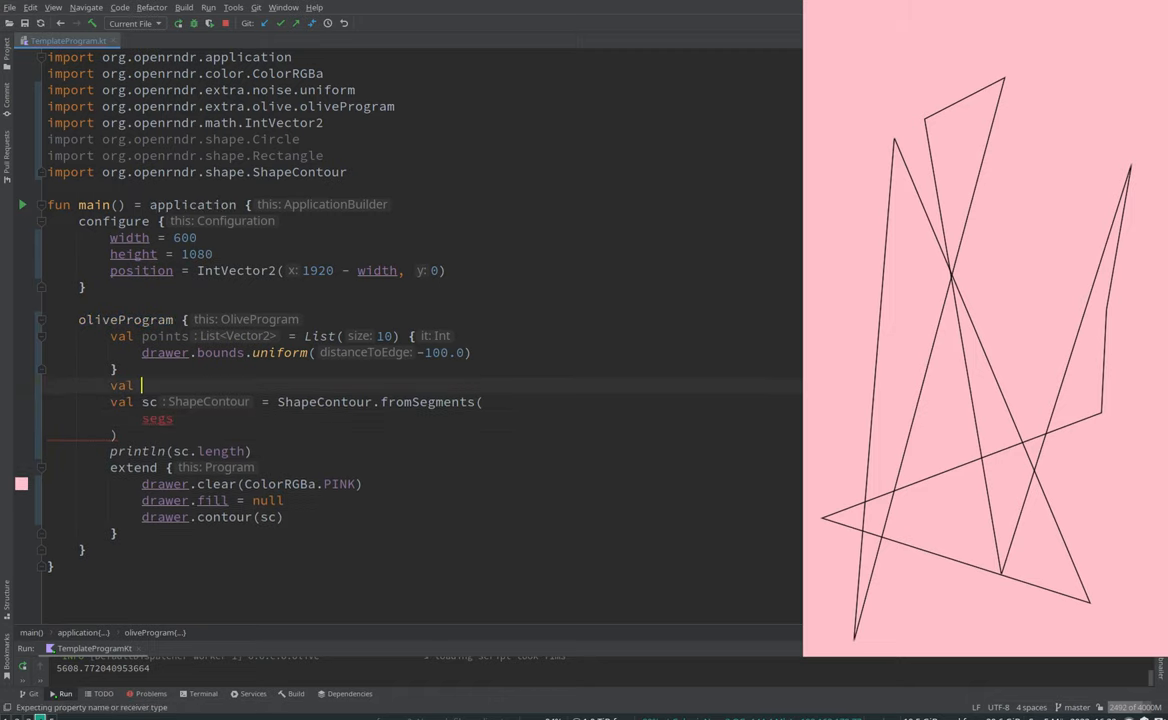
pyautogui.write('segs = points.')
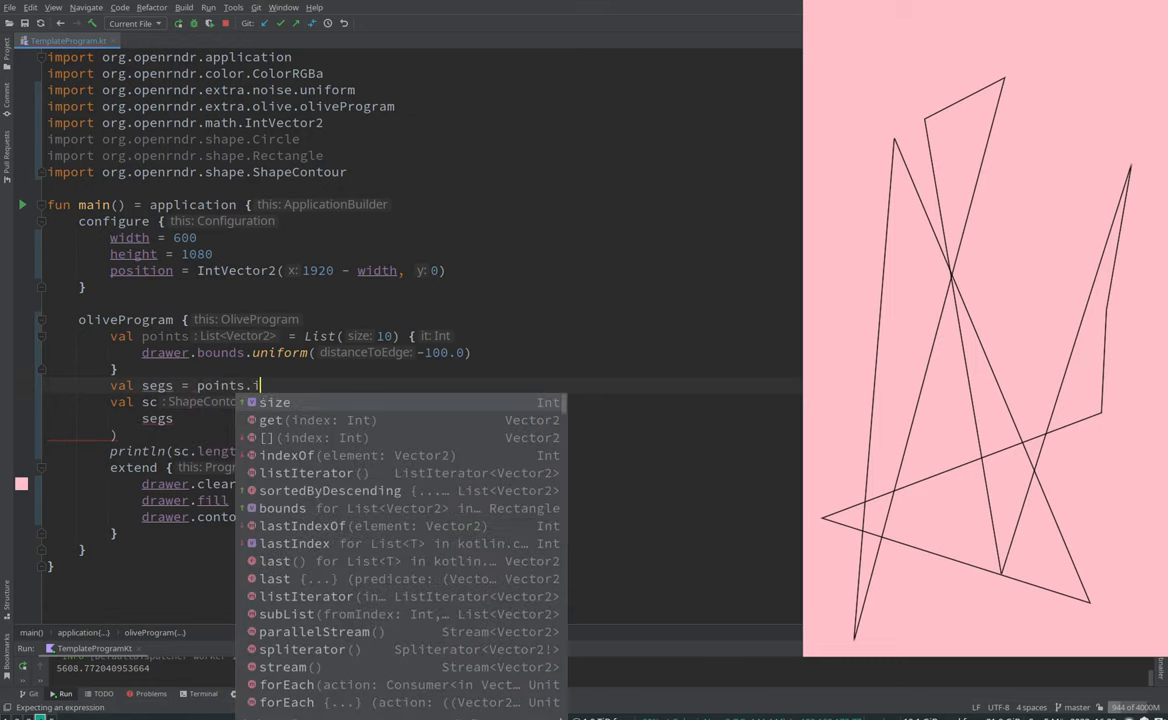
pyautogui.write('zipWithNext {')
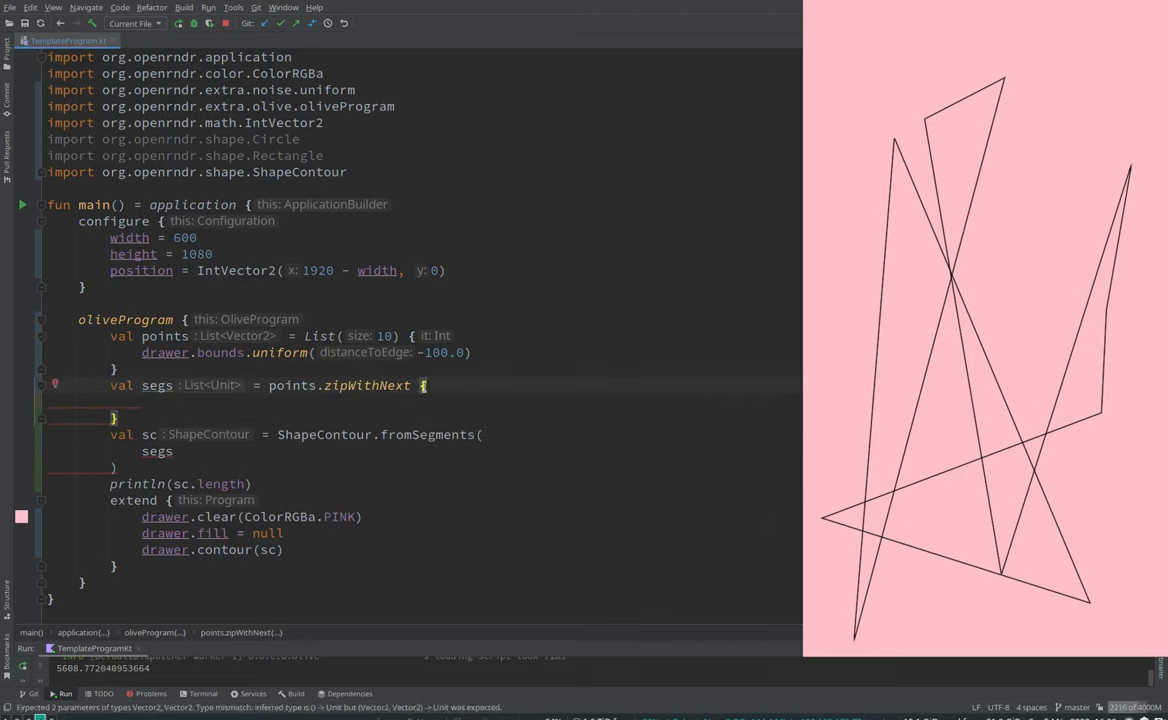
pyautogui.moveTo(400, 384)
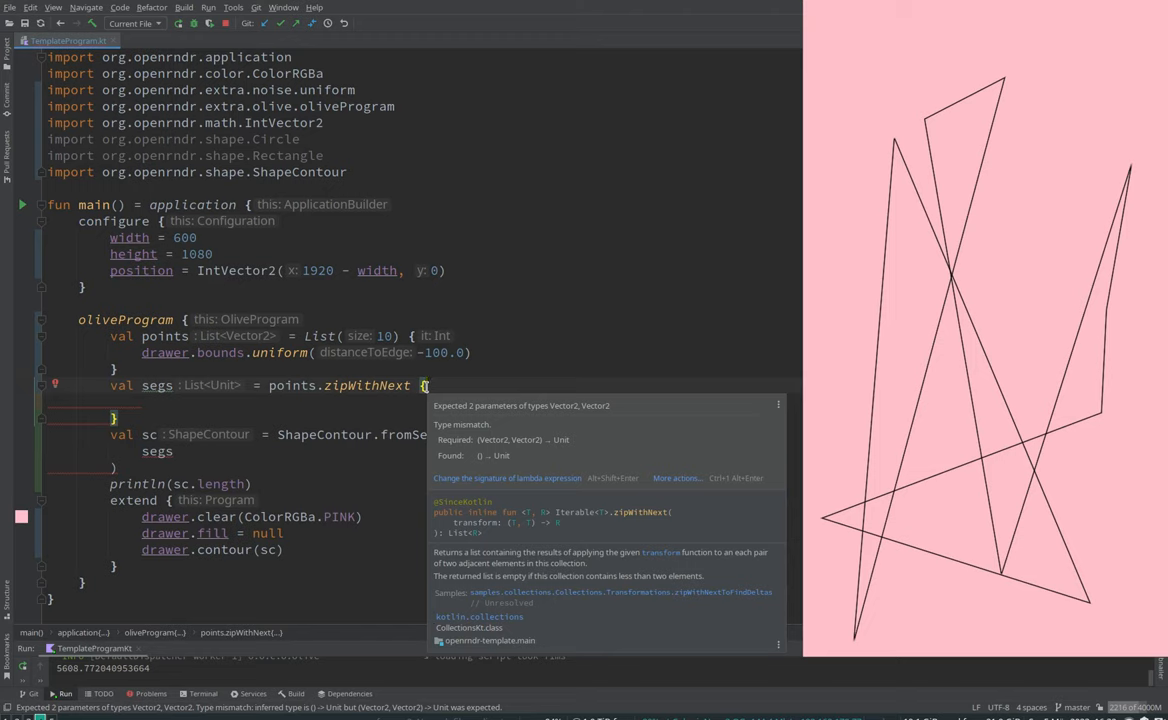
# Step: Inside zipWithNext, map each neighbouring pair a, b -> Segment(a, b)
pyautogui.write('Se')
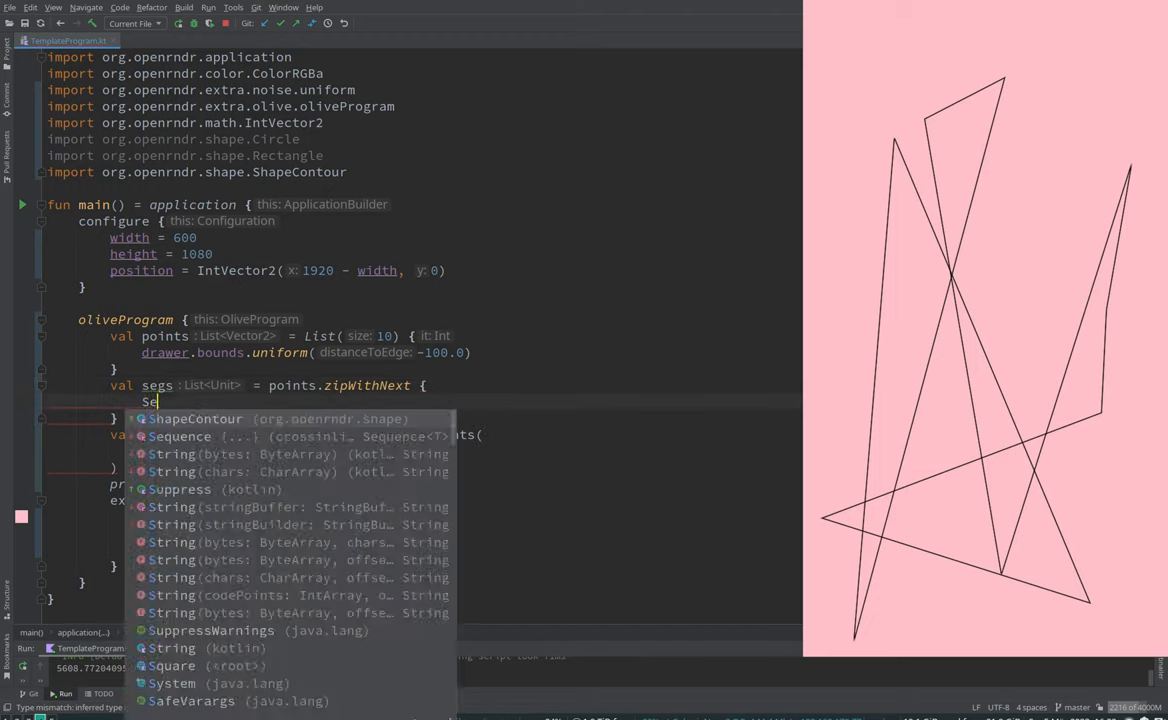
pyautogui.write('gment')
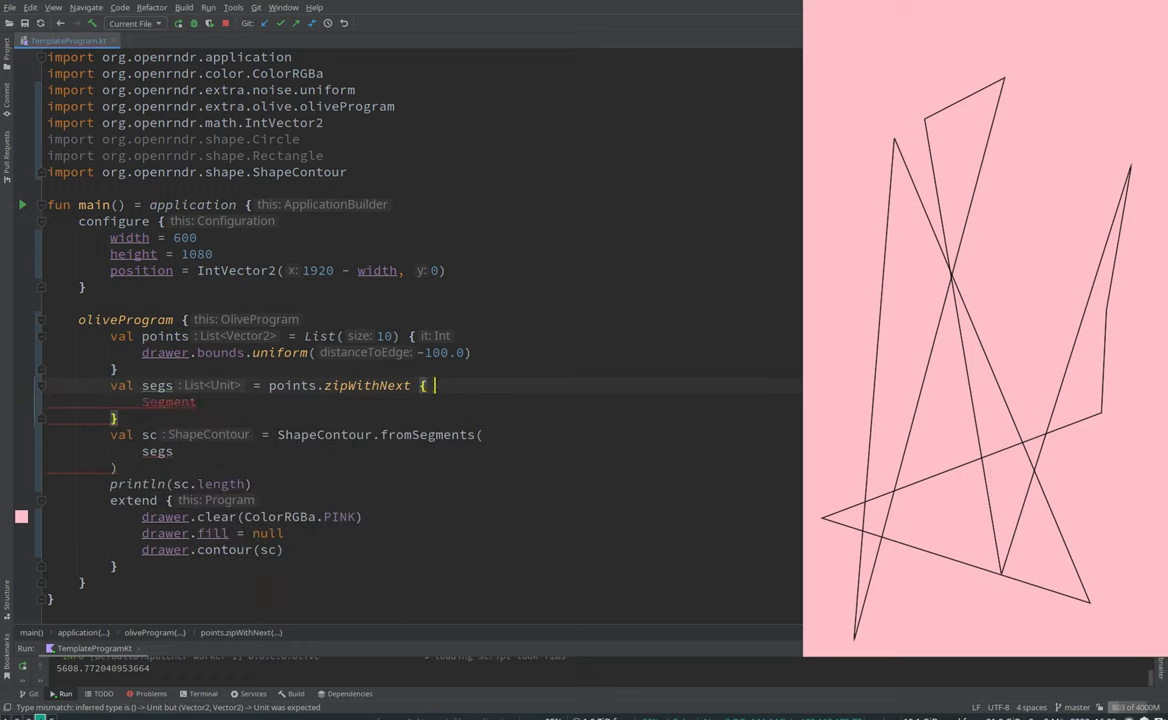
pyautogui.write('a, b ->')
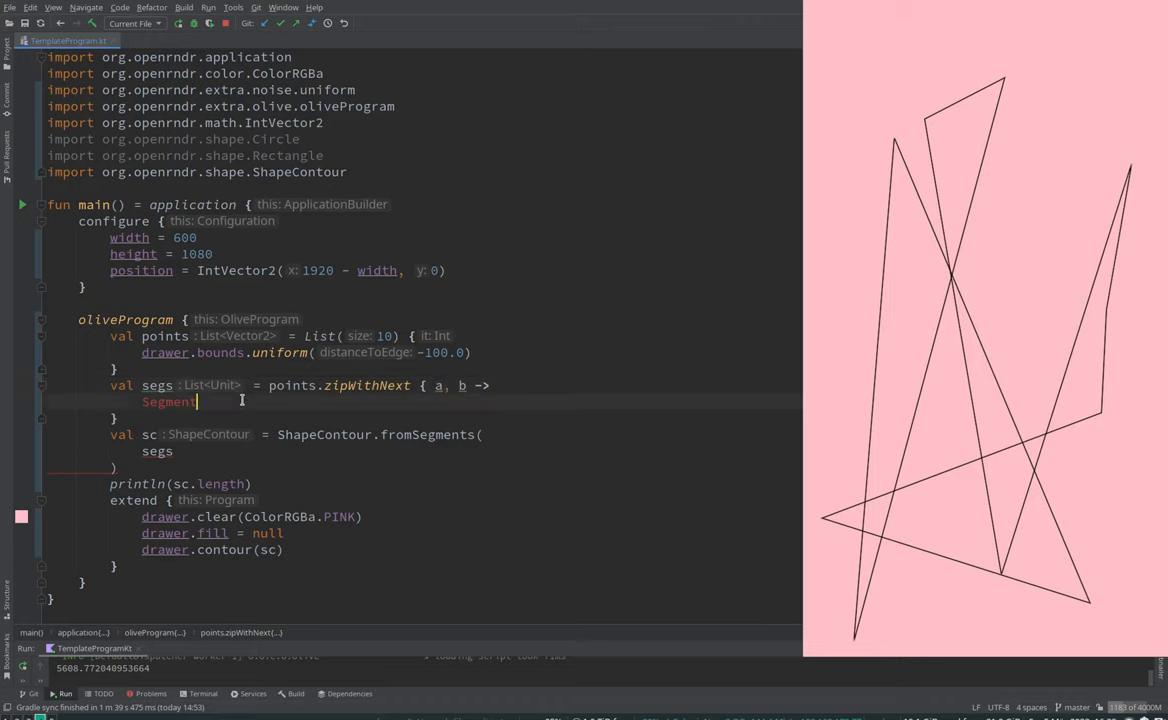
pyautogui.write('(a, b')
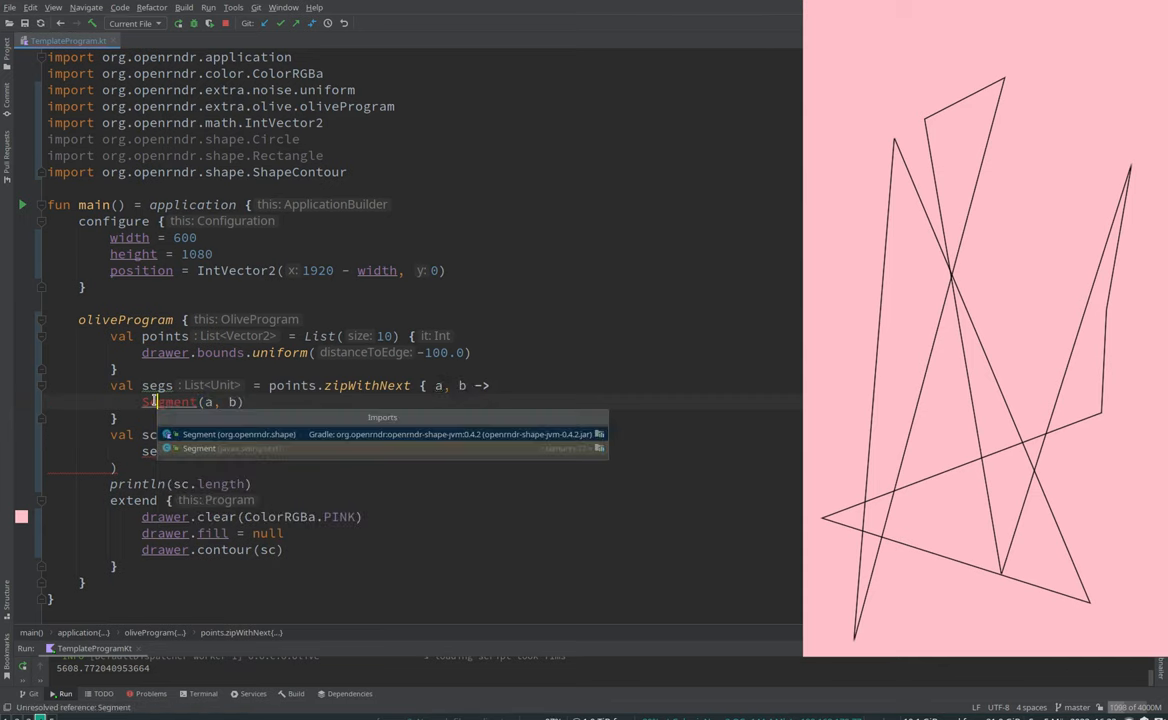
# Step: Import org.openrndr.shape.Segment via the quick-fix, replacing the Swing text Segment
pyautogui.click(198, 448)
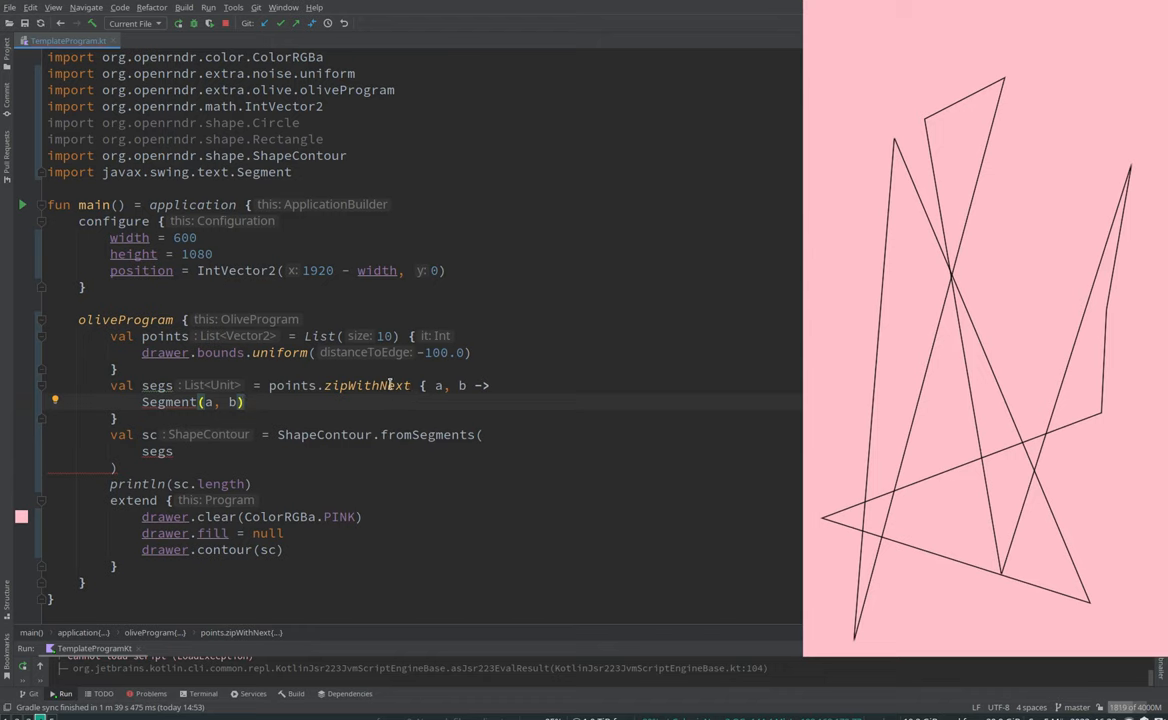
pyautogui.moveTo(380, 384)
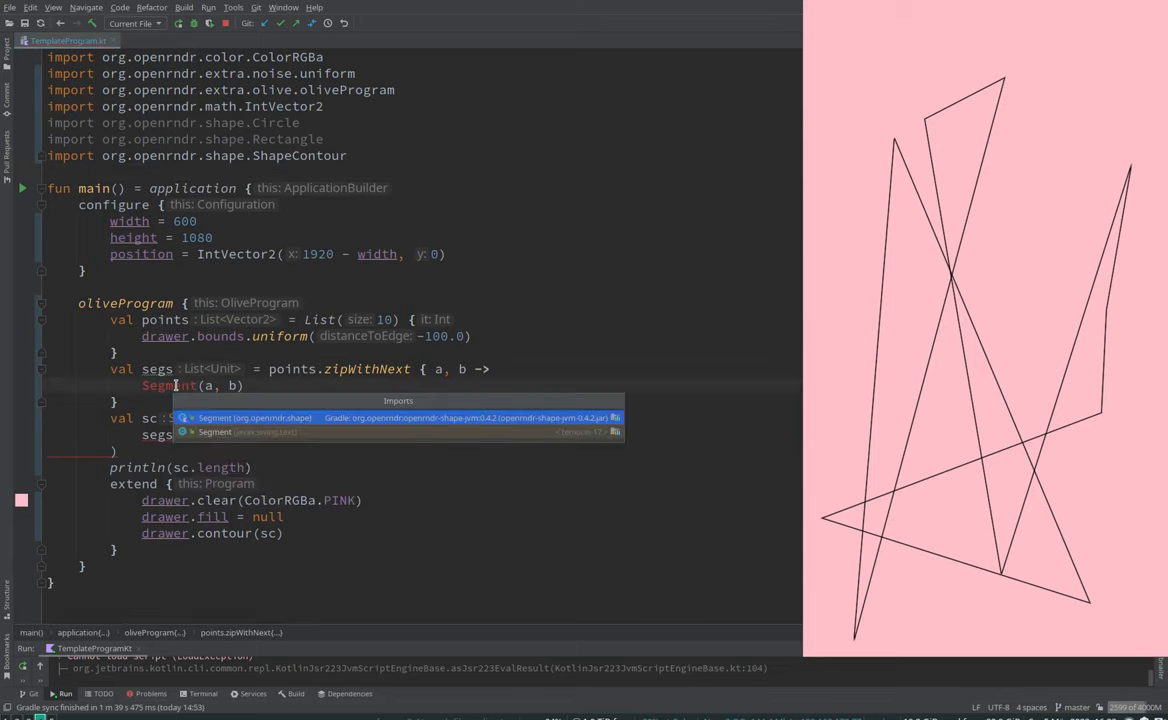
pyautogui.click(256, 418)
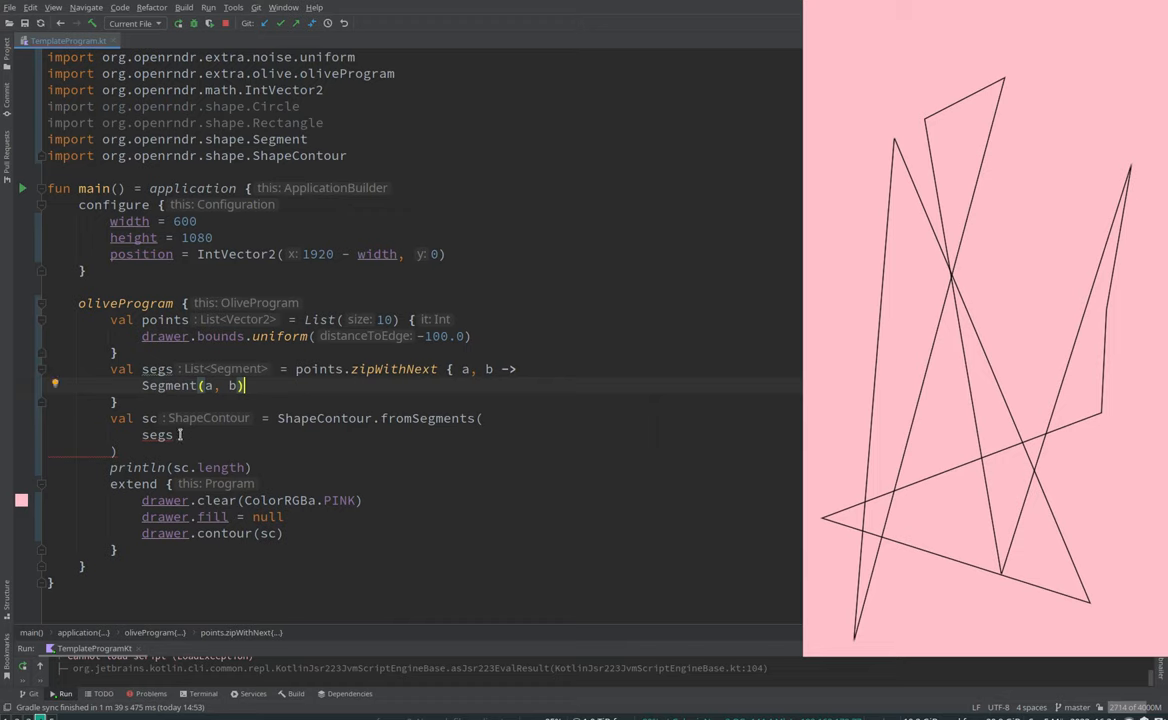
# Step: Pass closed = false to ShapeContour.fromSegments and start the a.mix midpoint control point
pyautogui.write(',')
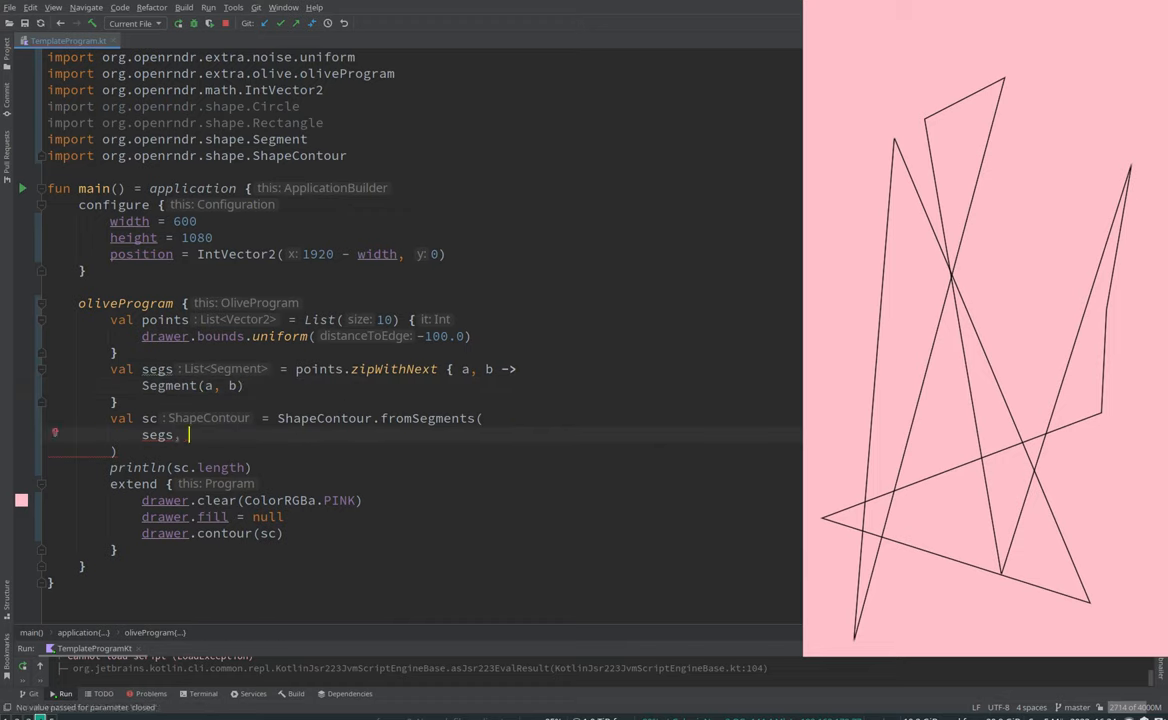
pyautogui.write('closed: false')
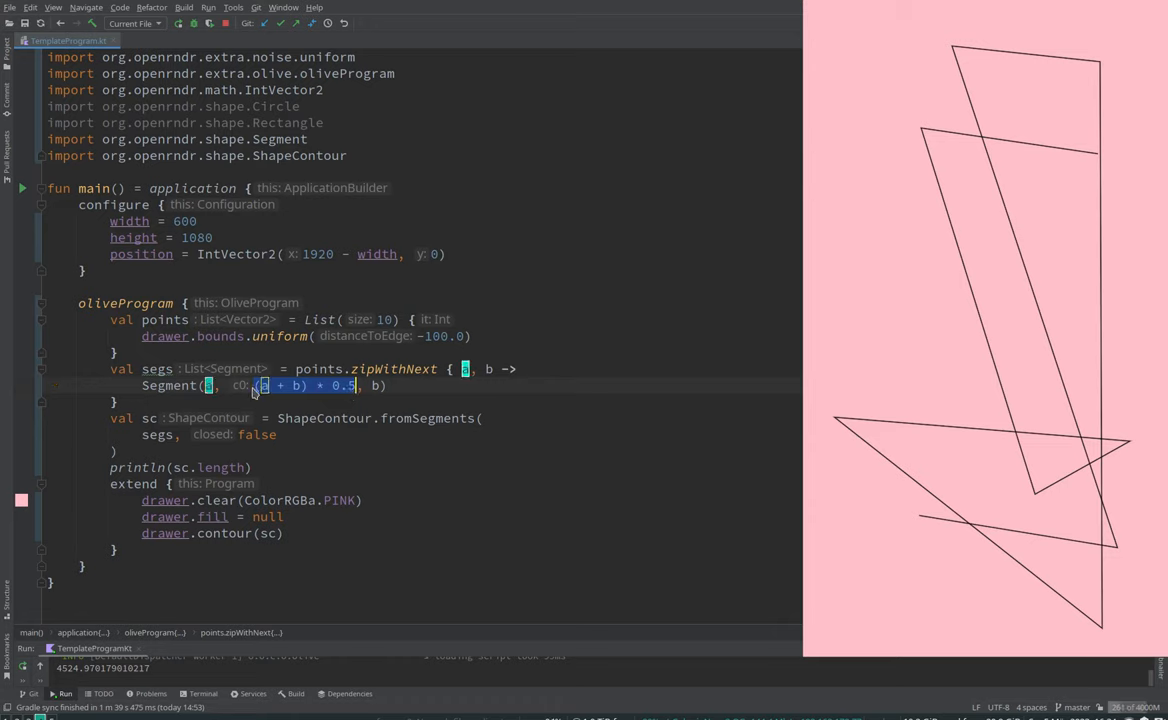
pyautogui.write('a.mix')
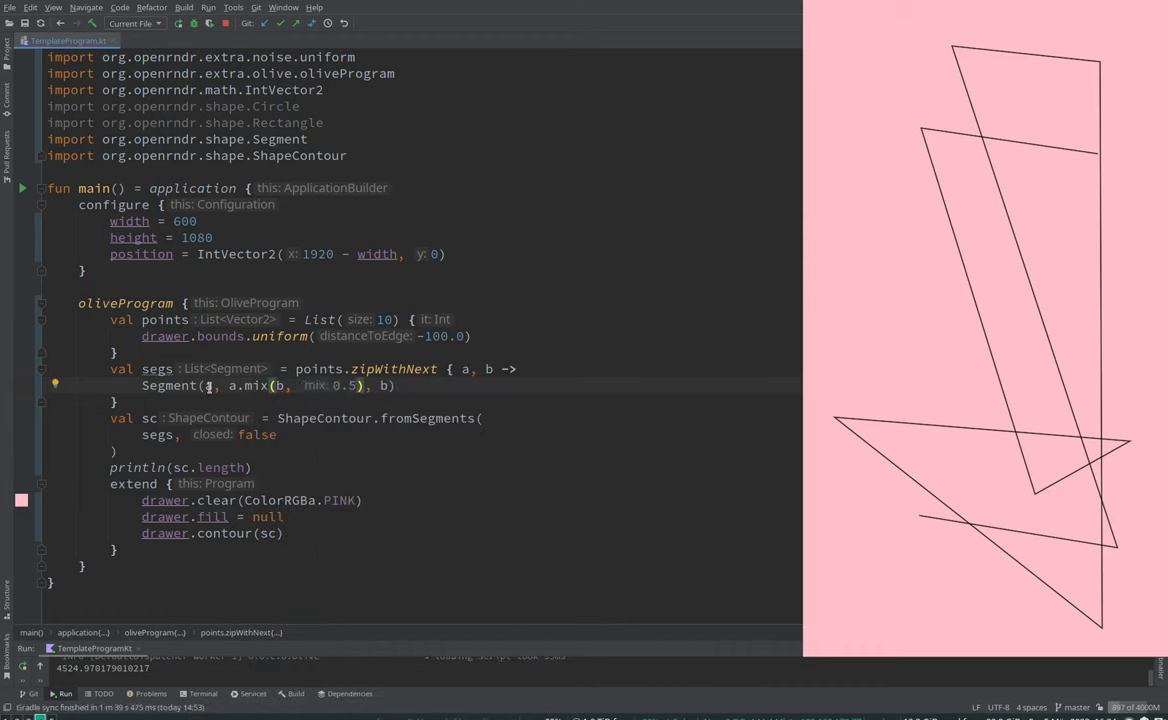
pyautogui.moveTo(256, 384)
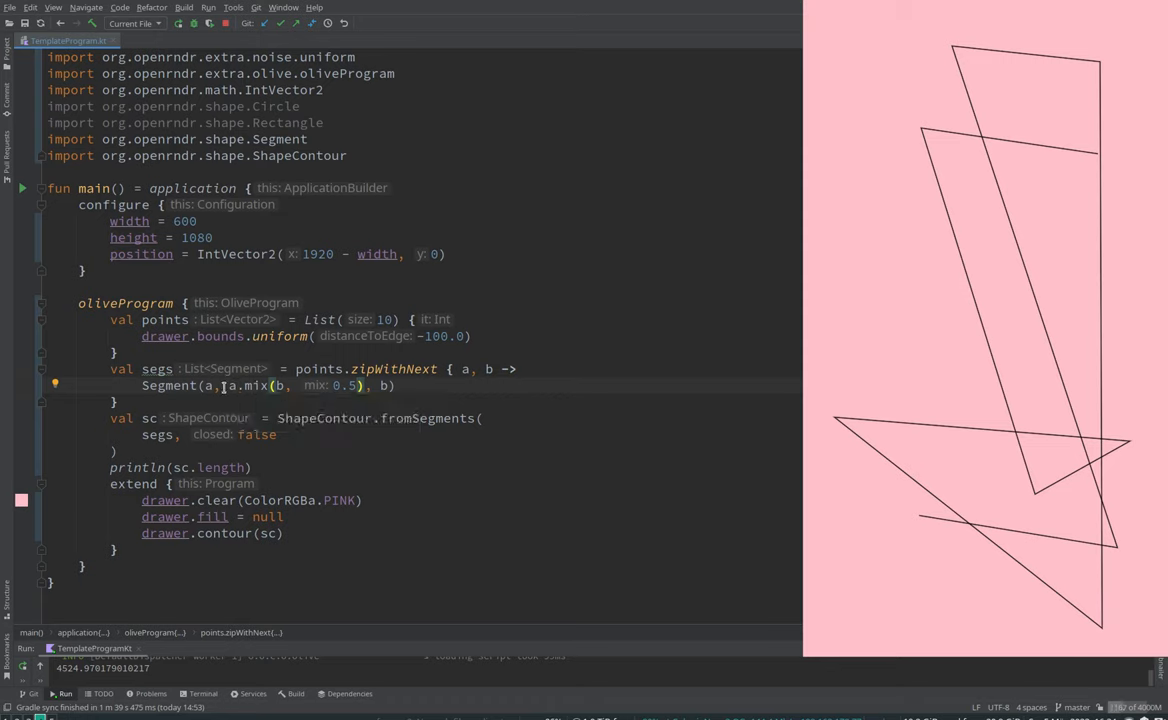
# Step: Build each Segment as Segment(a, a.mix(b, 0.5) plus an offset term, b)
pyautogui.doubleClick(230, 386)
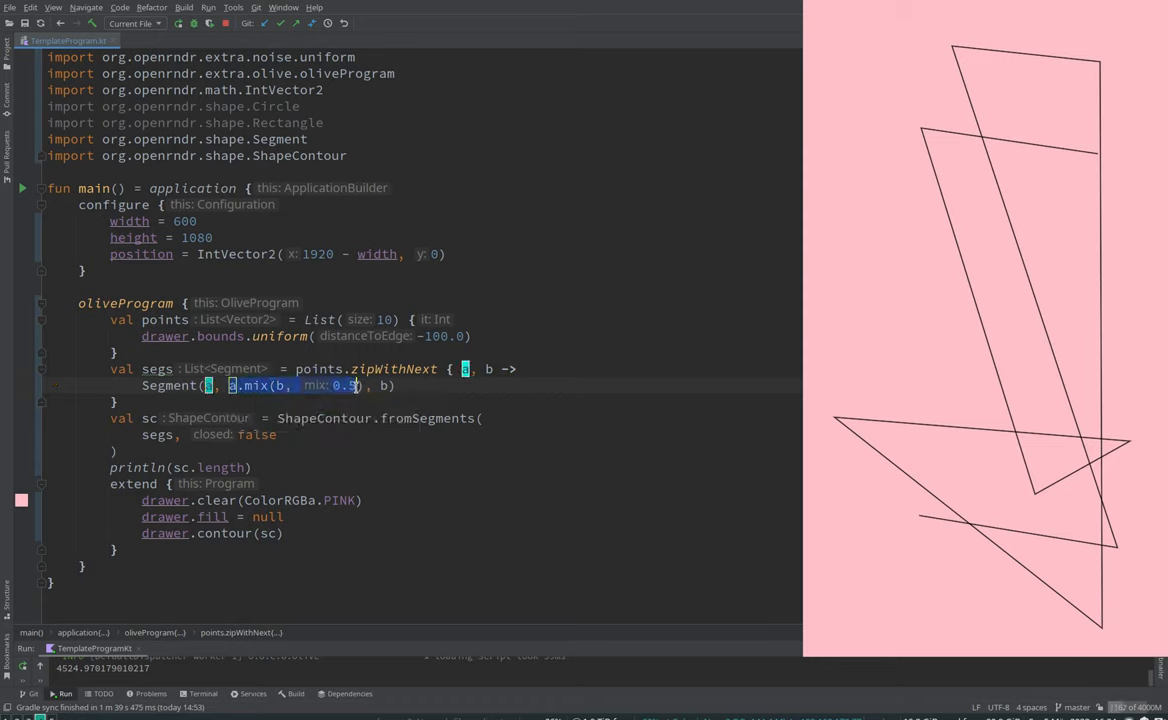
pyautogui.moveTo(950, 316)
pyautogui.write(' + ')
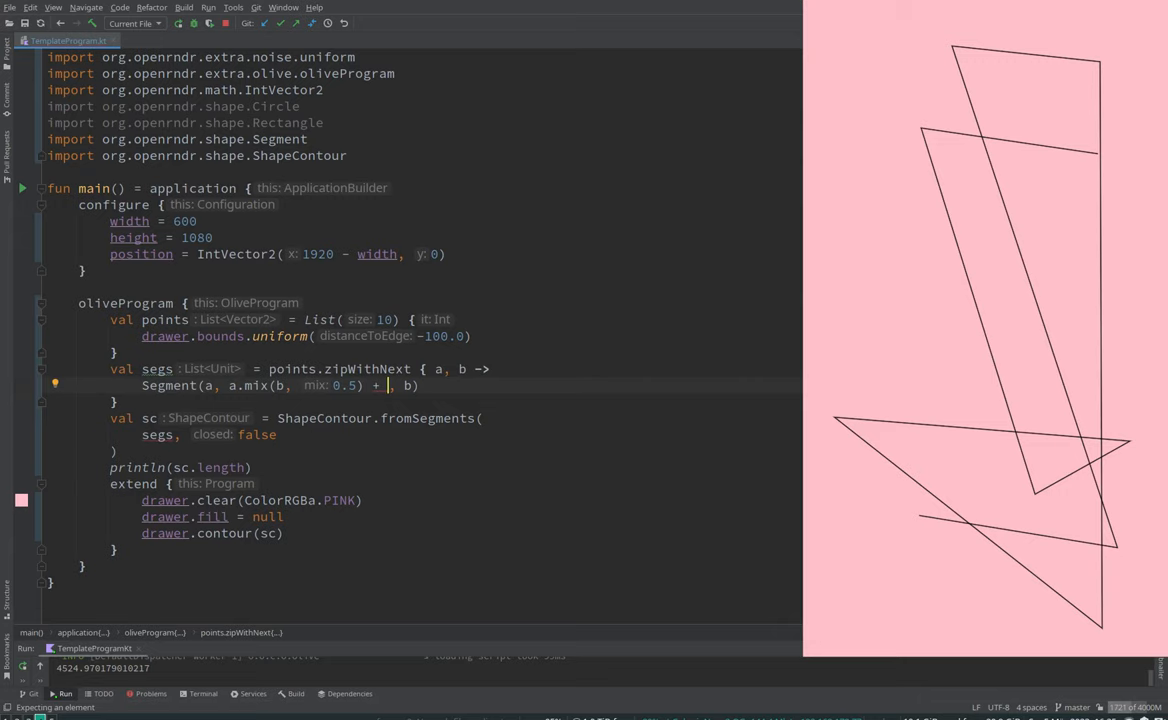
pyautogui.write('b - a).normalized')
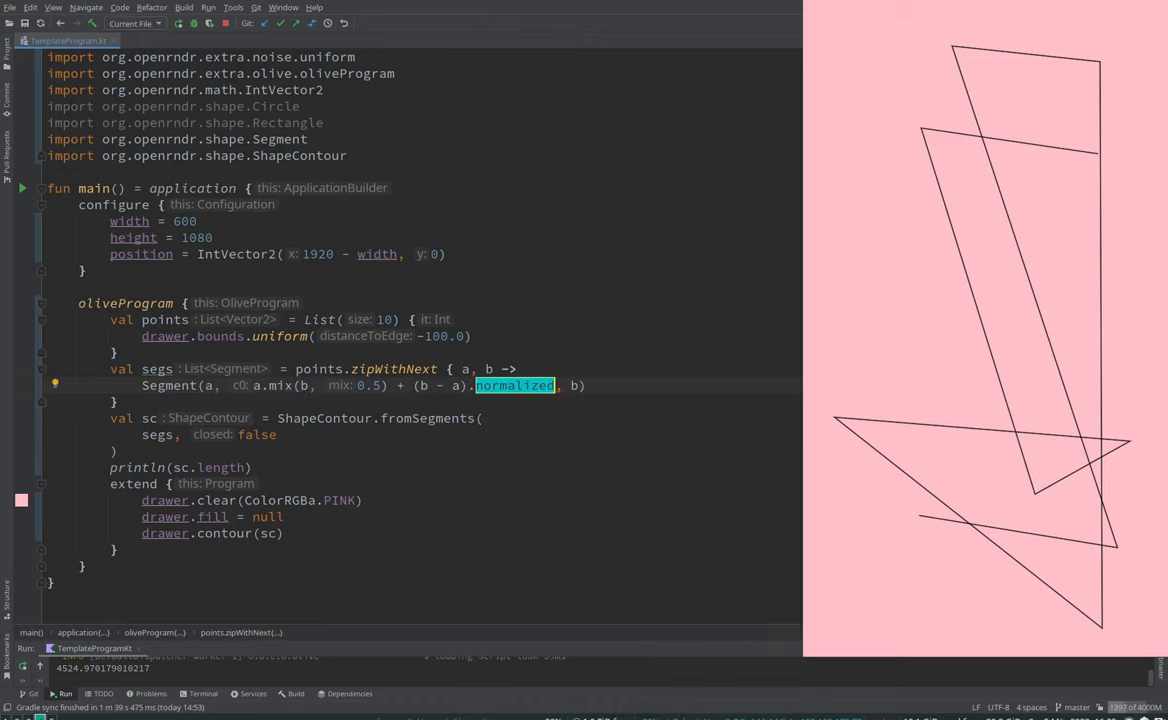
pyautogui.write('*')
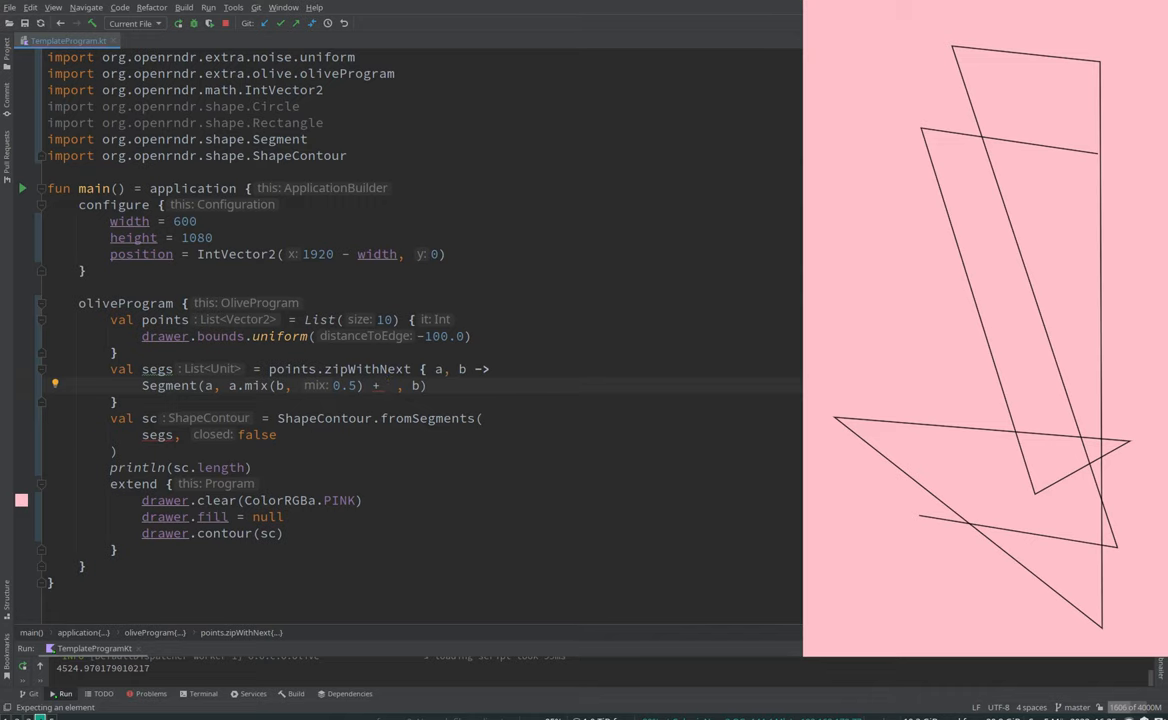
pyautogui.write('R')
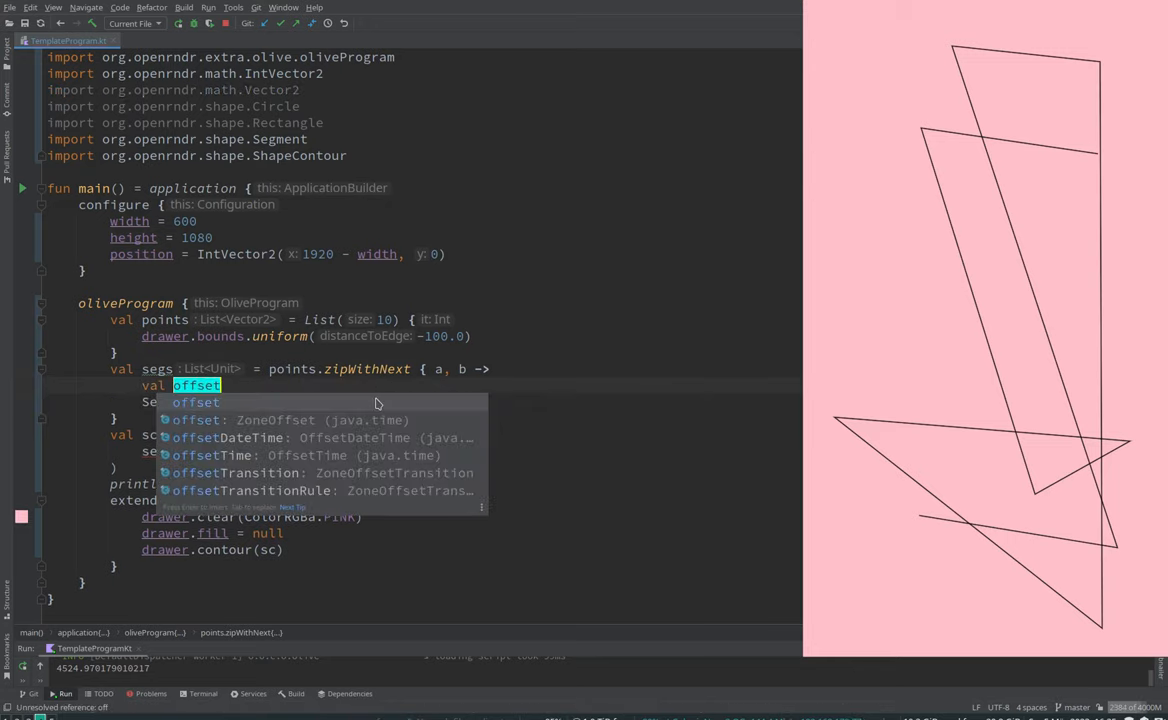
# Step: Declare val offset = Polar() in the lambda and add it to the midpoint control point
pyautogui.press('Escape')
pyautogui.write(' =')
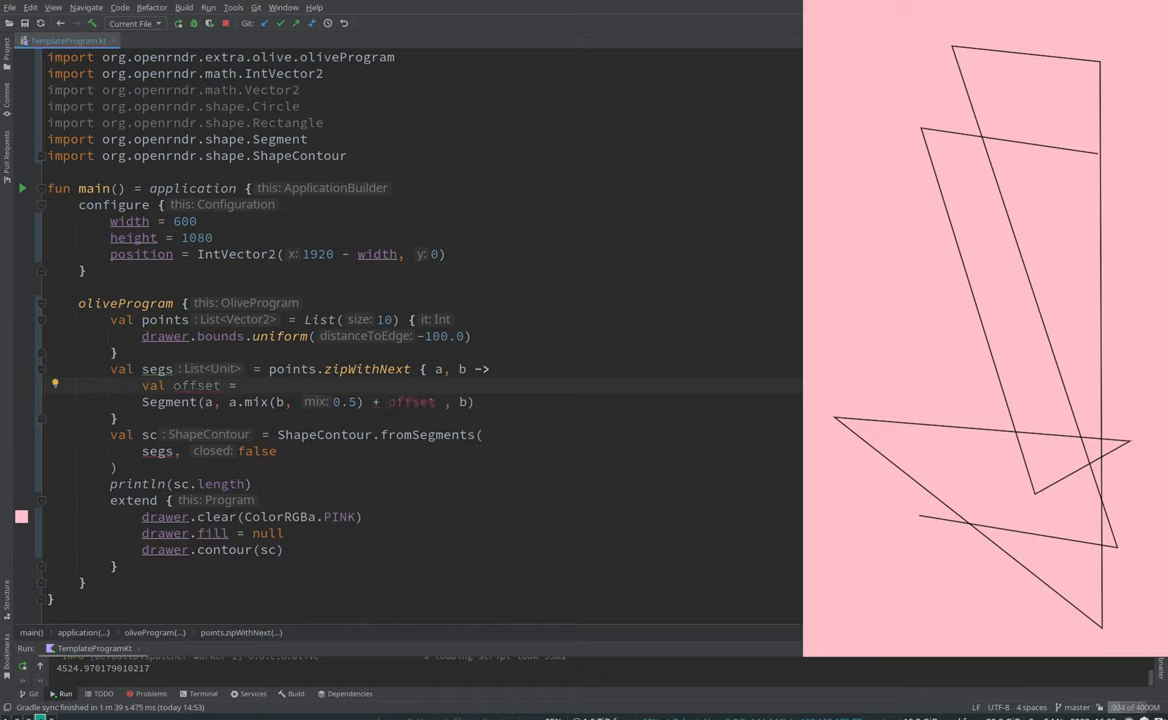
pyautogui.write('Polar(')
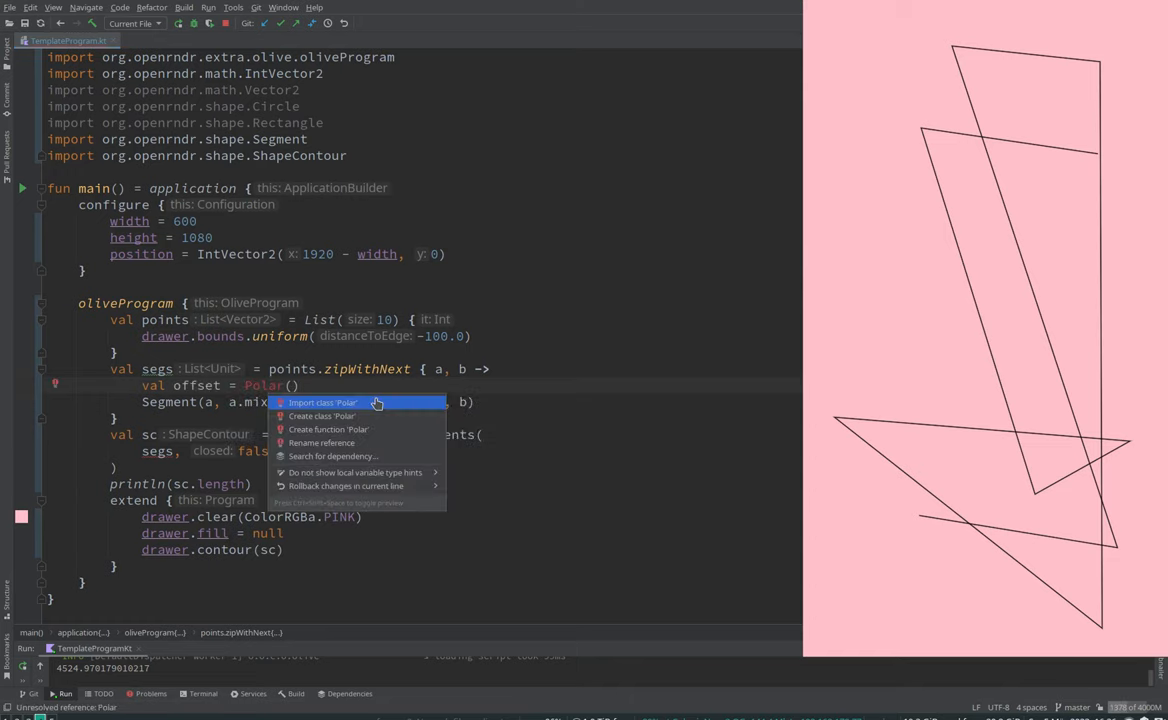
# Step: Import Polar and set offset = Polar(Random.double0(360.0), 20.0).cartesian to bend the segments
pyautogui.click(322, 402)
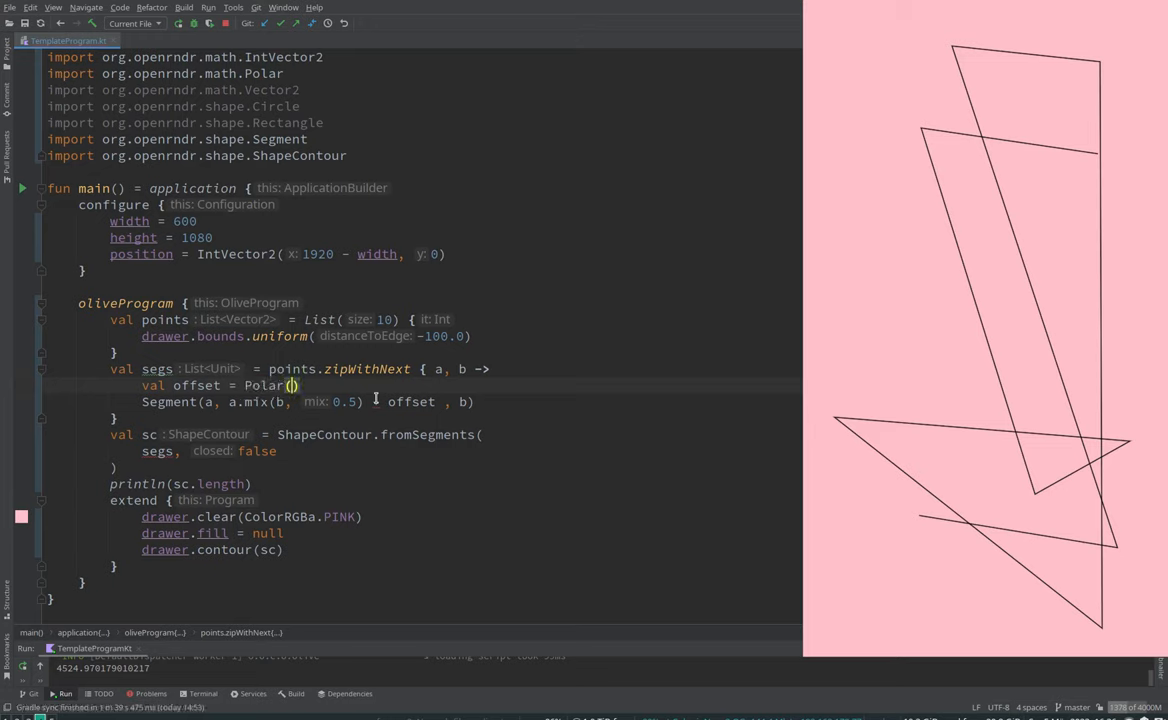
pyautogui.write('Random.double0(360.0')
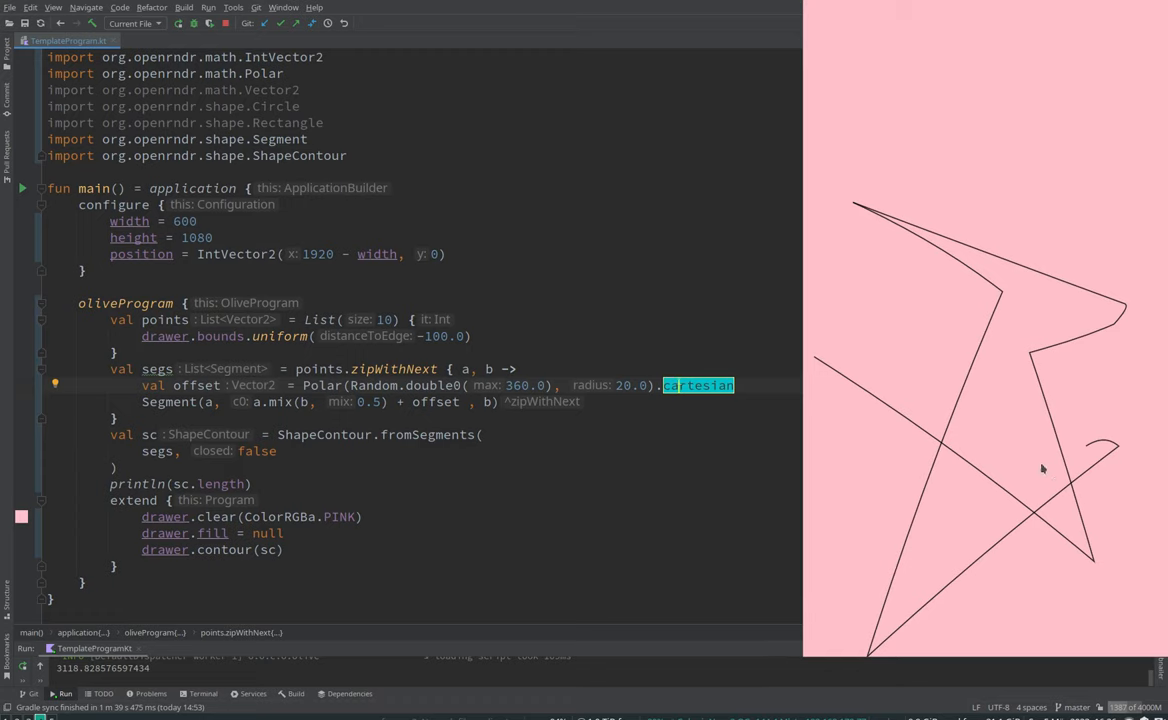
pyautogui.moveTo(1096, 448)
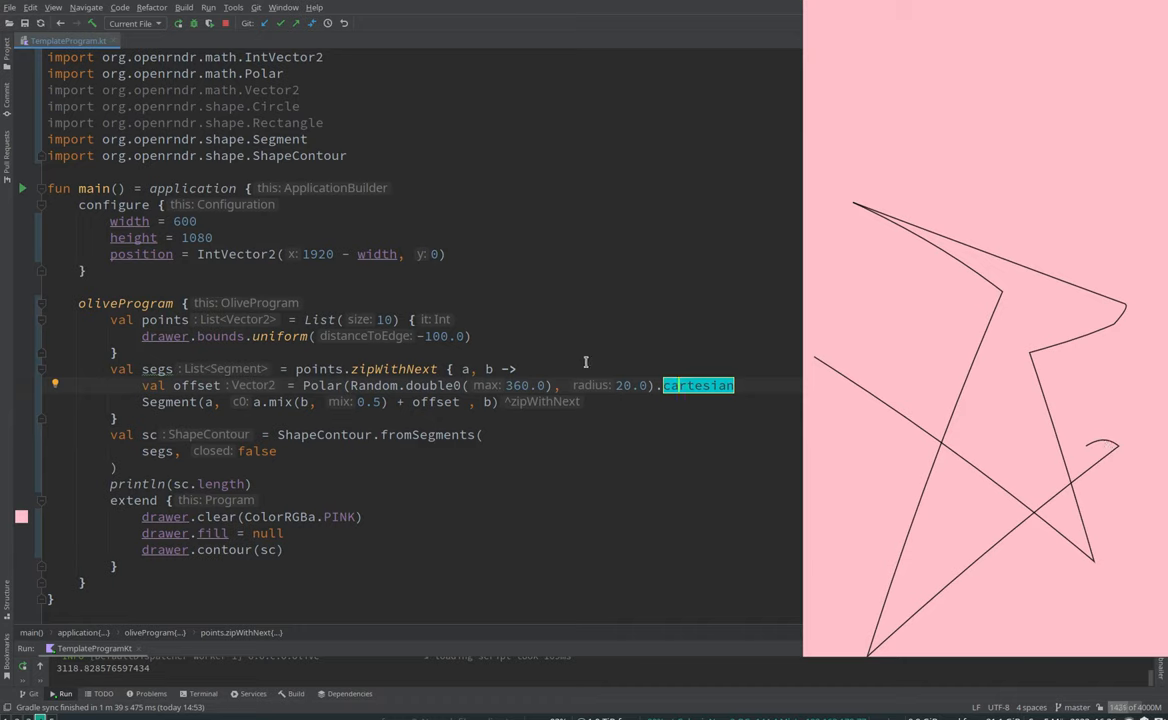
# Step: Add val l = a.distanceTo(b) and use l * 0.2 as the offset radius instead of 20.0
pyautogui.doubleClick(628, 384)
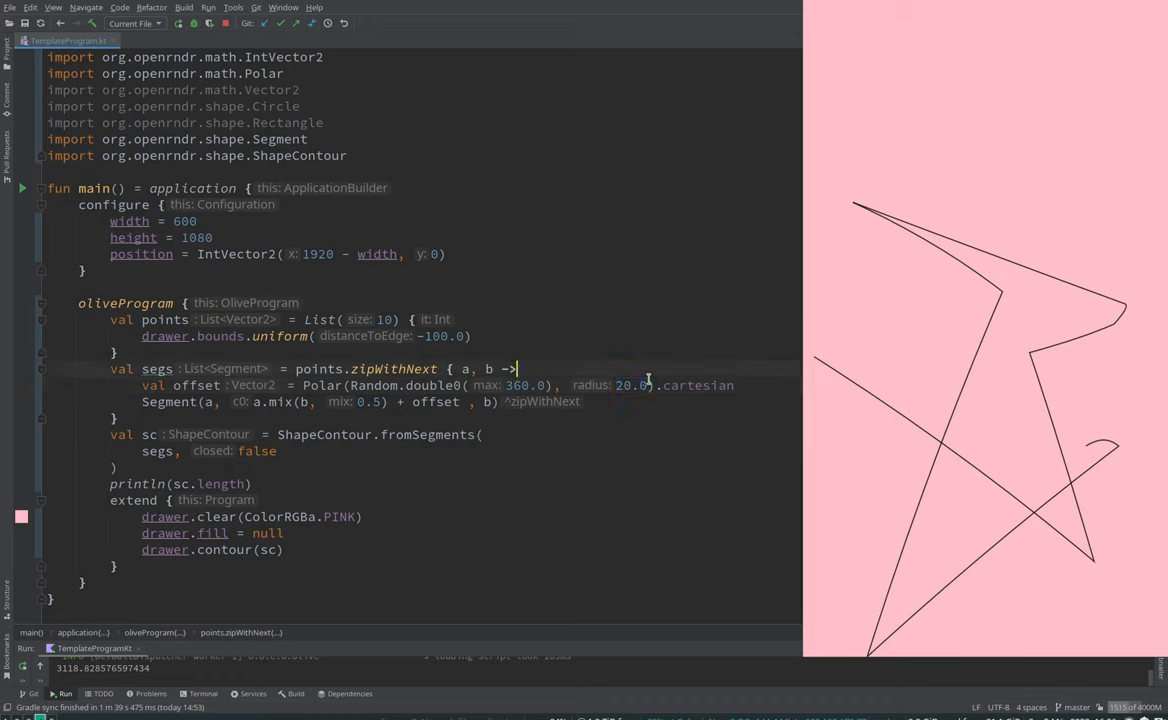
pyautogui.write('v')
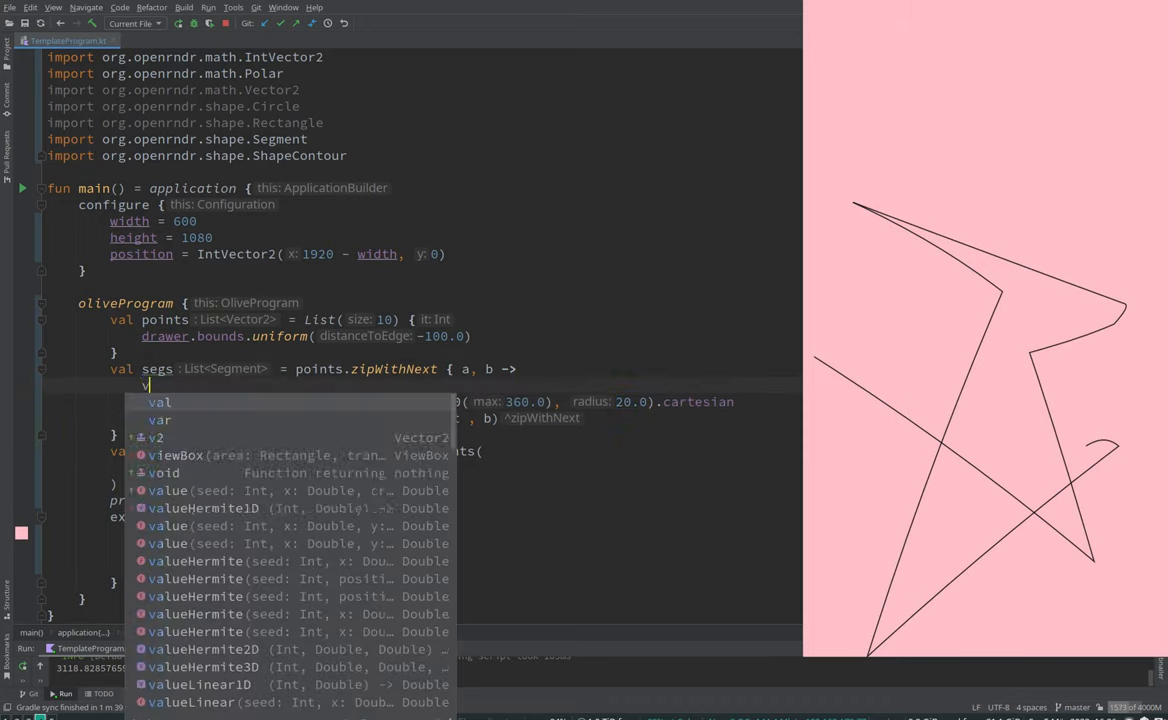
pyautogui.write('al l = a.distanceTo(b')
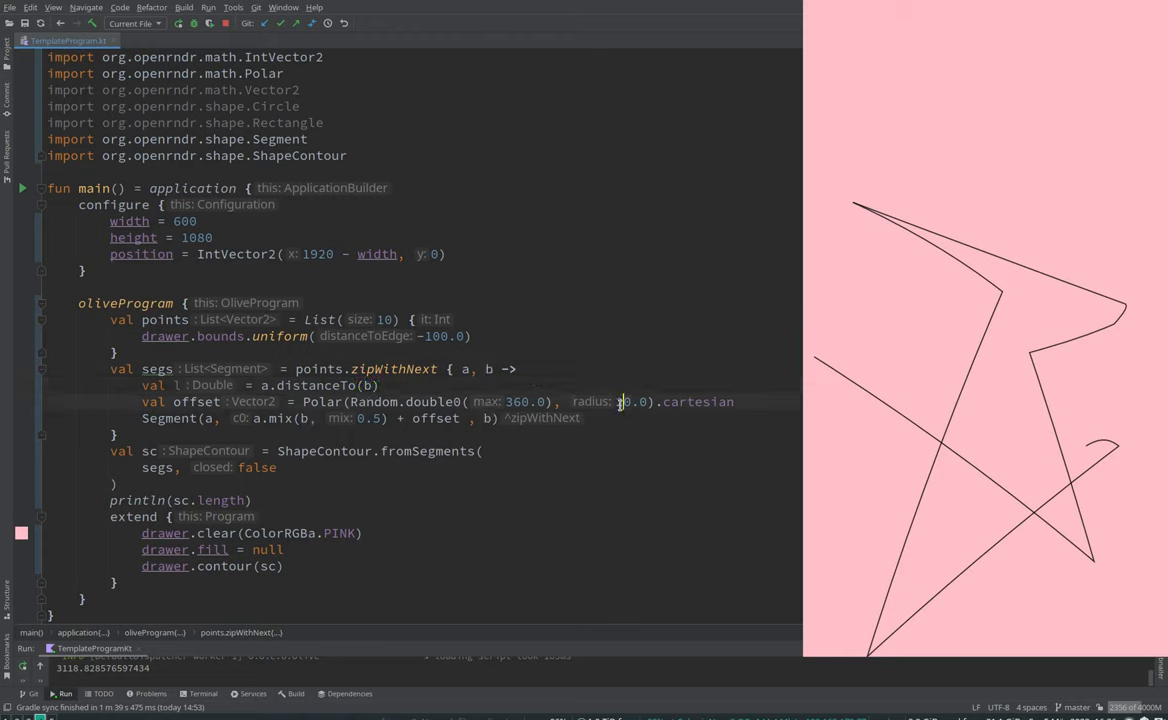
pyautogui.doubleClick(628, 400)
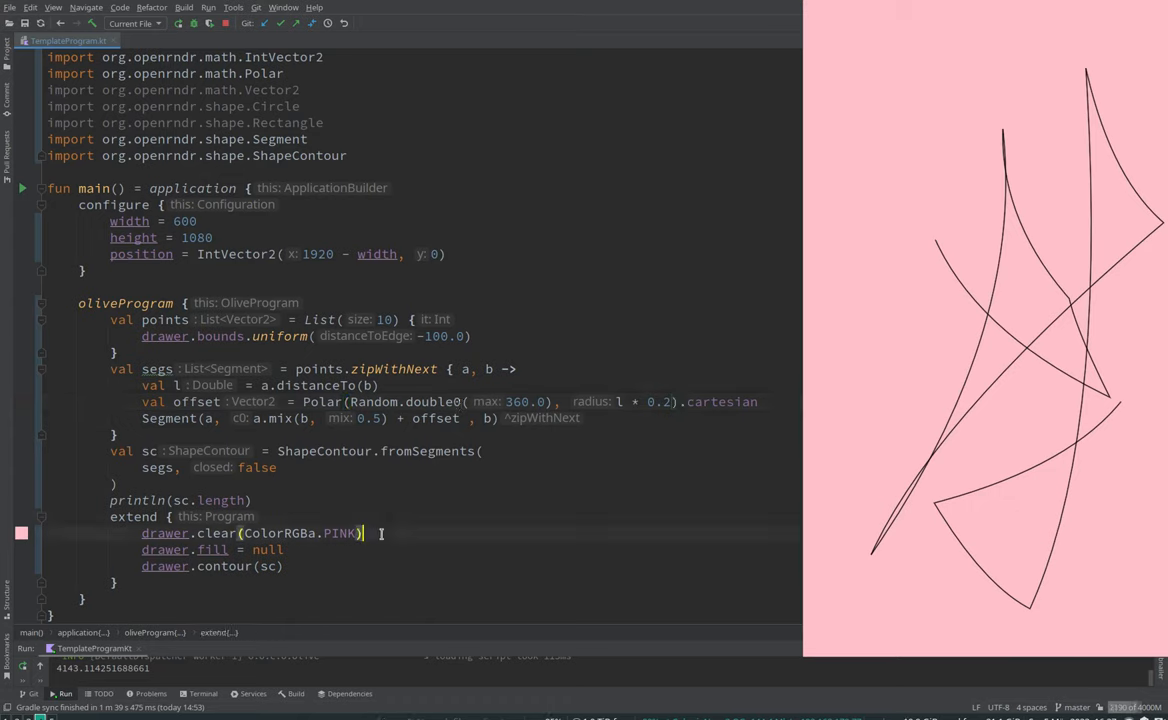
# Step: Set drawer.strokeWeight = 5.0 after drawer.clear and rerun for thick curves
pyautogui.press('Enter')
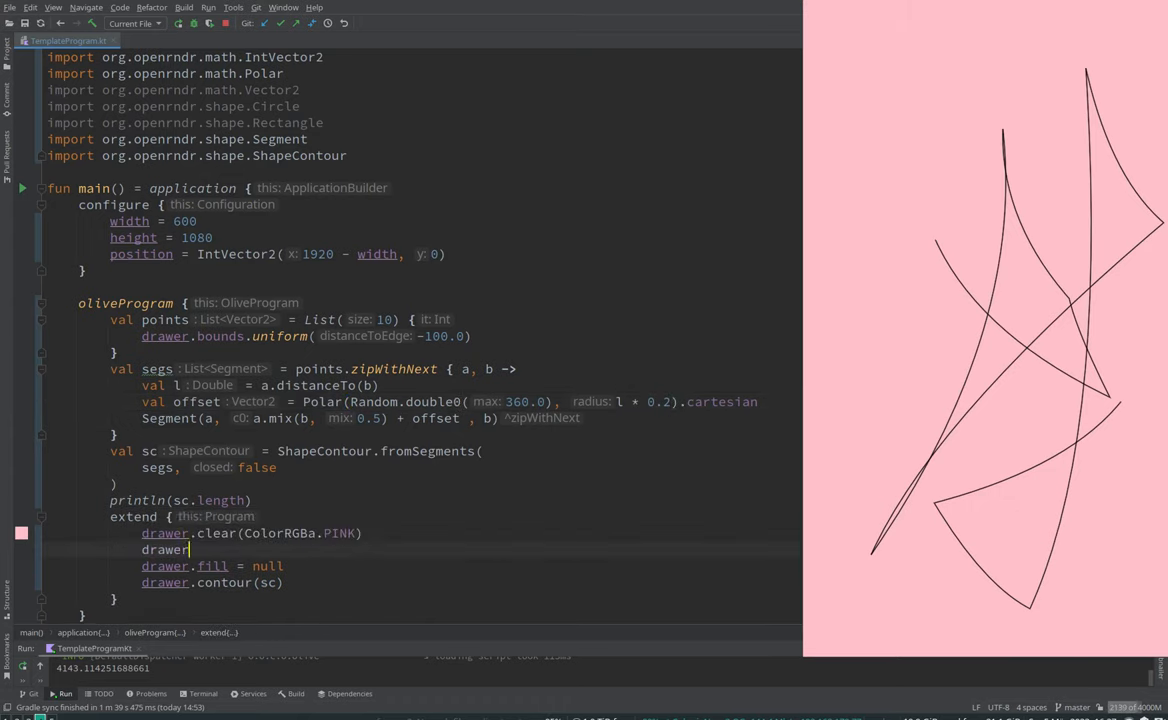
pyautogui.write('strokeWeight = 5')
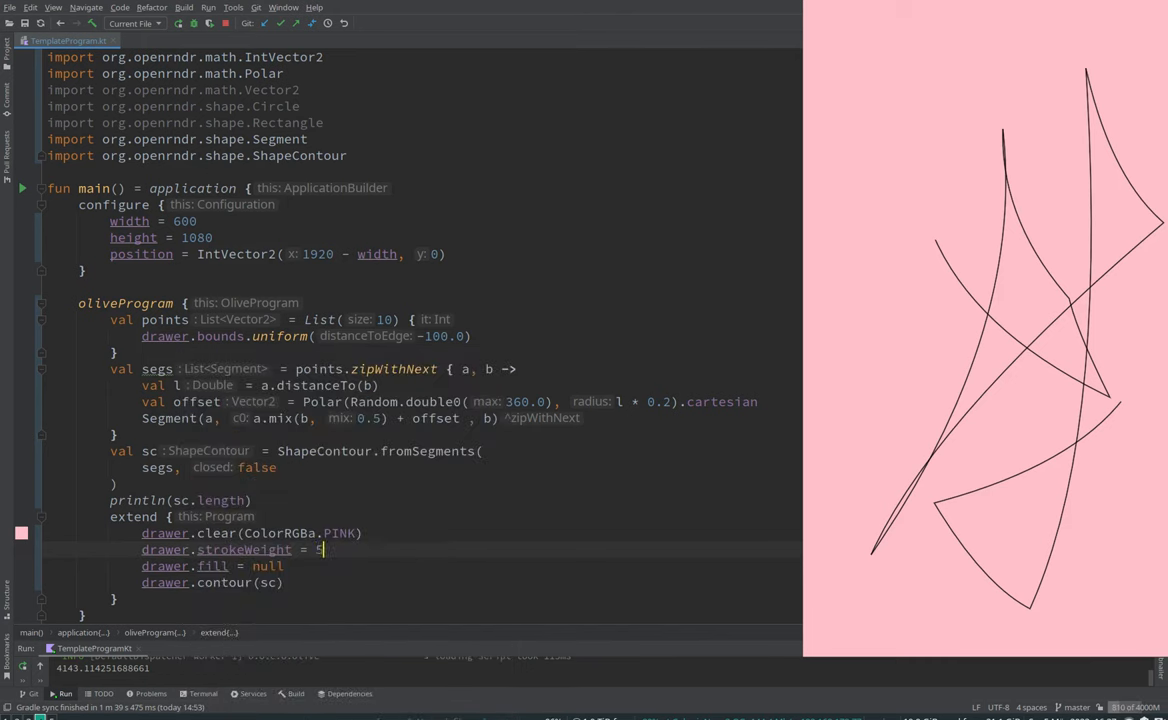
pyautogui.write('.0')
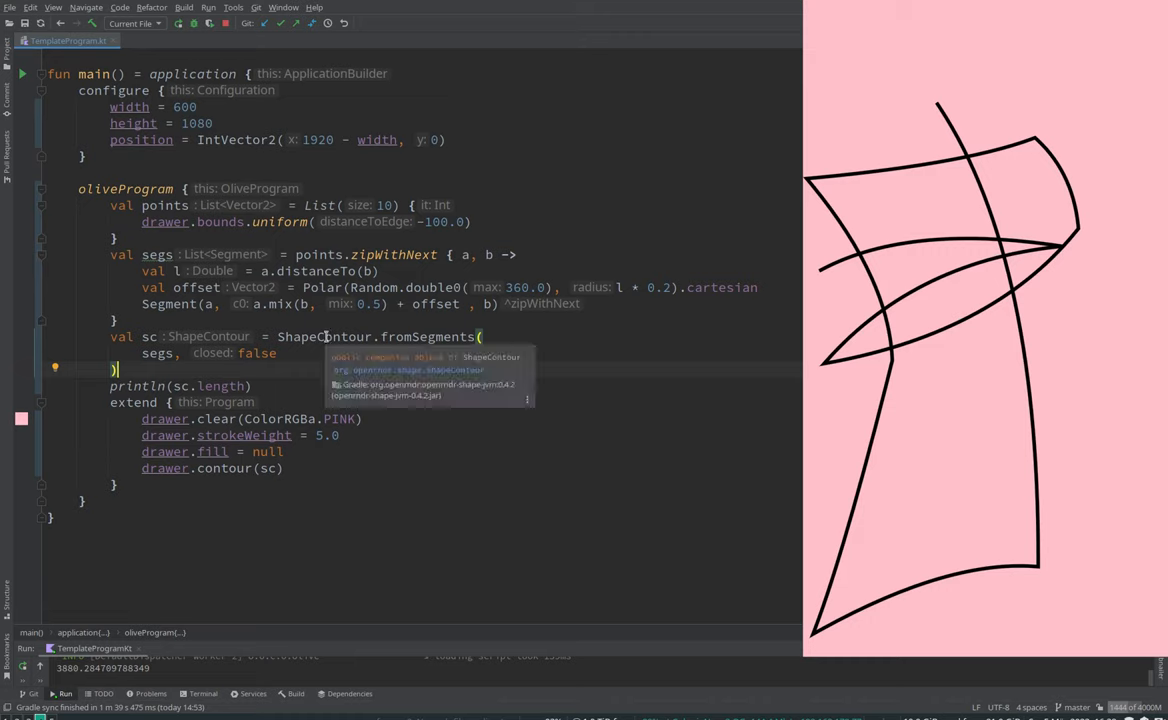
pyautogui.moveTo(454, 336)
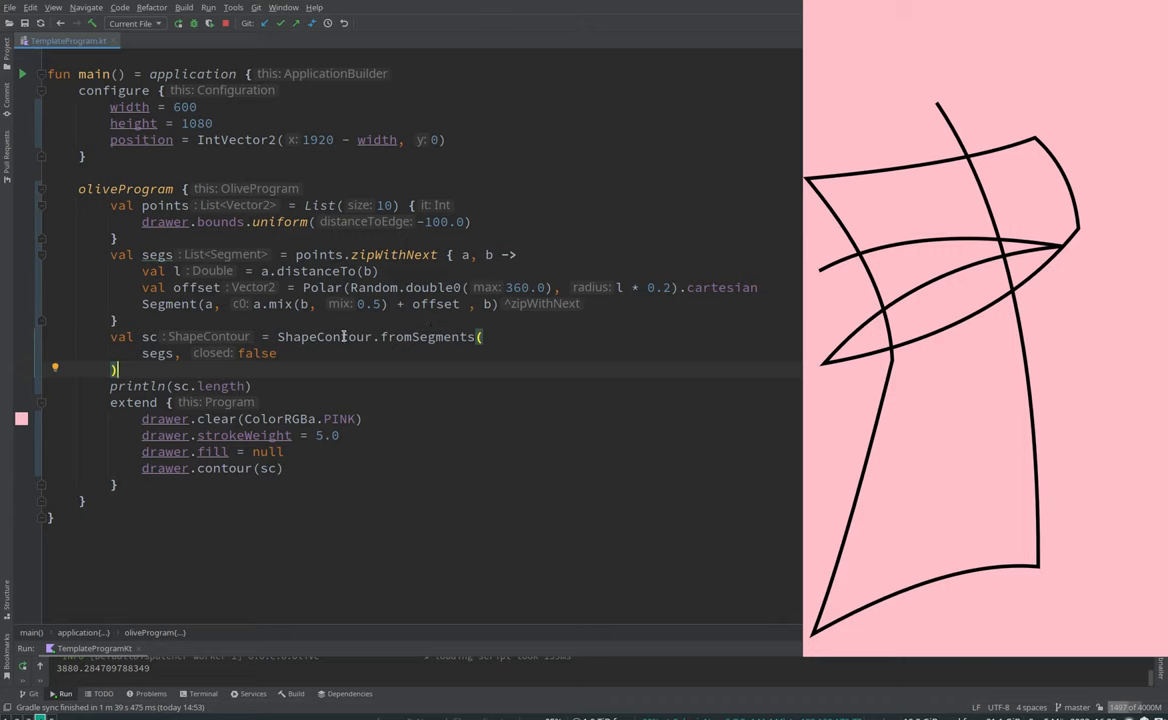
pyautogui.doubleClick(156, 254)
pyautogui.write('s')
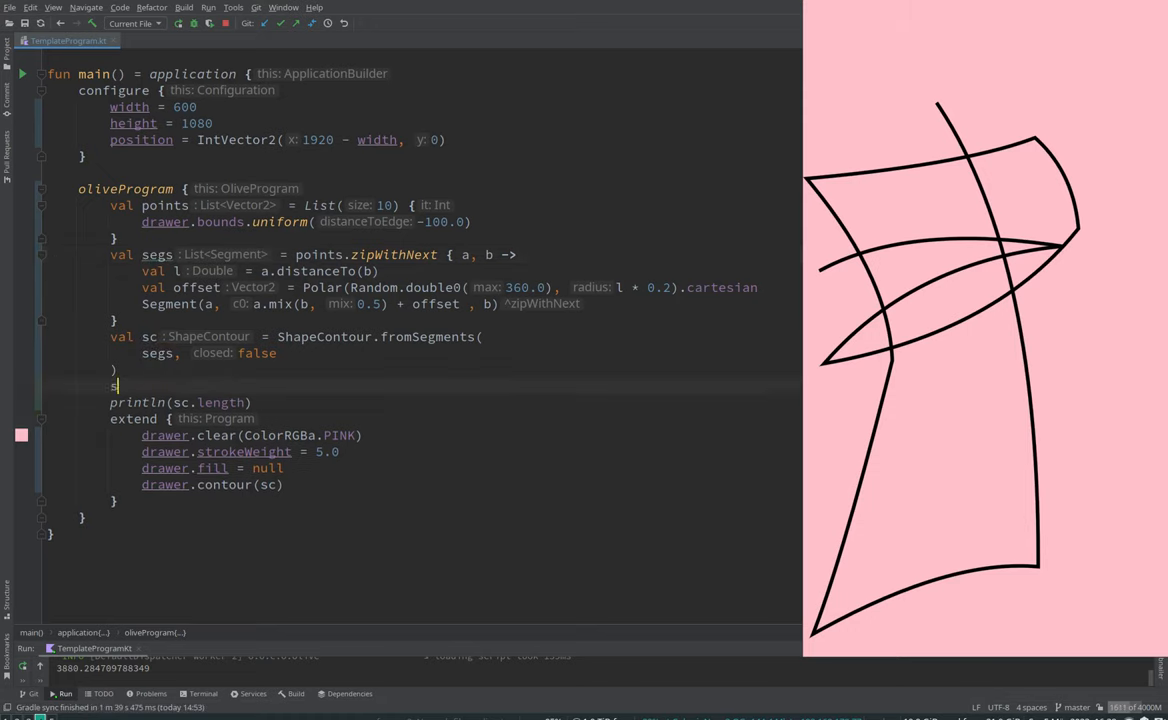
# Step: Declare val longestLength = sc.segments.maxBy { it.length }
pyautogui.write('.')
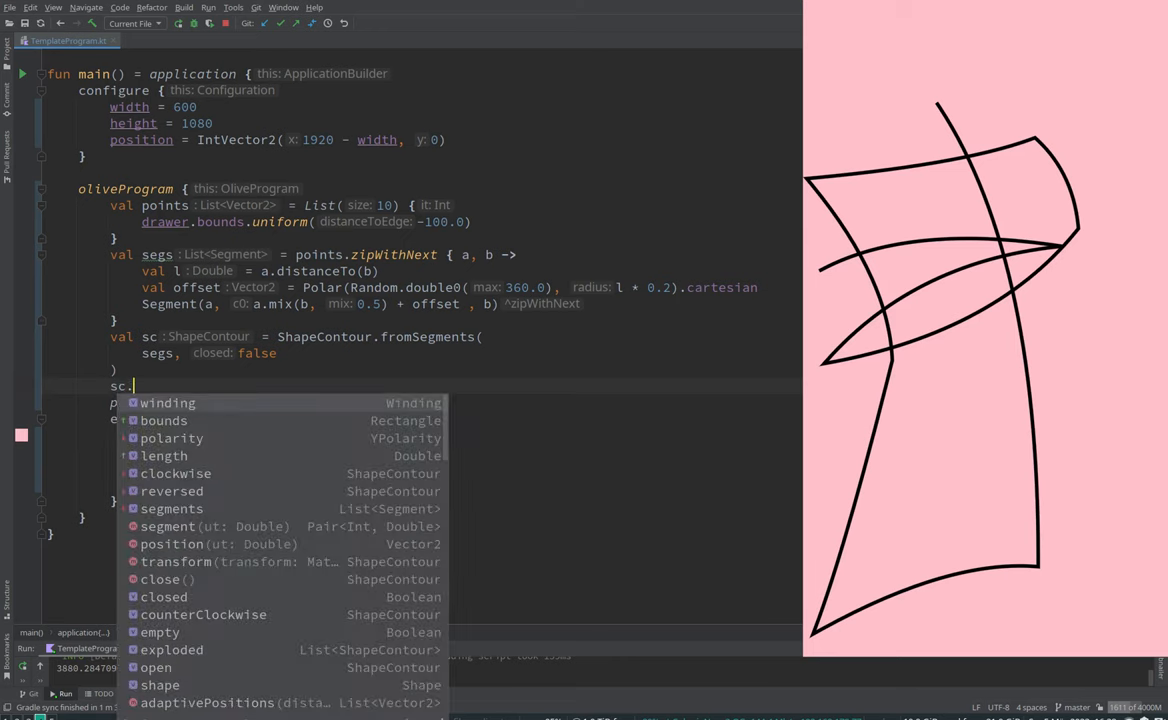
pyautogui.click(172, 508)
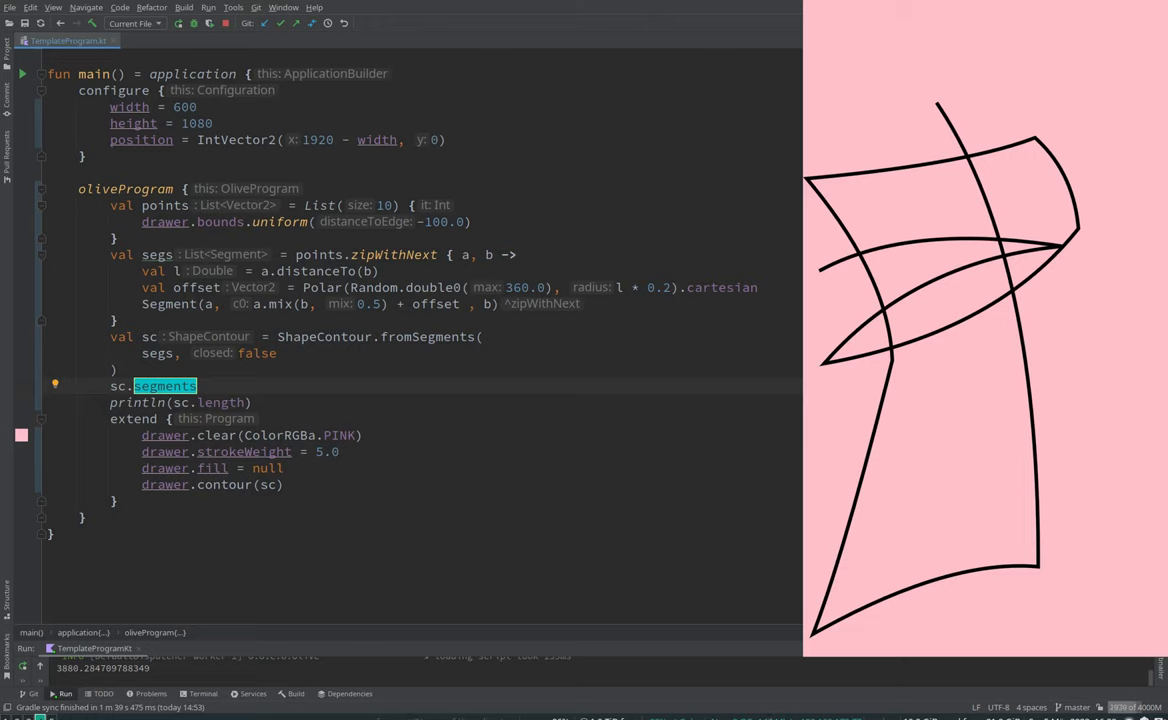
pyautogui.write('v')
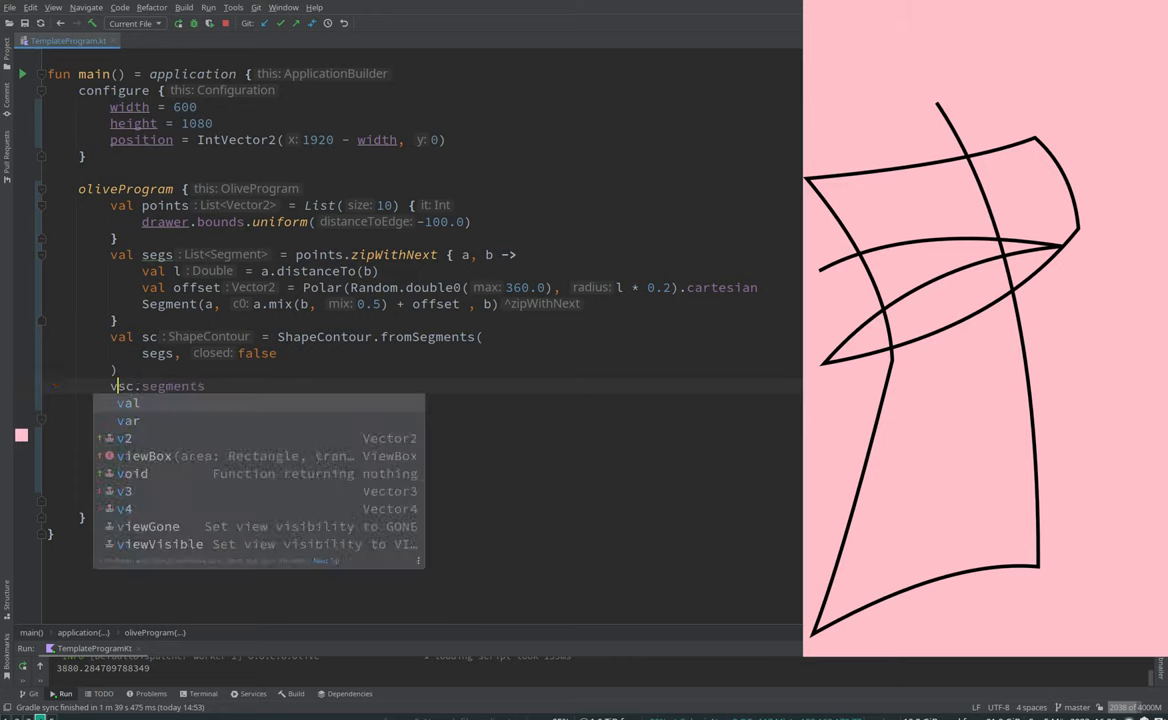
pyautogui.write('longestLength =')
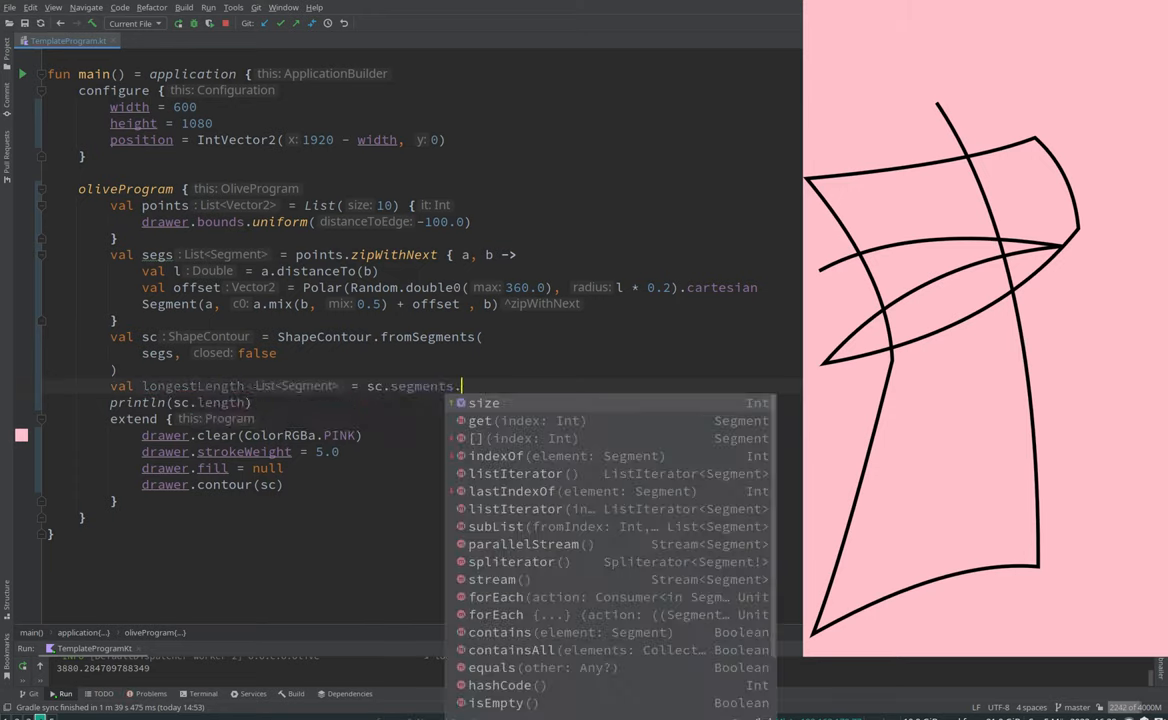
pyautogui.write('maxBy { it.')
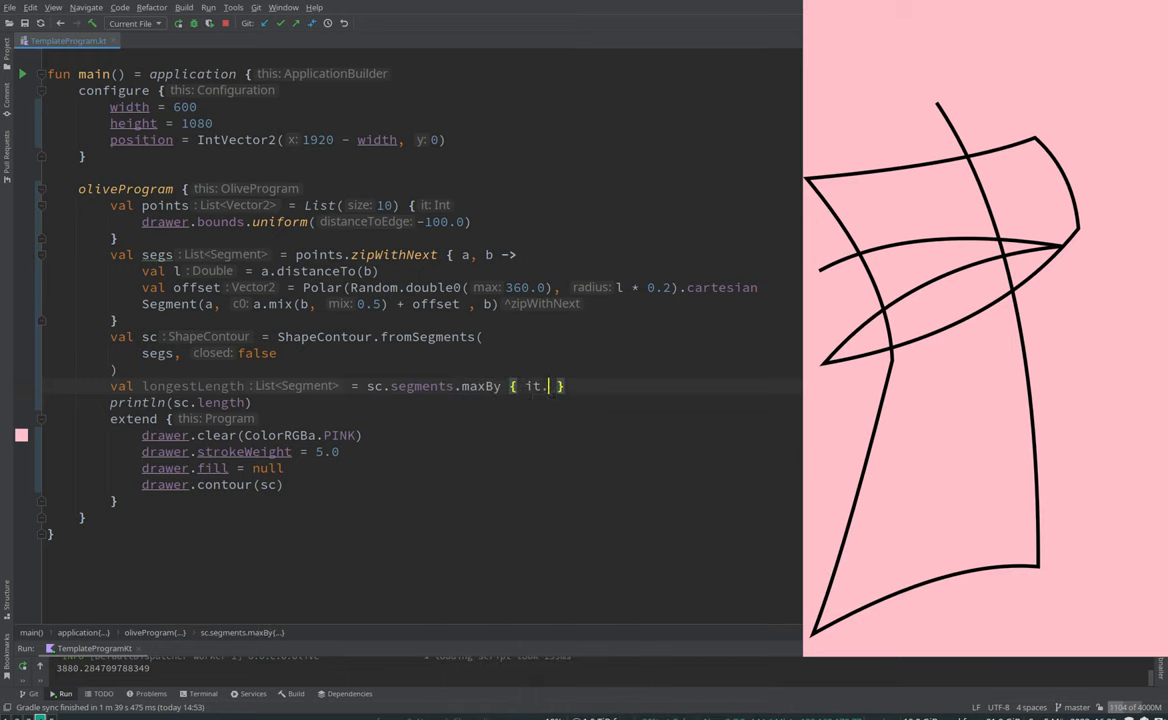
pyautogui.write('length')
pyautogui.write('val shor')
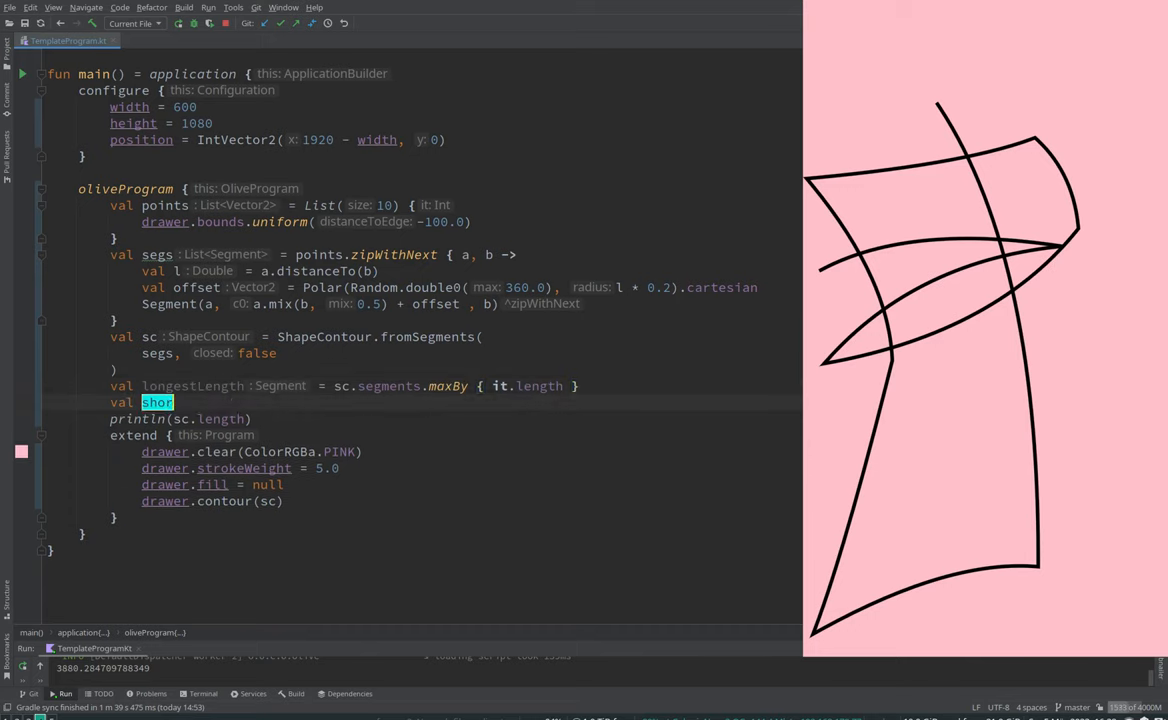
# Step: Declare val shortestLength = sc.segments.minBy { it.length } and grab the strokeWeight line to move it
pyautogui.write('testLength =')
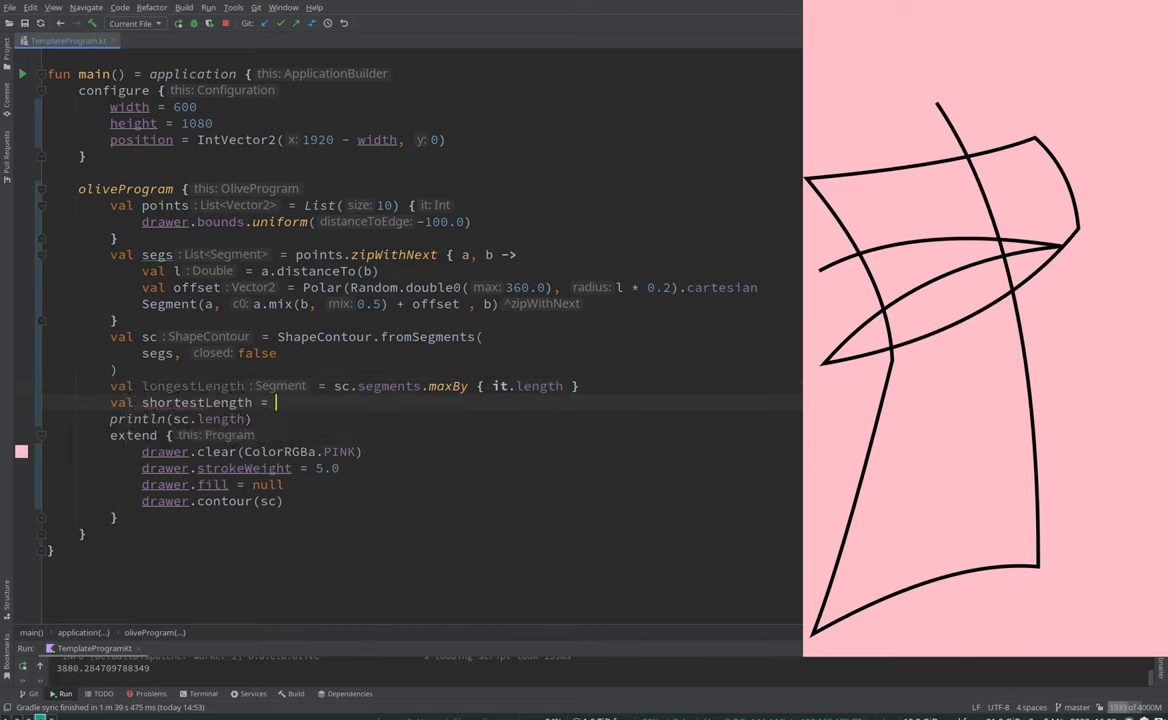
pyautogui.write('sc.segments')
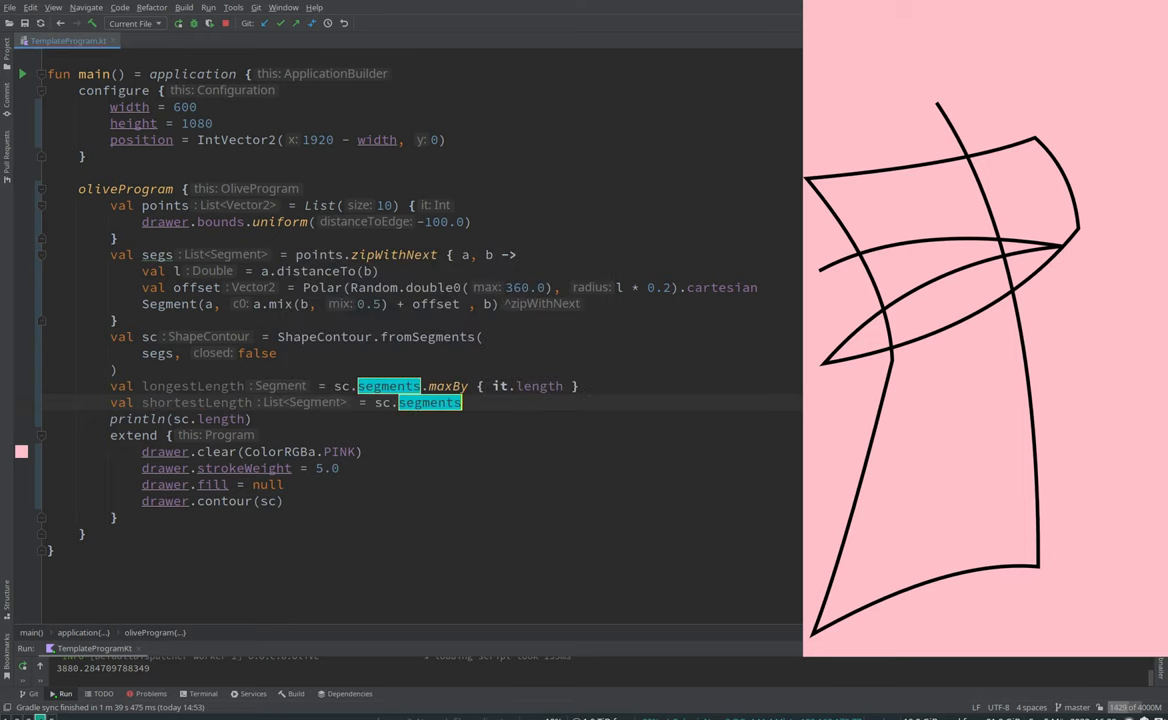
pyautogui.write('.minBy { it.length')
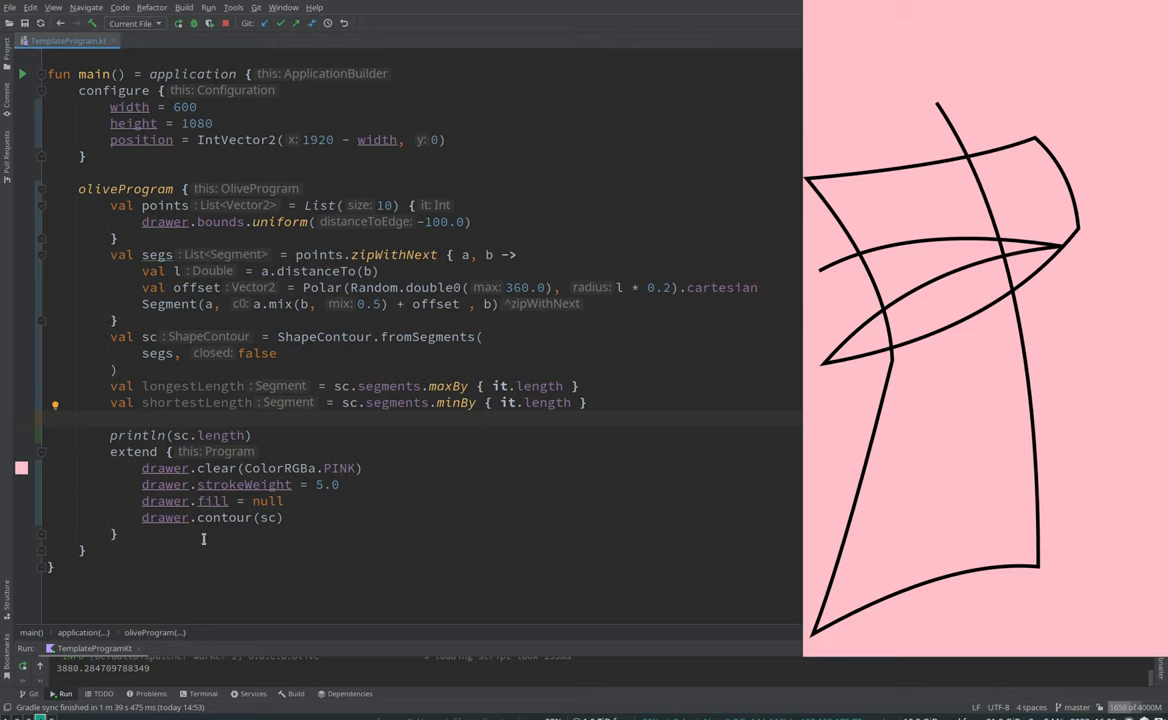
pyautogui.moveTo(460, 452)
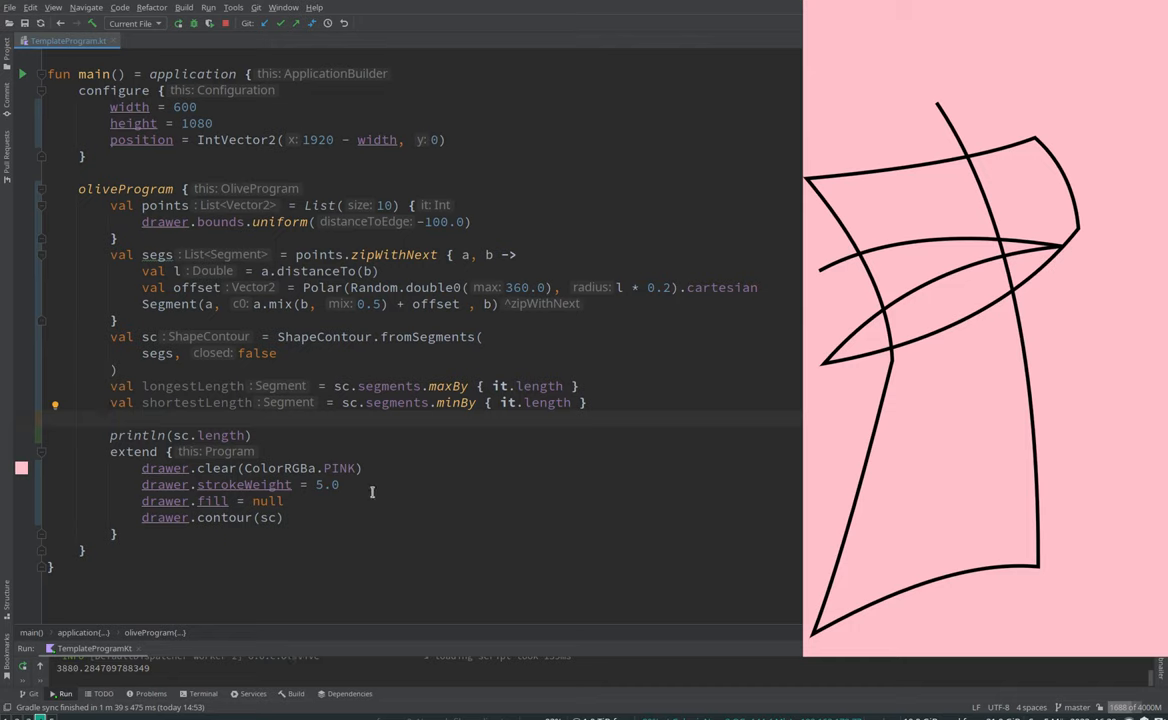
pyautogui.moveTo(380, 492)
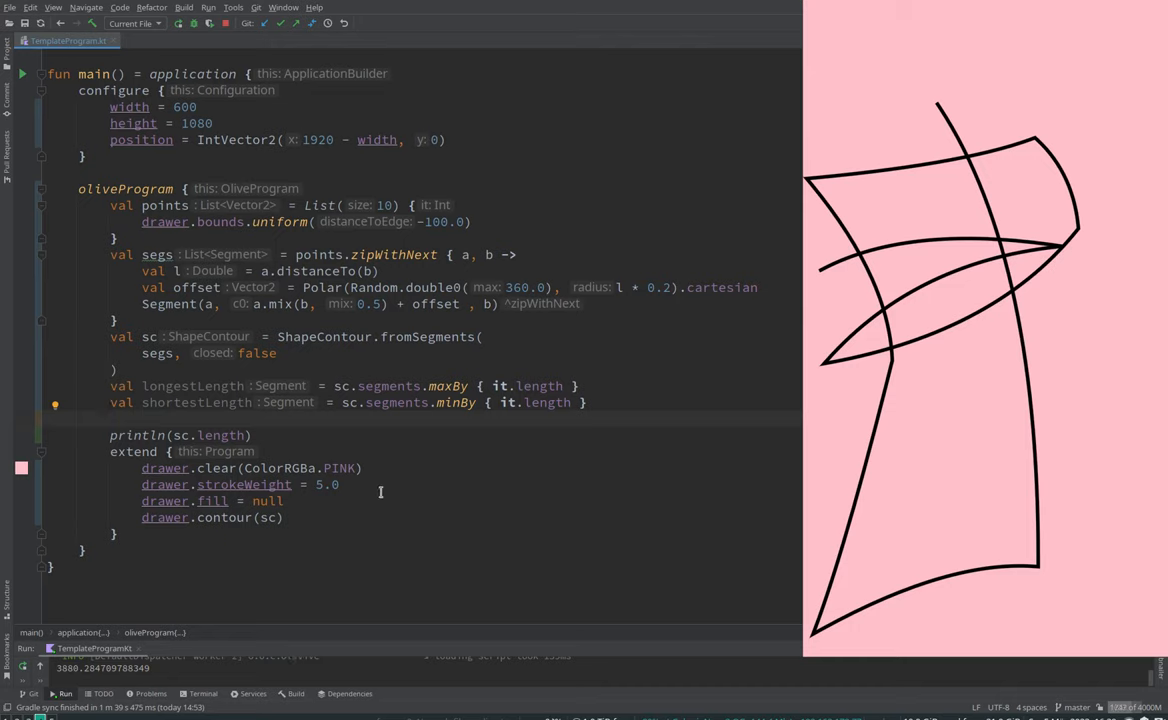
pyautogui.click(330, 484)
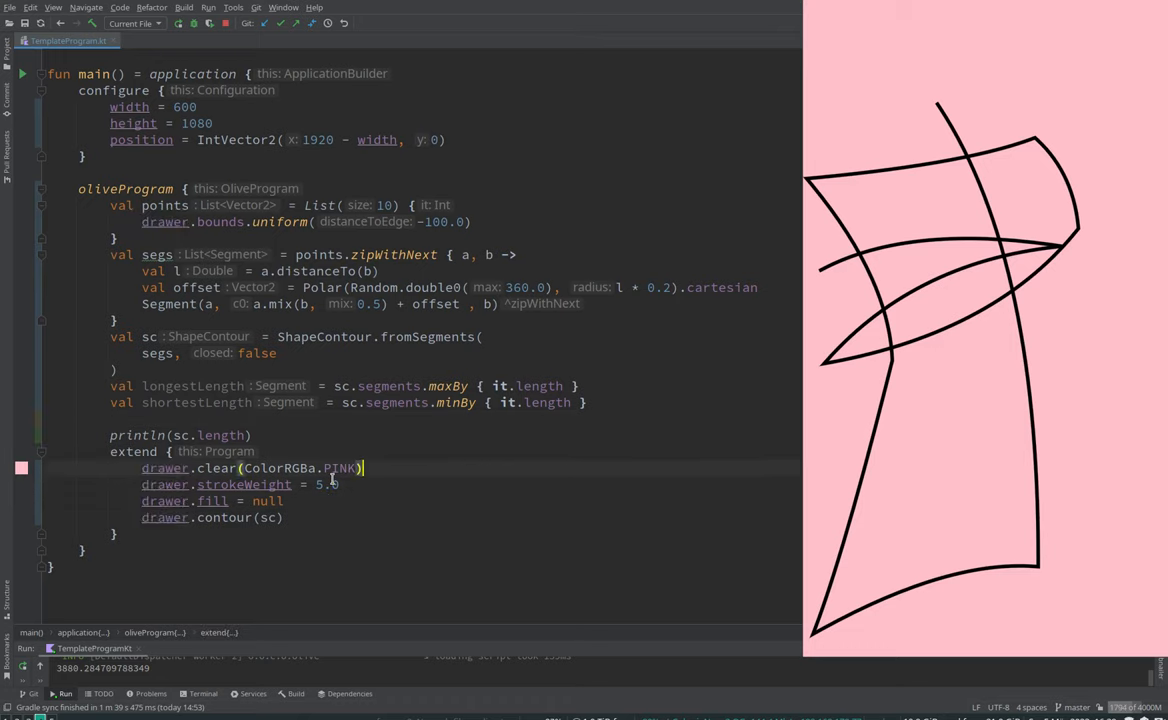
# Step: Replace drawer.contour(sc) with sc.segments.forEach { seg -> drawer.segment(seg) }
pyautogui.press('Enter')
pyautogui.write('sc.segments')
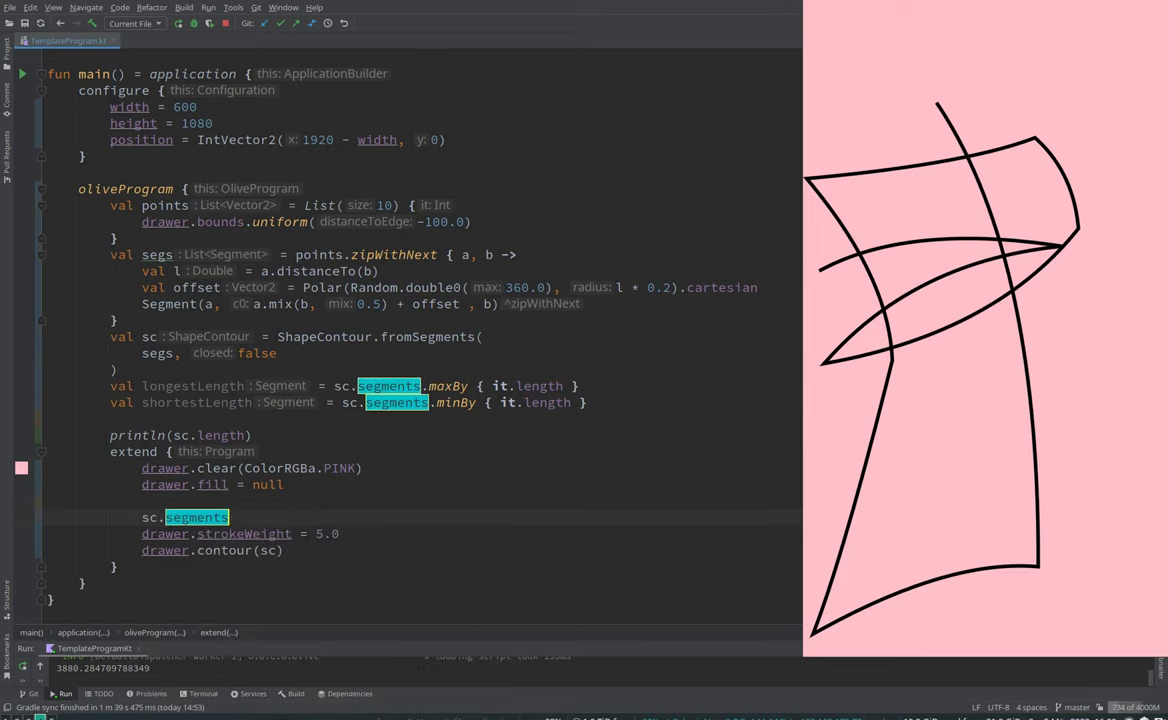
pyautogui.write('.for')
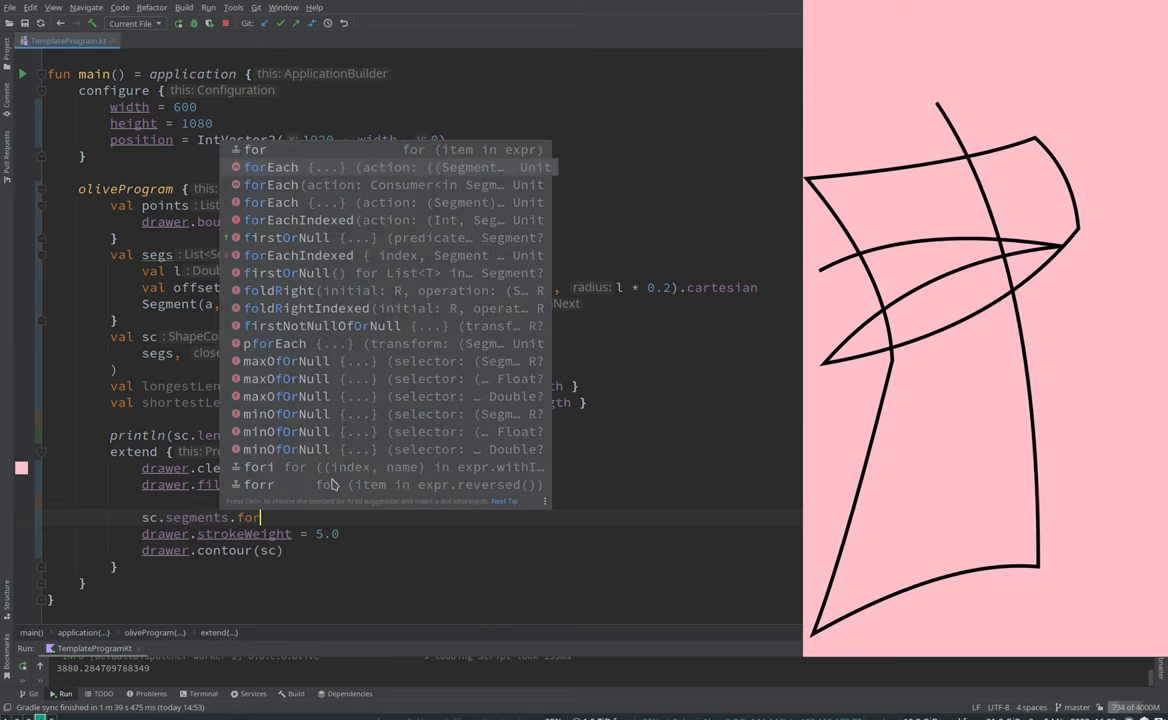
pyautogui.click(270, 168)
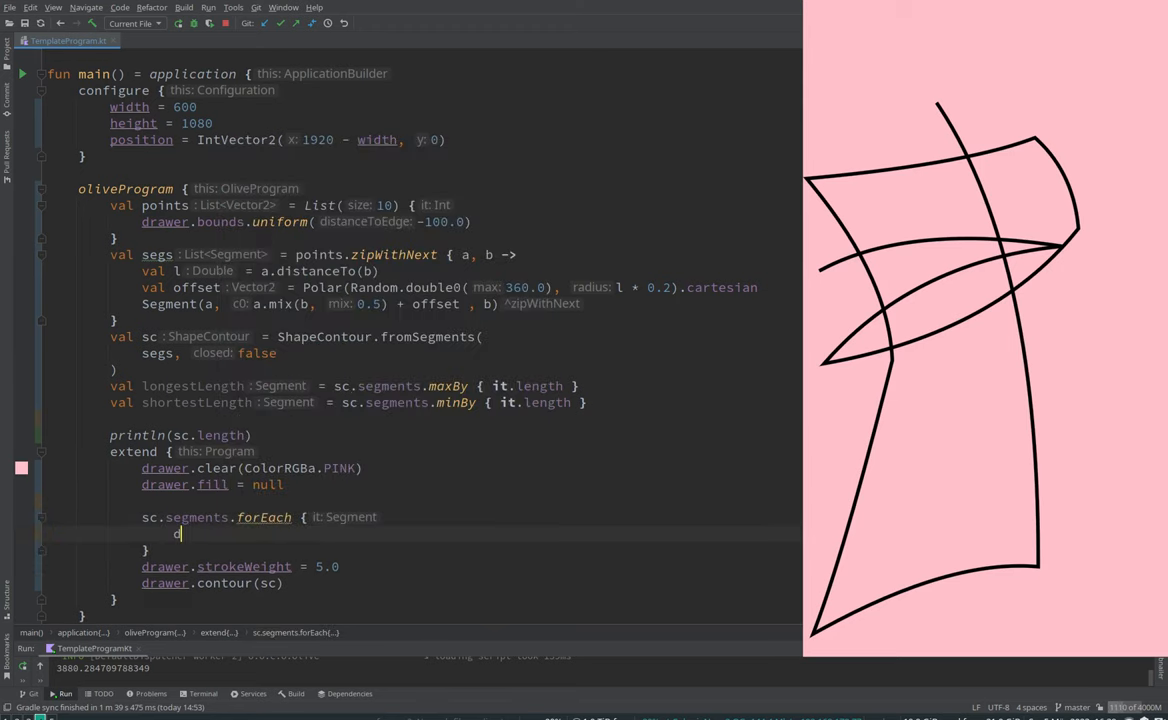
pyautogui.write('drawer.')
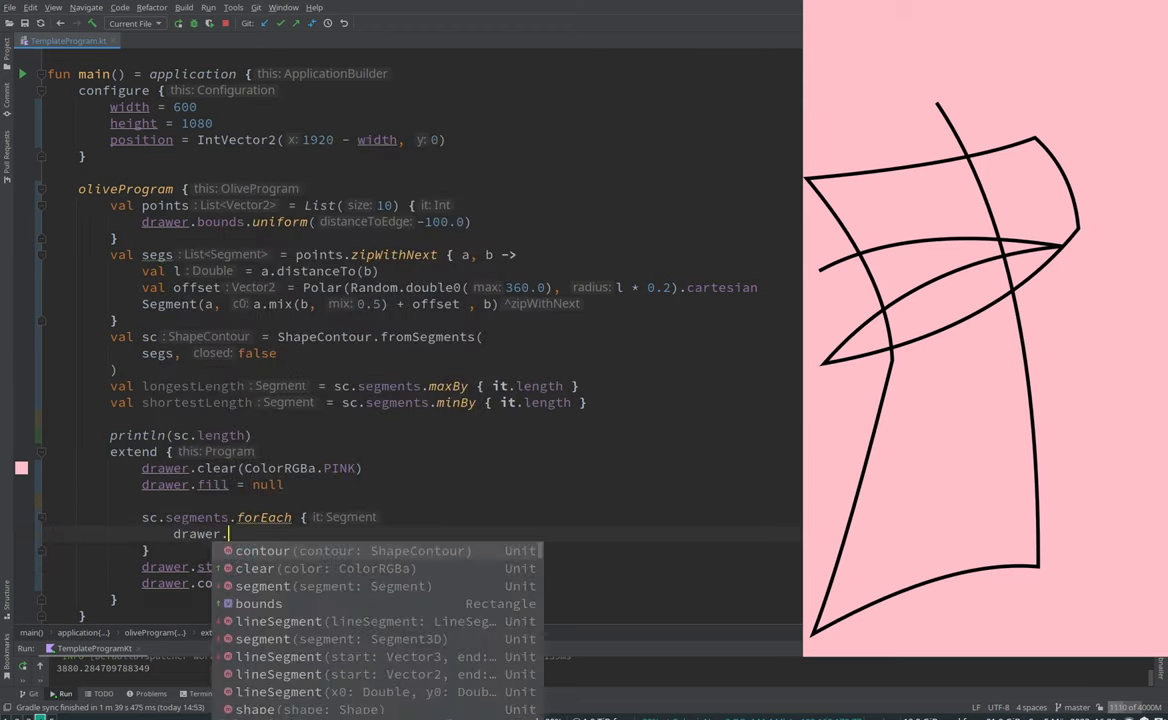
pyautogui.write('segment(it')
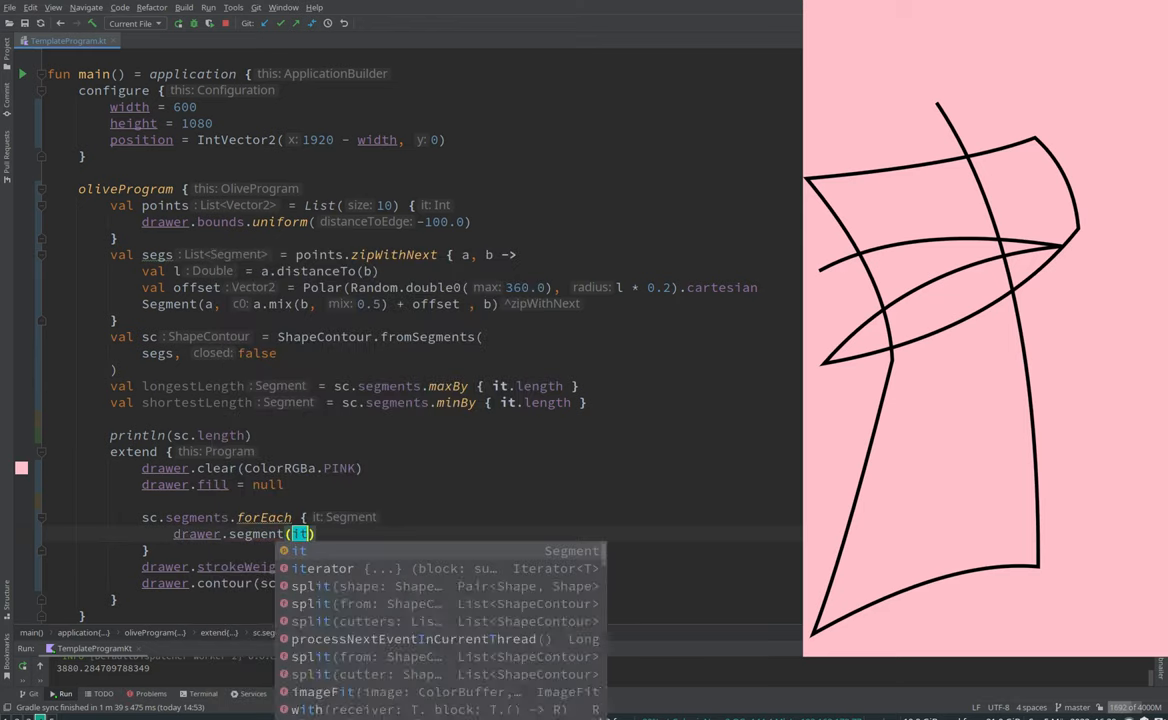
pyautogui.press('Escape')
pyautogui.write('drawer.strokeWeight =')
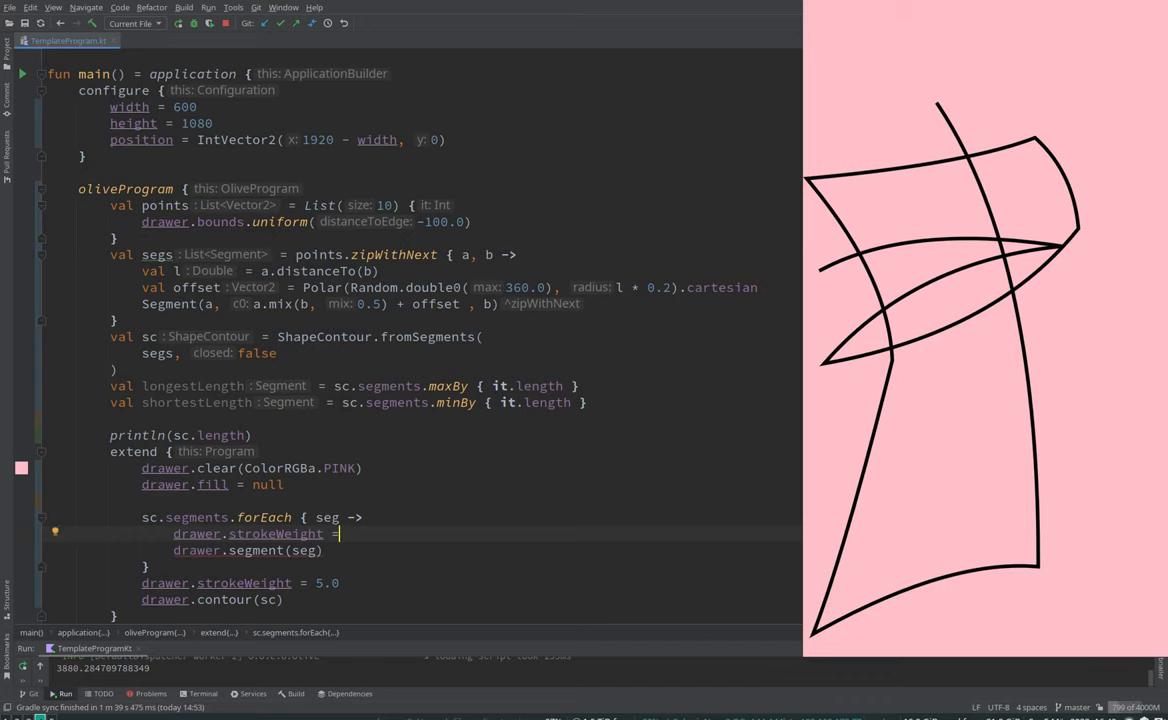
# Step: Set strokeWeight = seg.length.map(shortestLength, longestLength, 2.0, 20.0) inside the loop
pyautogui.write('seg.length.map(')
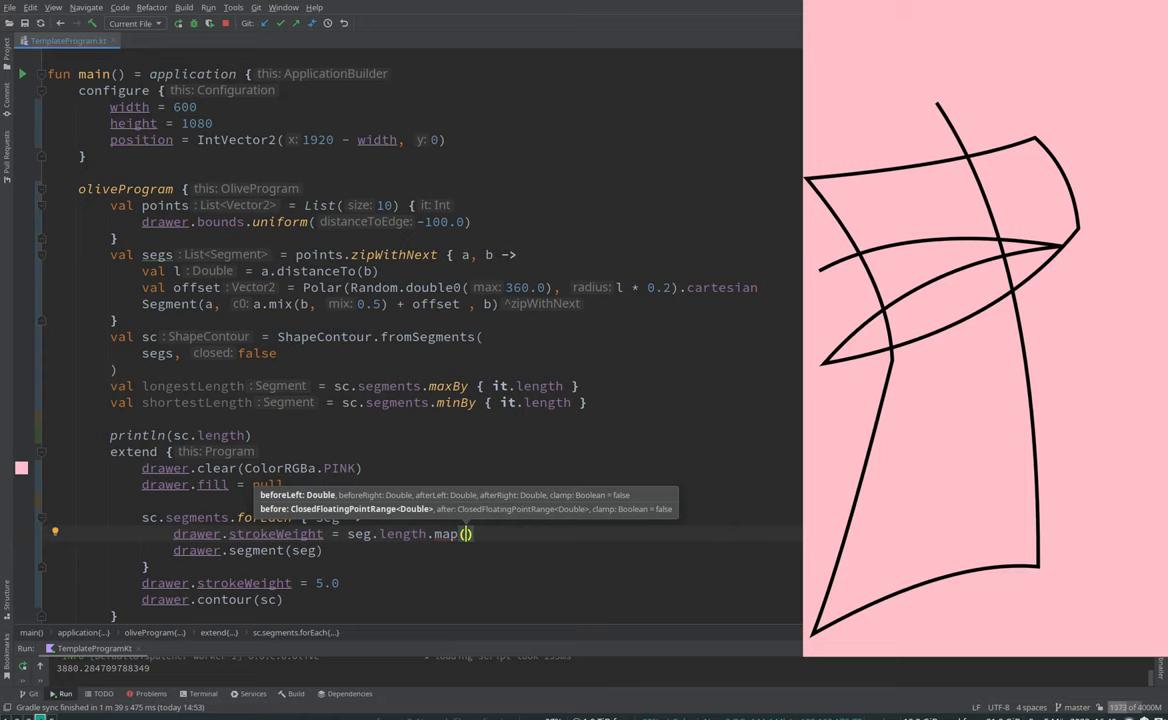
pyautogui.write('shor')
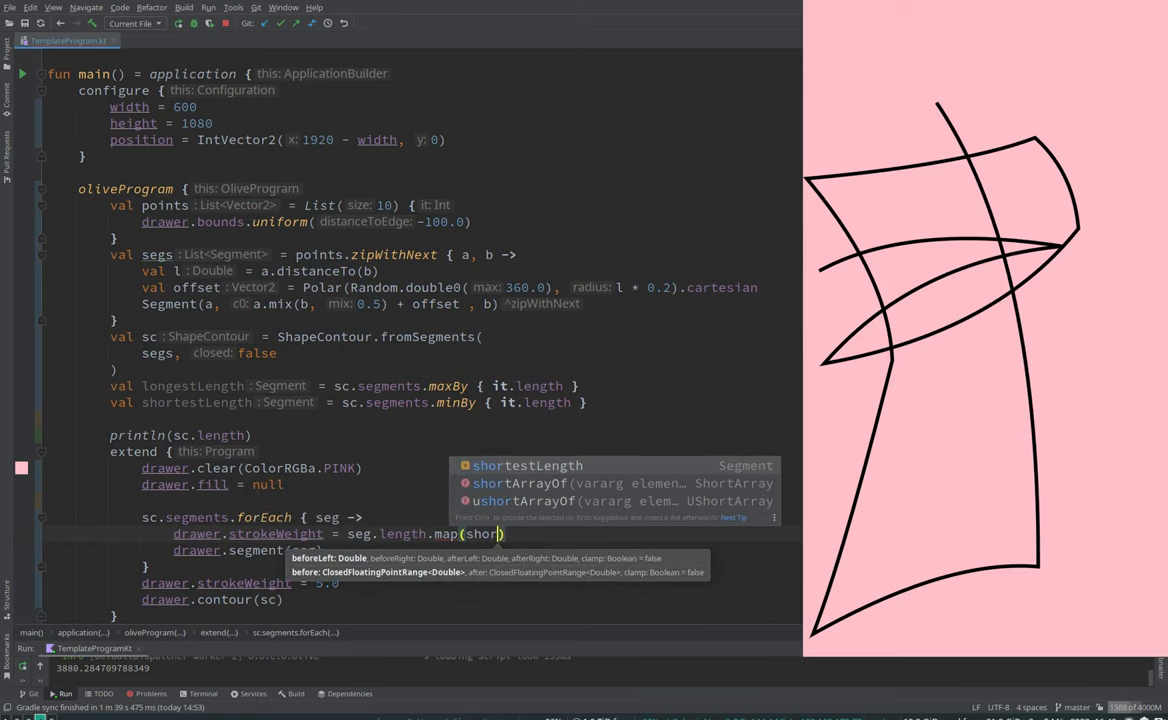
pyautogui.write('shortestLength, longestLength,')
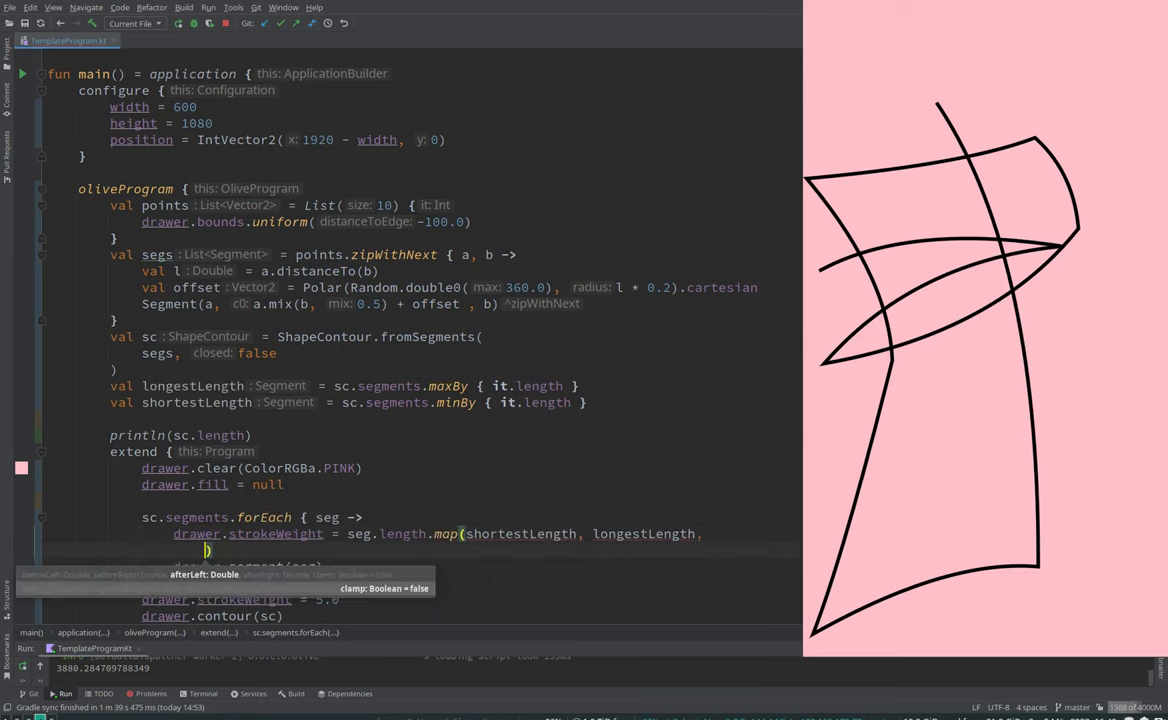
pyautogui.write('2.*')
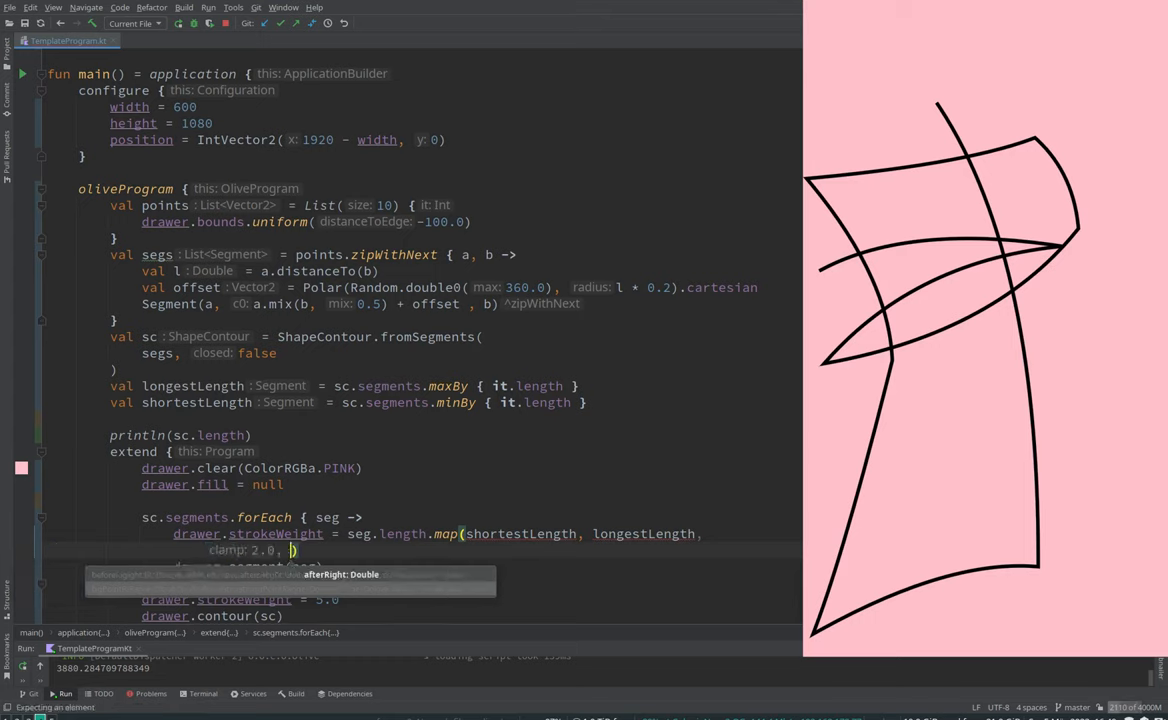
pyautogui.write('afterLeft: 2.0, 20.')
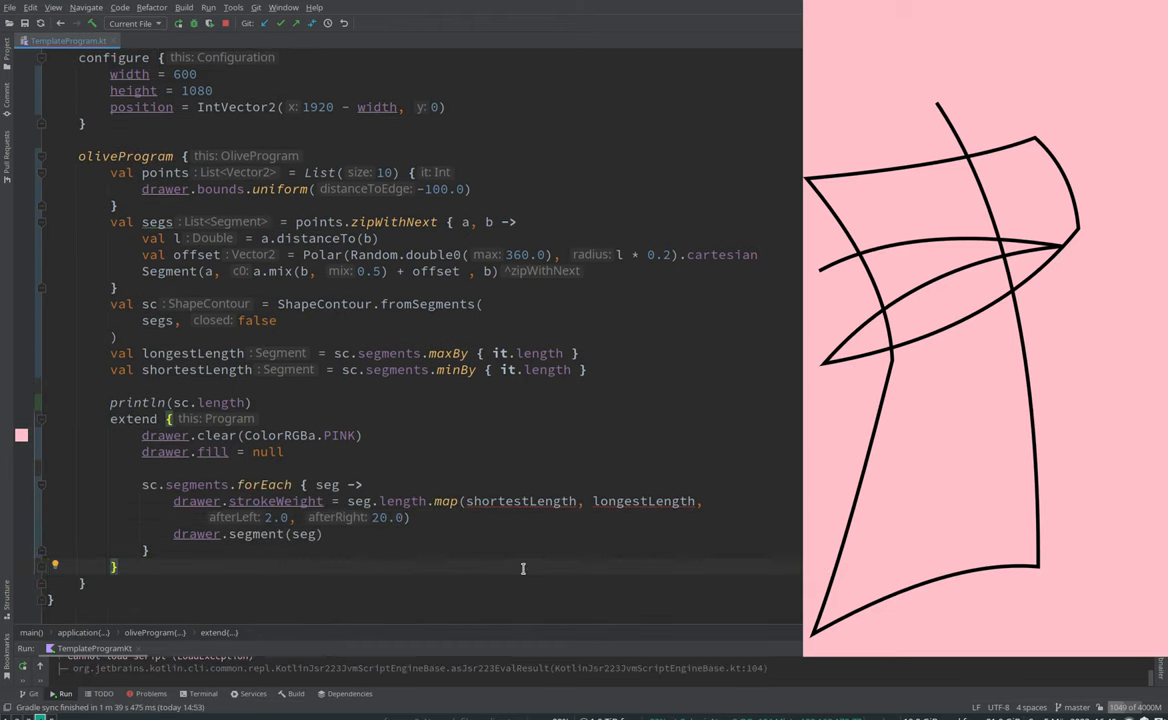
pyautogui.moveTo(522, 500)
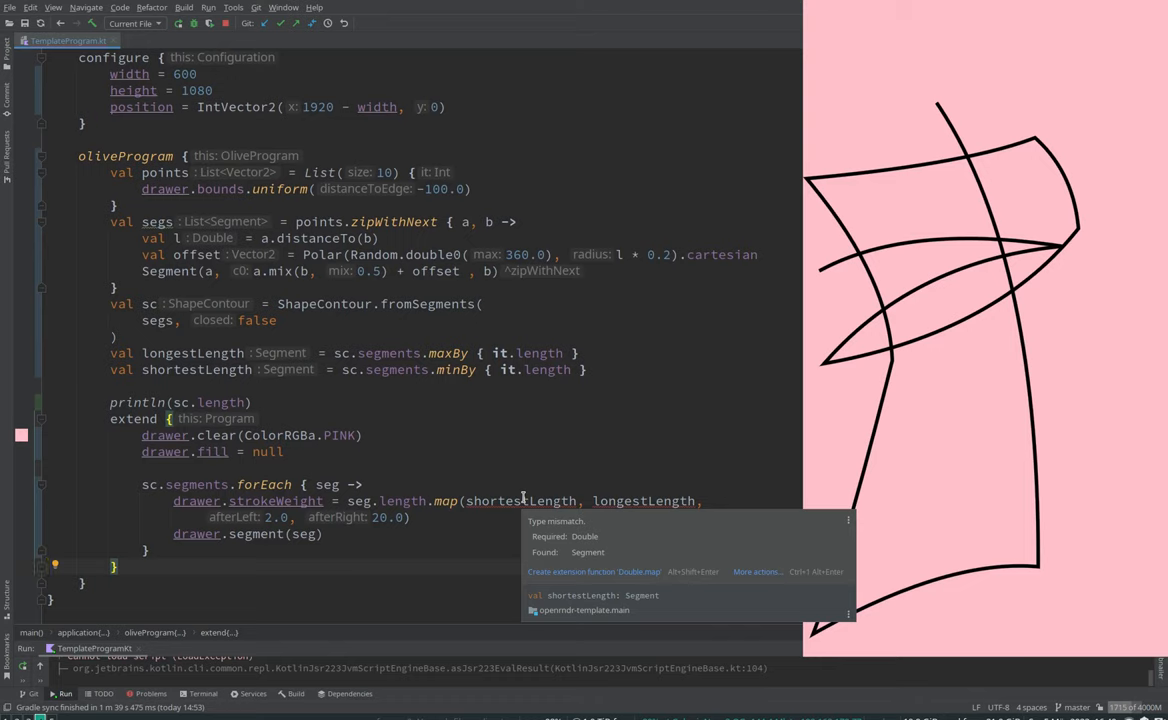
pyautogui.moveTo(552, 498)
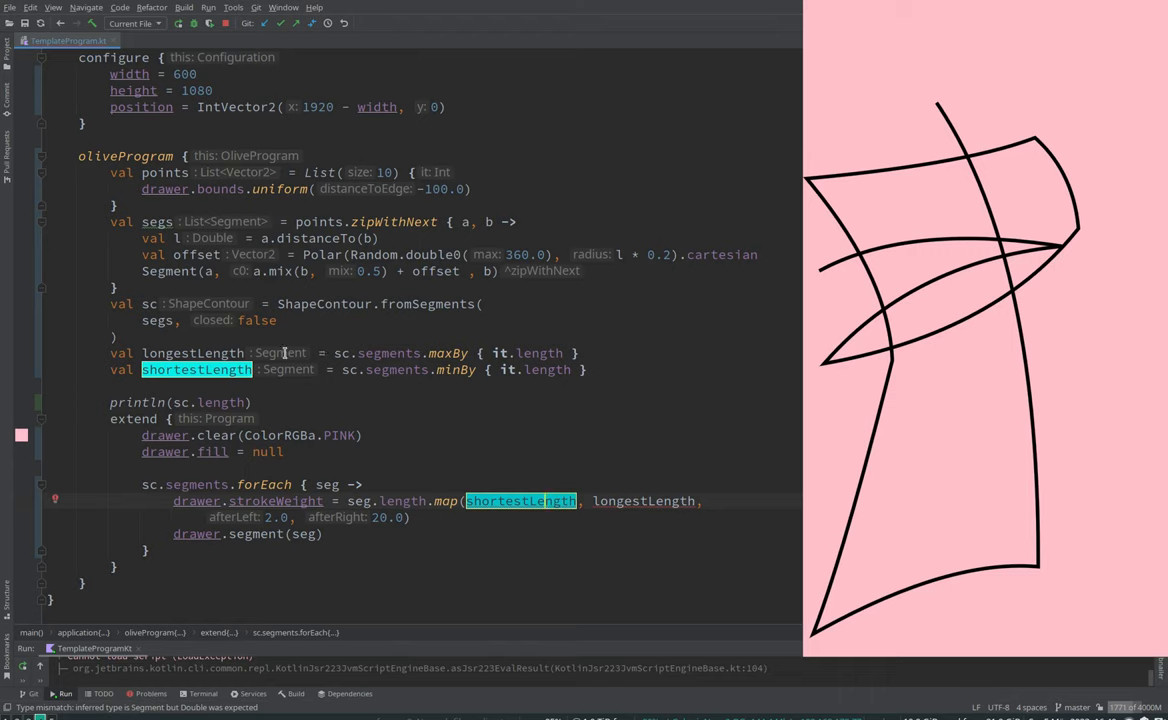
# Step: Append .length to the maxBy/minBy results and reverse the map range so shorter segments draw thicker
pyautogui.write('.')
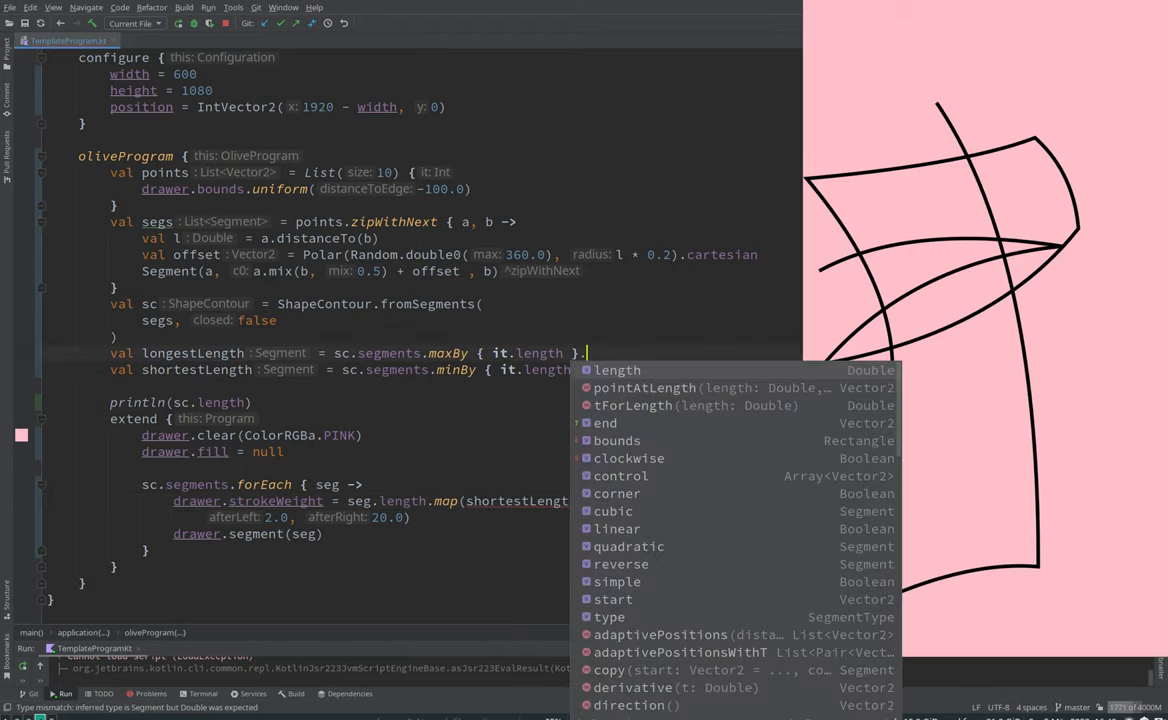
pyautogui.click(616, 370)
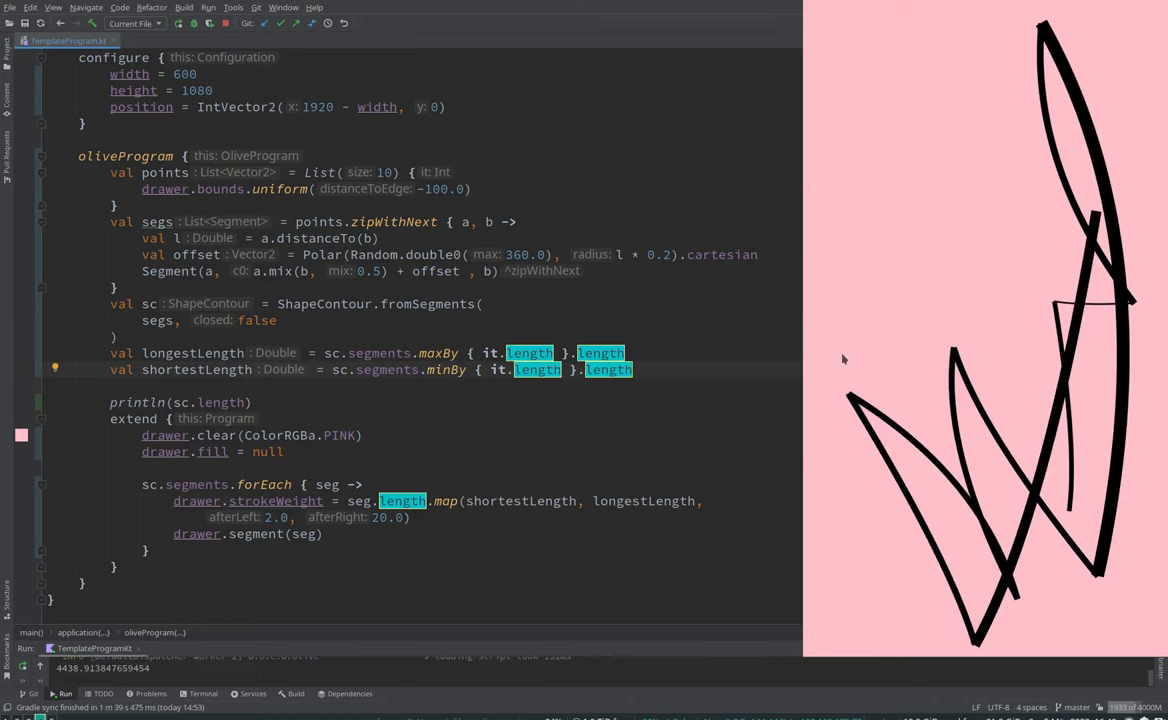
pyautogui.moveTo(992, 358)
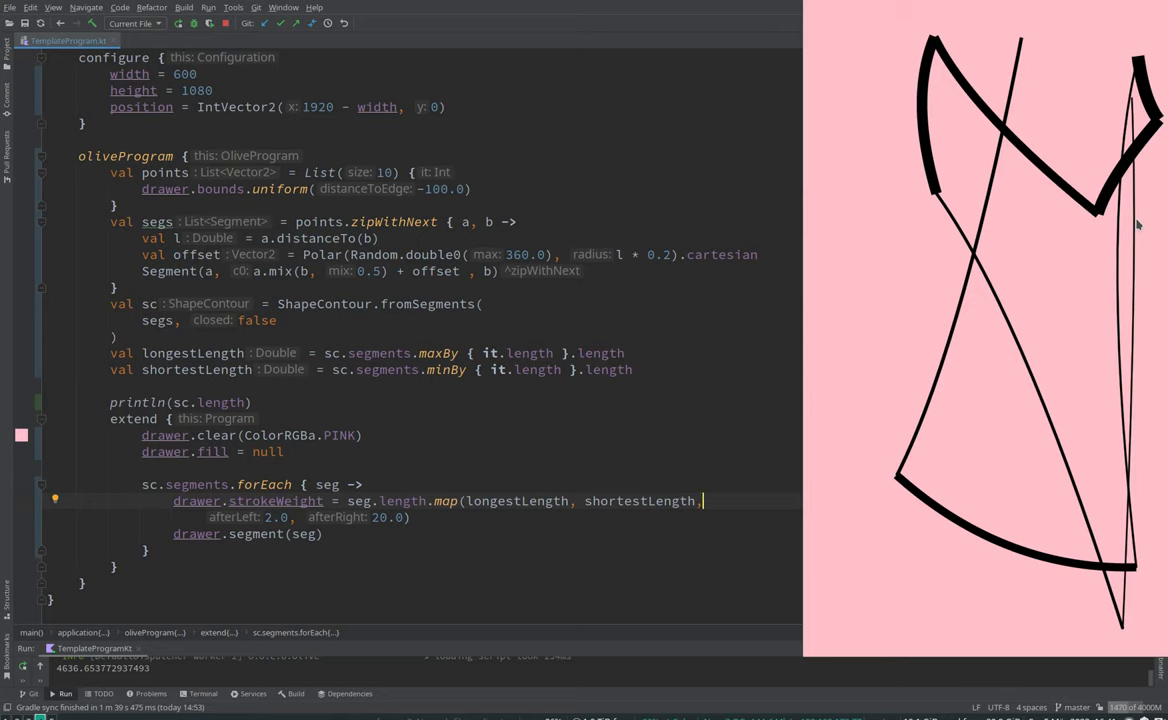
pyautogui.moveTo(748, 218)
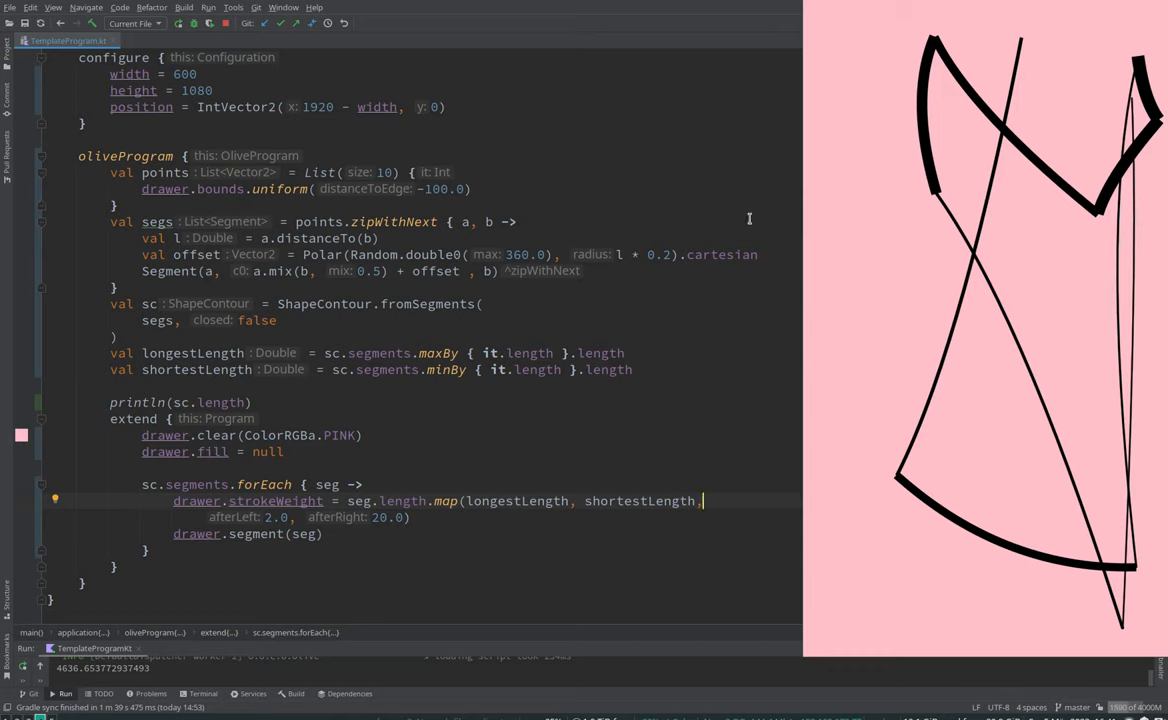
pyautogui.moveTo(192, 486)
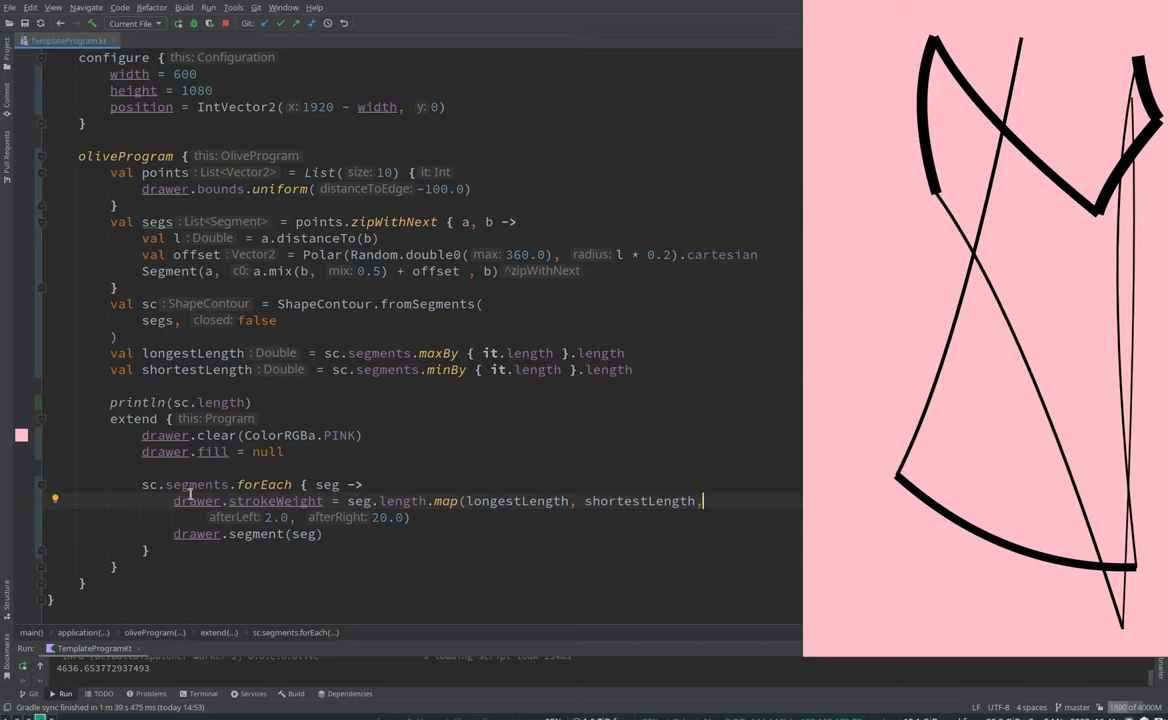